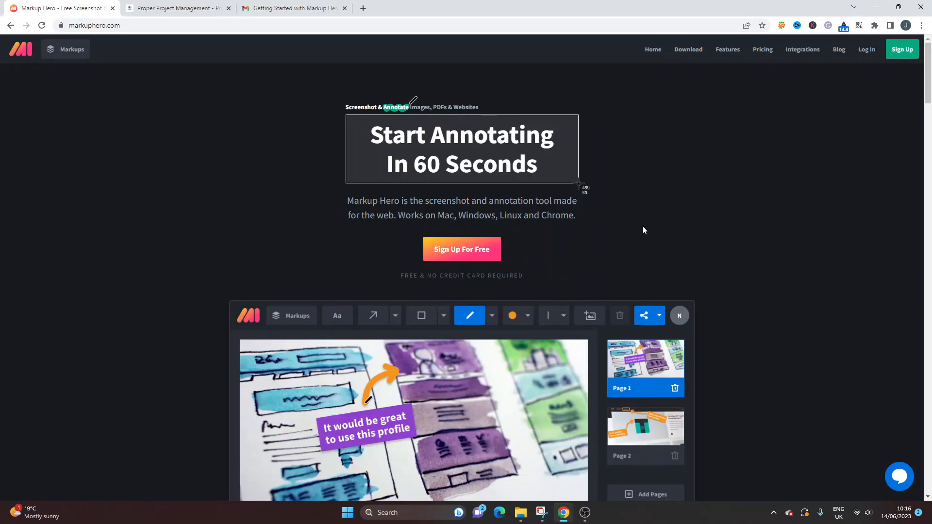
mouse_move(664, 225)
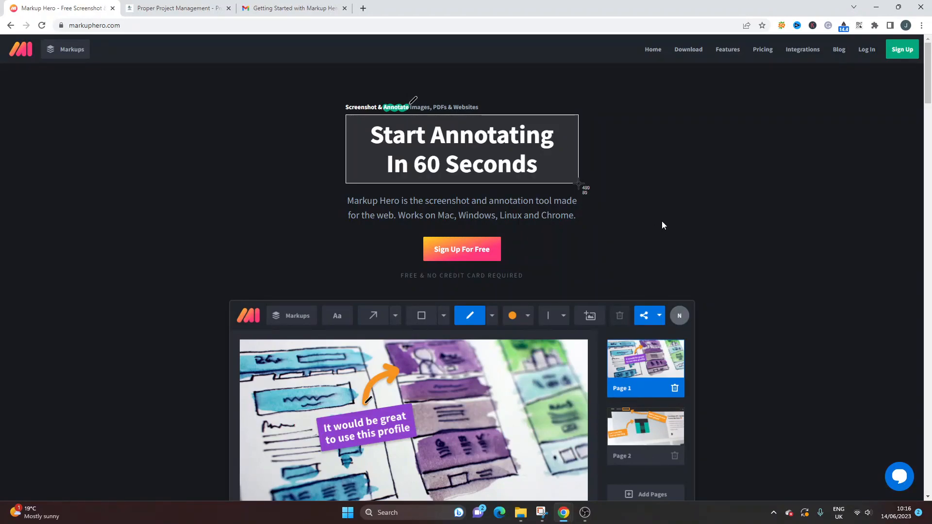
mouse_move(637, 204)
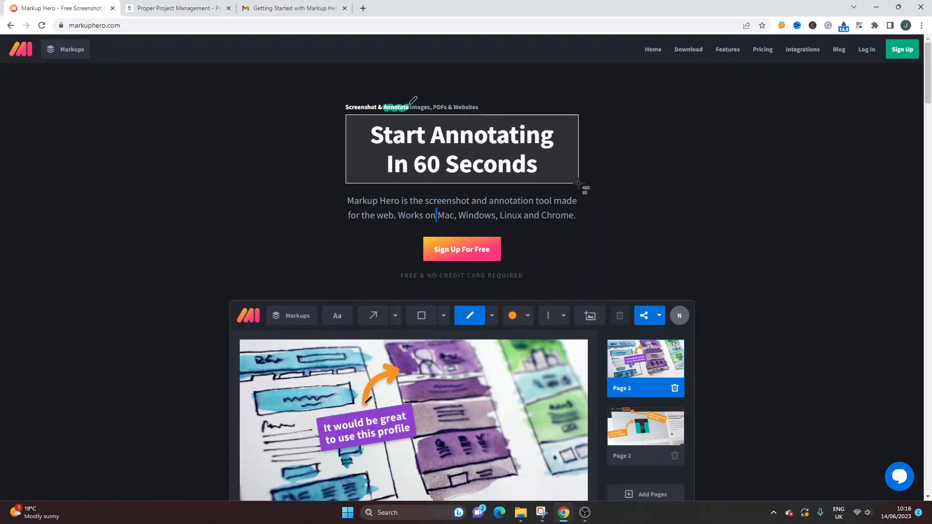
mouse_move(681, 111)
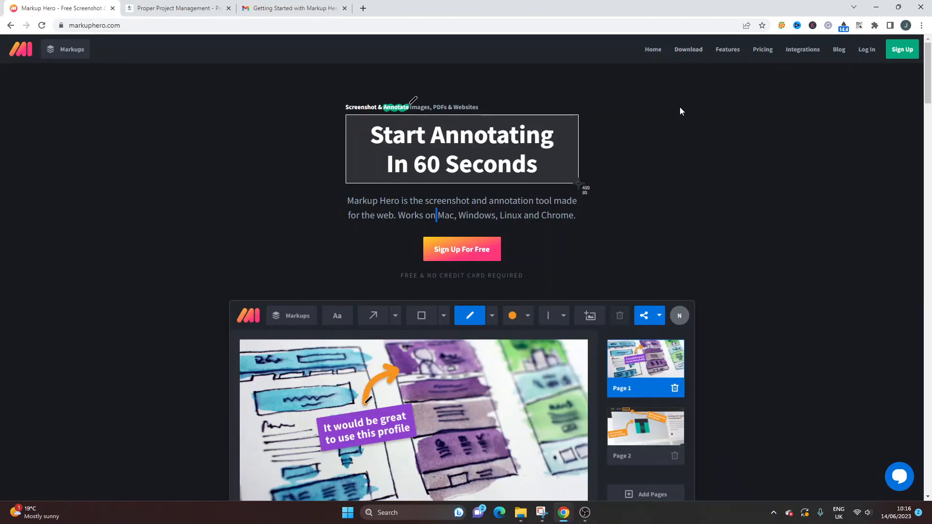
Step: Highlight the 'no credit card required' line and scroll down through the Markup Hero homepage
double_click(477, 216)
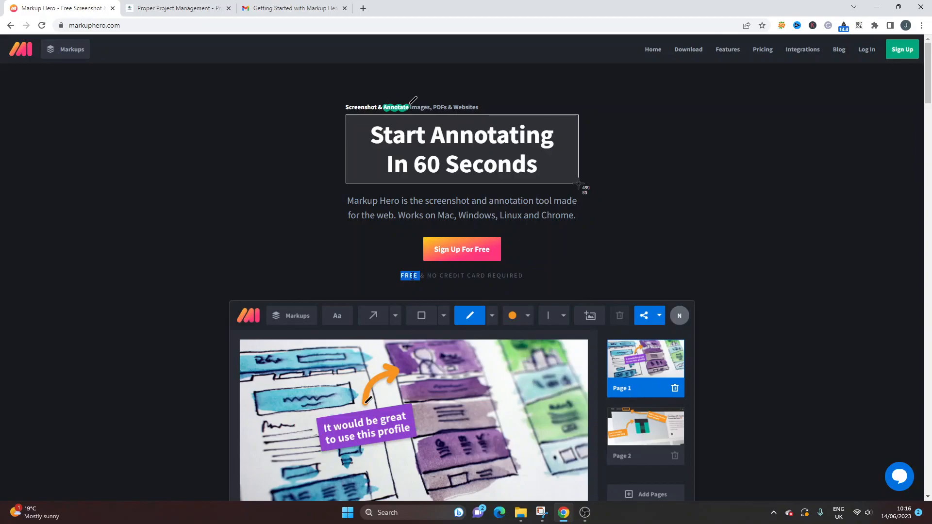
drag(416, 275, 524, 276)
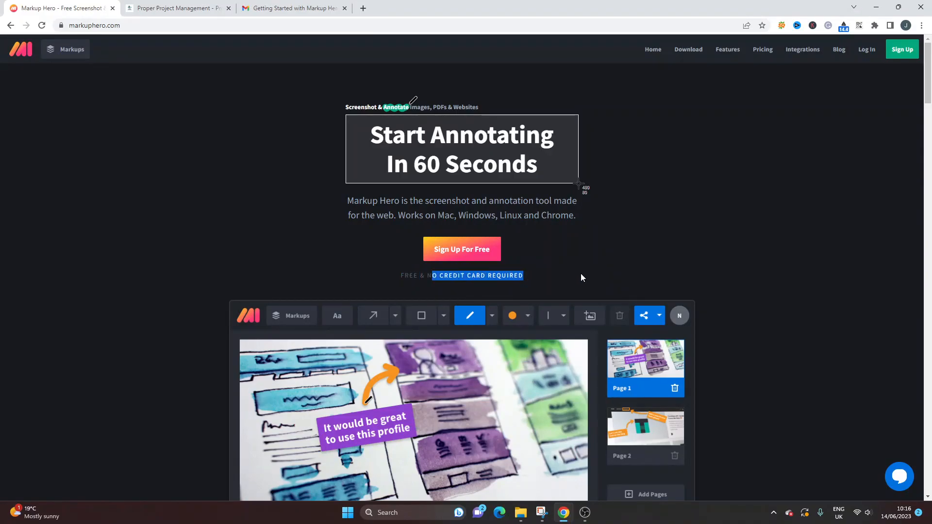
scroll(down, 3)
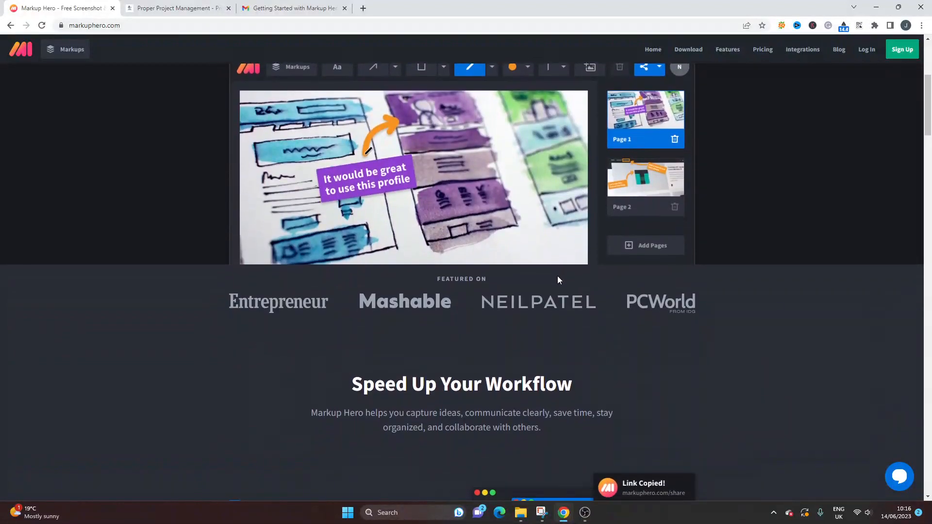
scroll(down, 3)
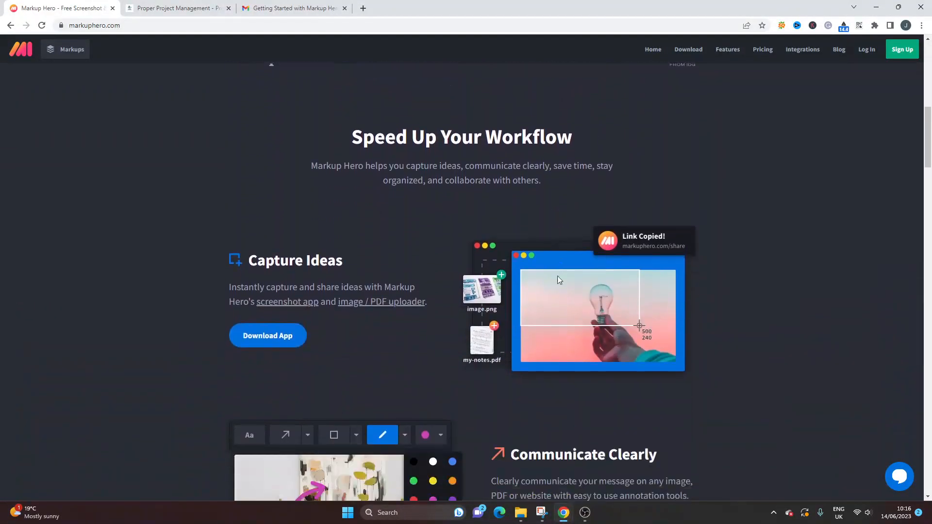
scroll(down, 3)
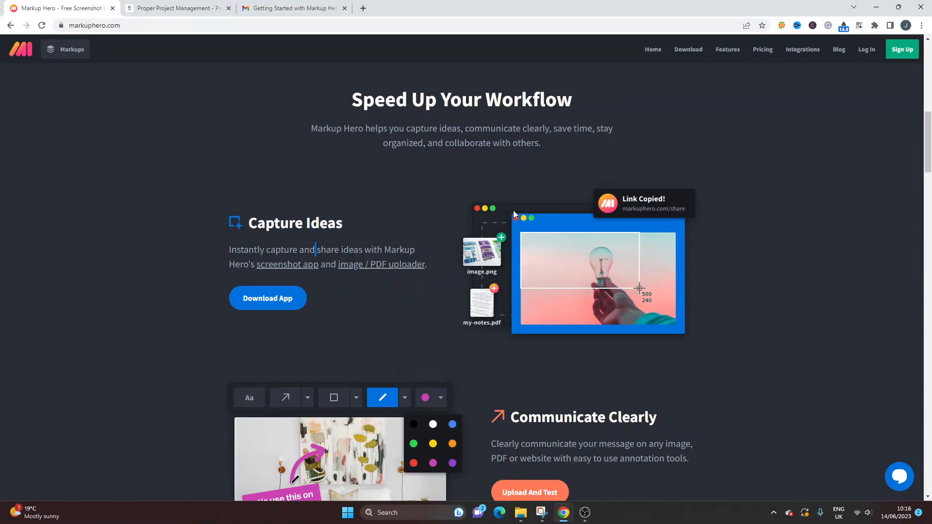
mouse_move(547, 234)
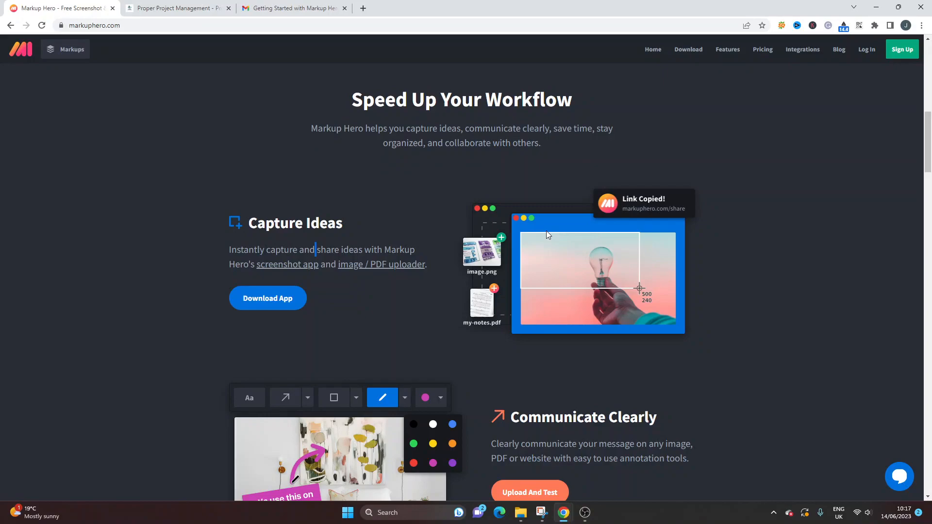
scroll(down, 3)
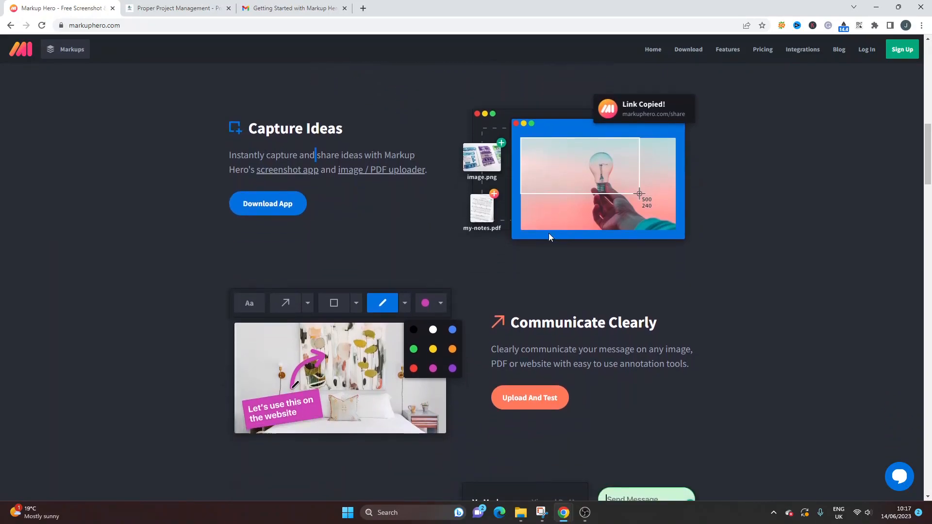
scroll(down, 3)
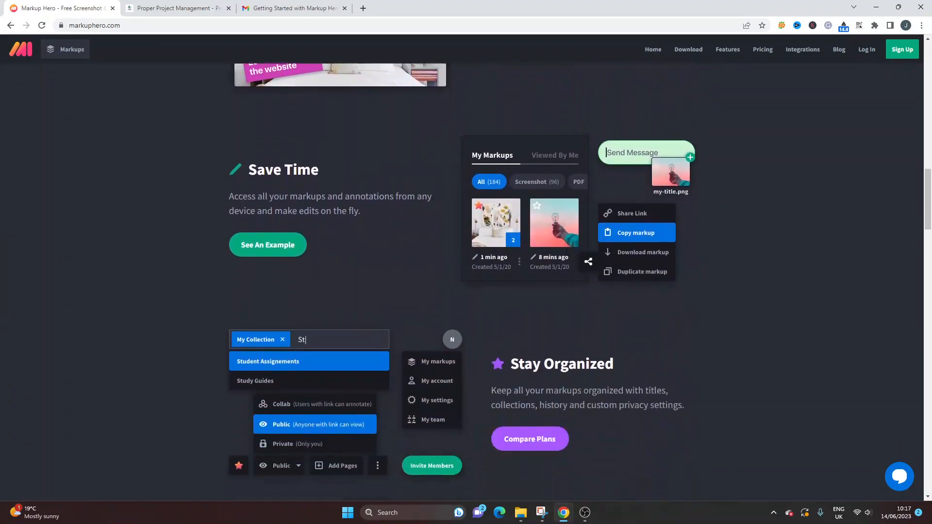
scroll(down, 3)
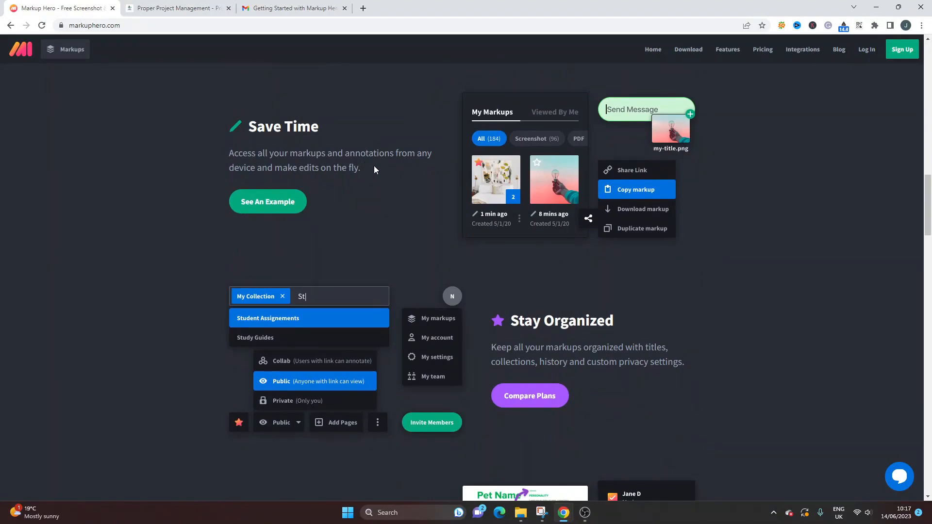
scroll(down, 3)
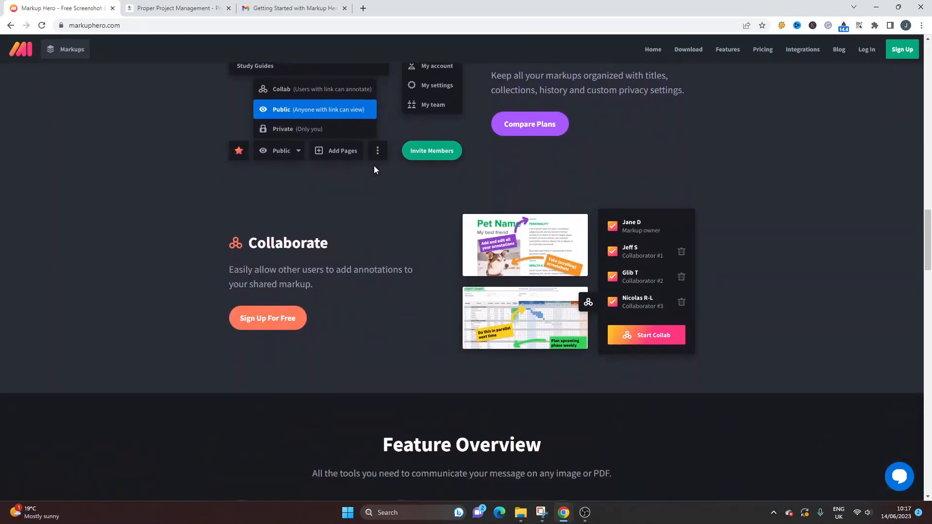
scroll(down, 3)
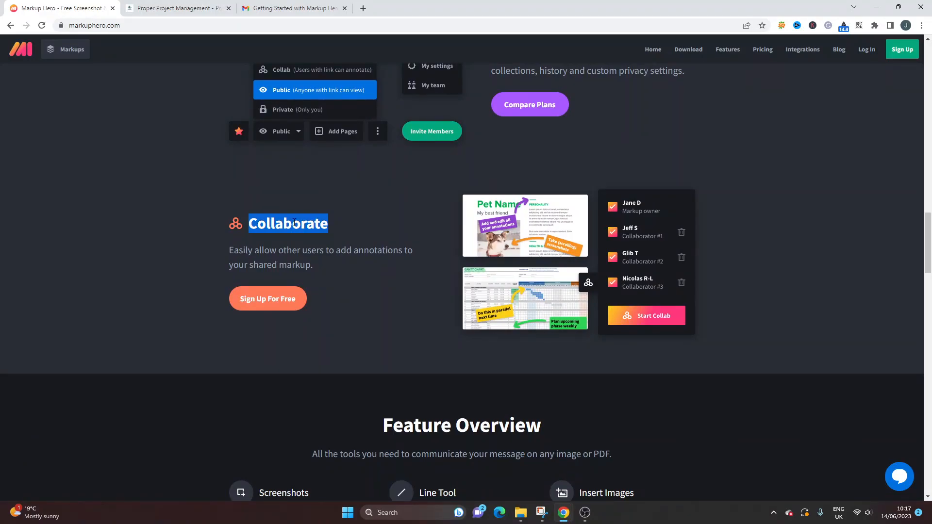
scroll(down, 3)
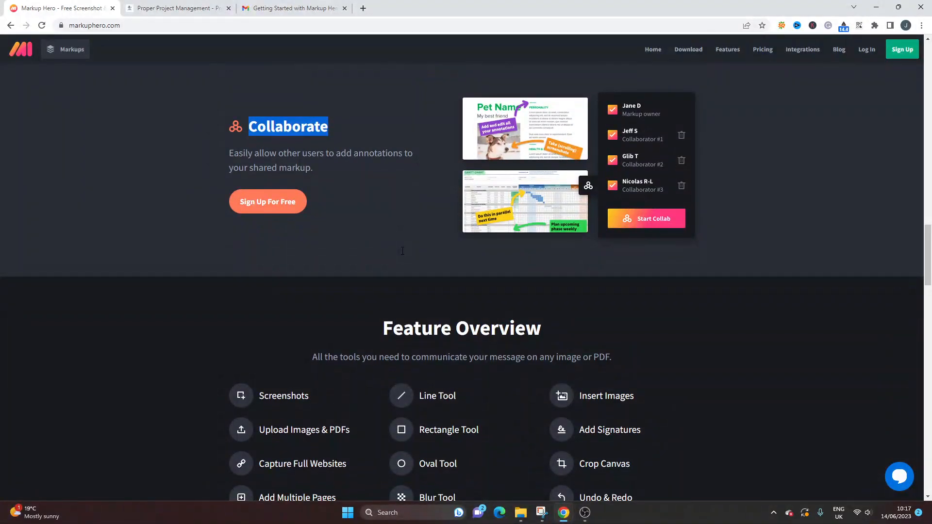
scroll(down, 3)
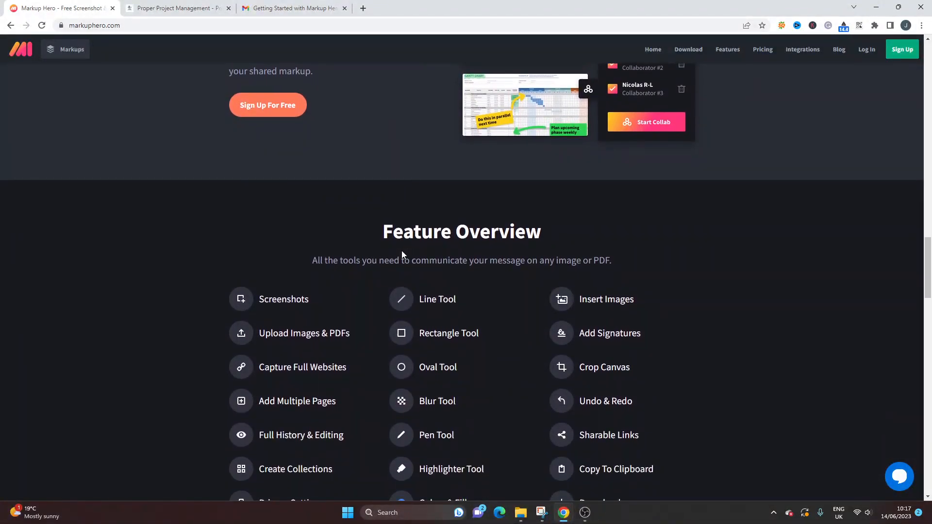
scroll(down, 3)
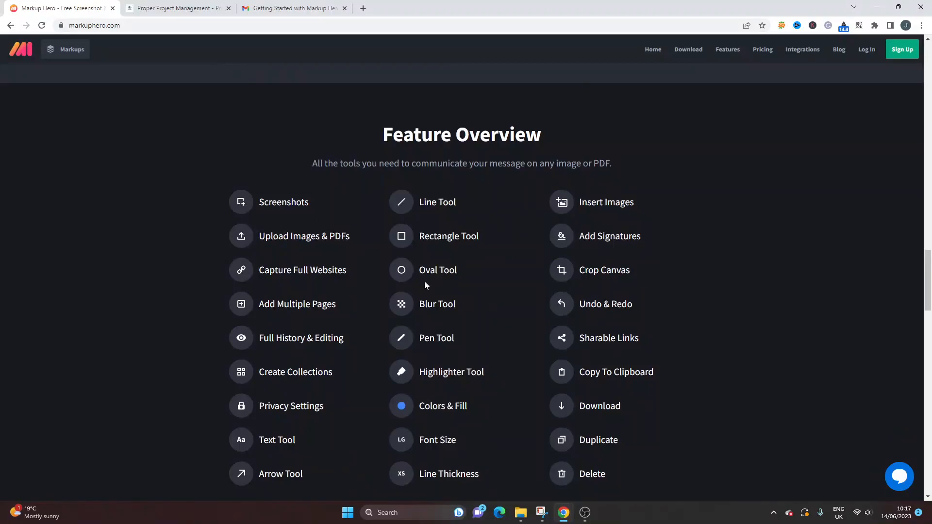
mouse_move(475, 338)
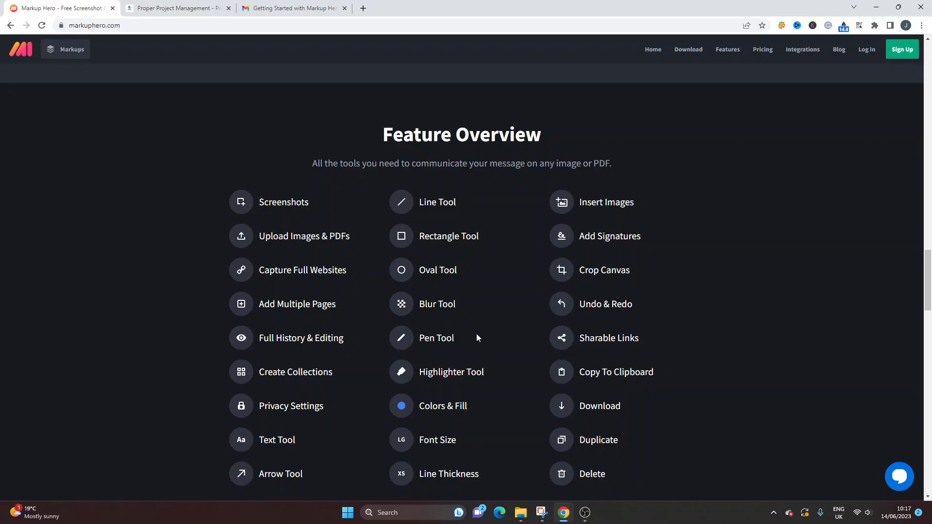
mouse_move(453, 318)
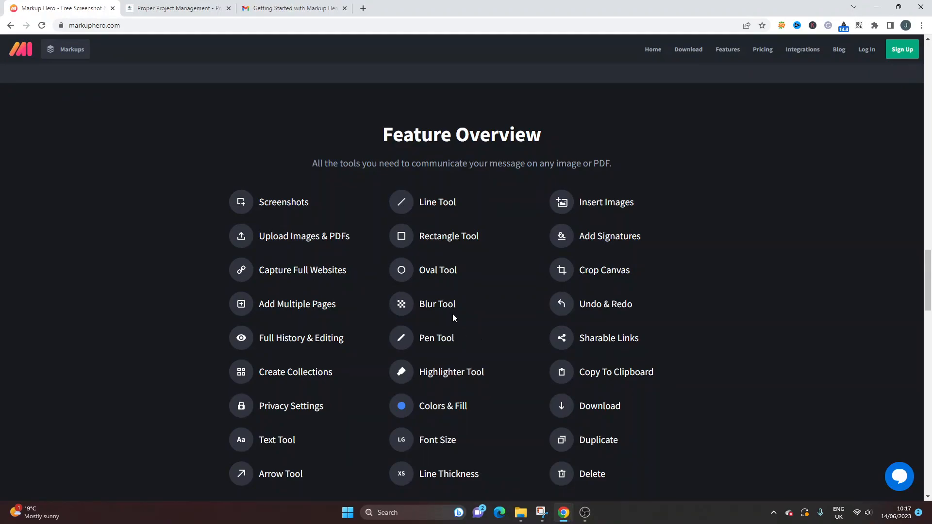
scroll(down, 3)
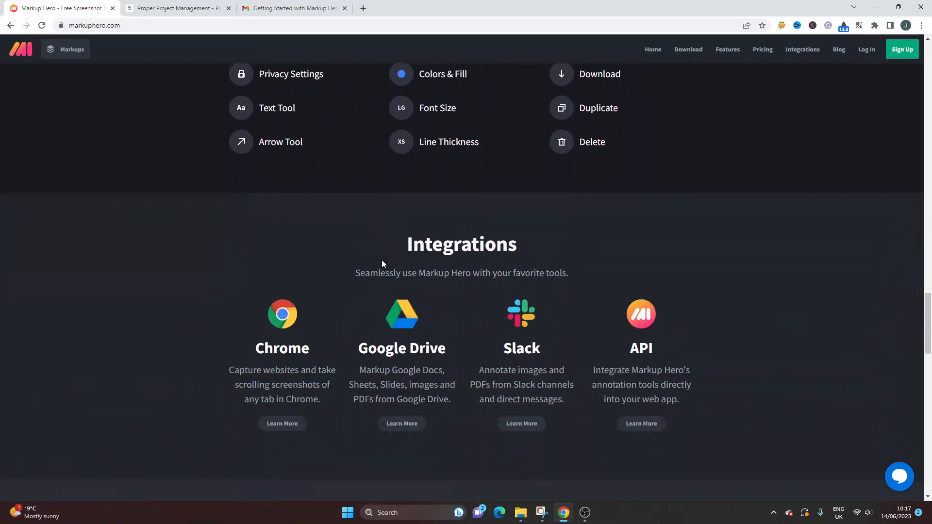
scroll(down, 3)
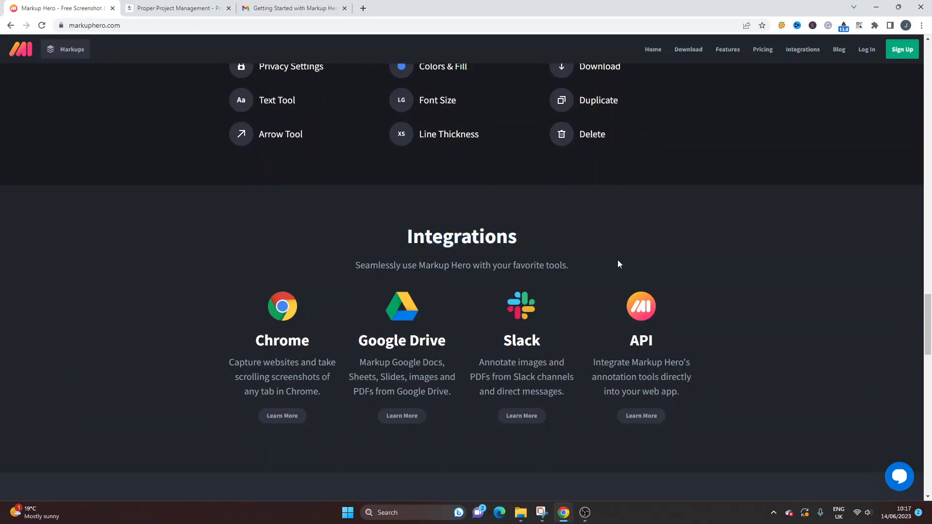
scroll(down, 3)
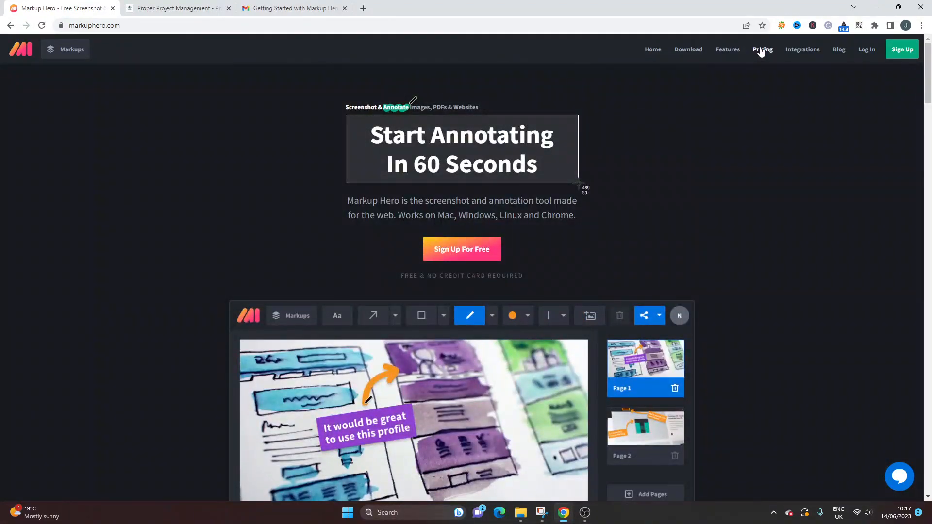
Step: Go to the pricing page and highlight the Sidekick and Hero plan names and descriptions
click(763, 49)
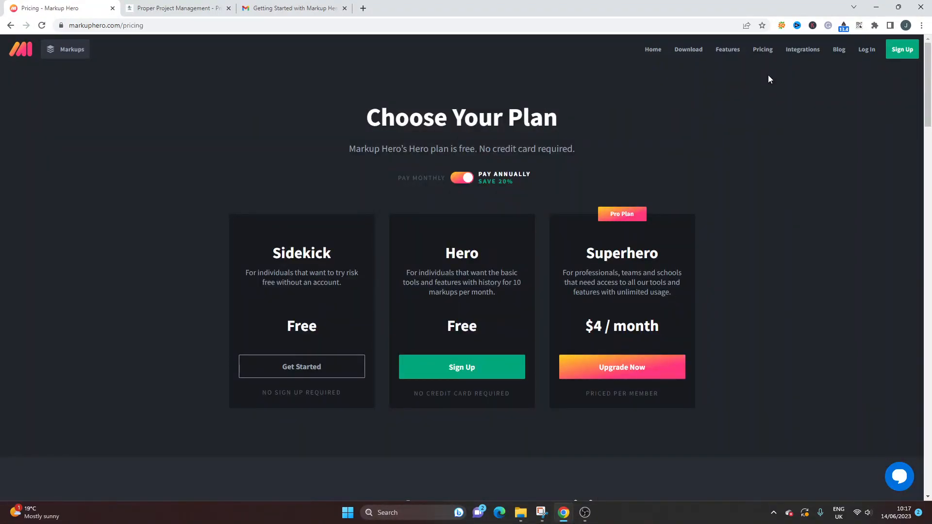
mouse_move(784, 157)
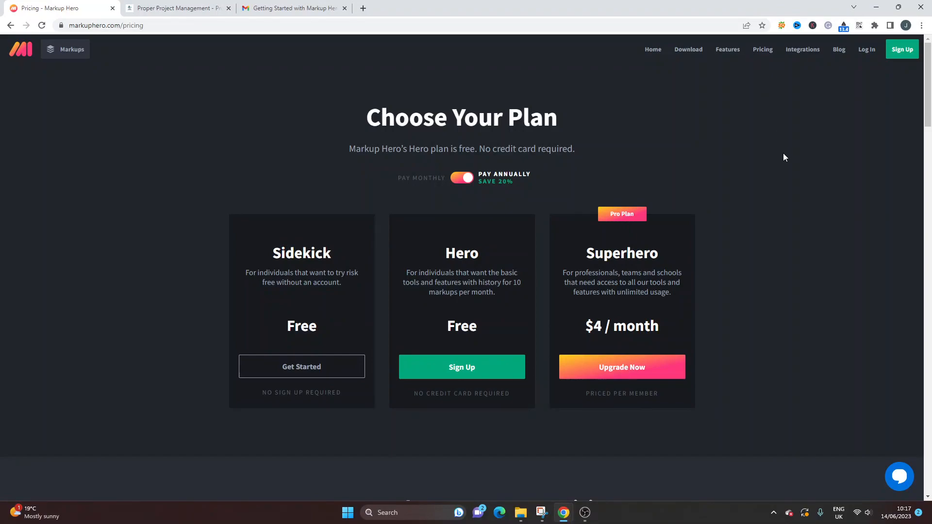
double_click(301, 253)
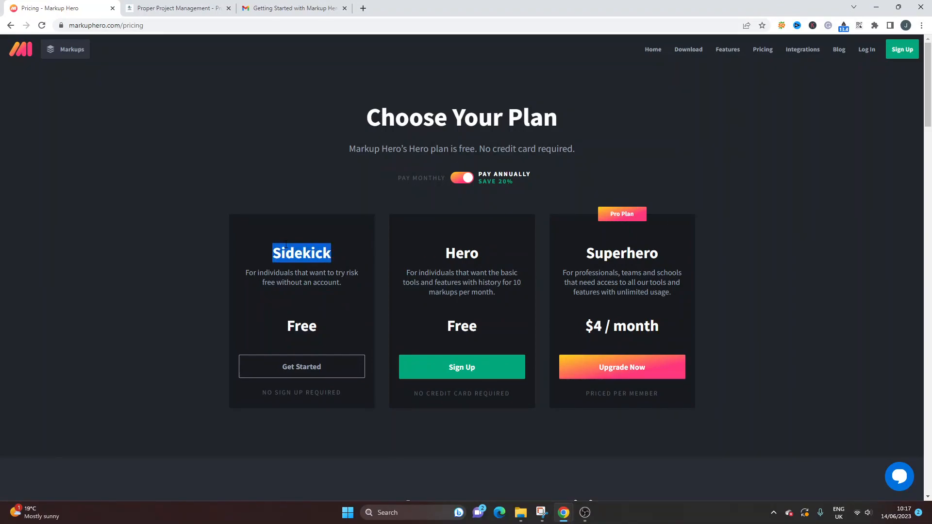
double_click(462, 253)
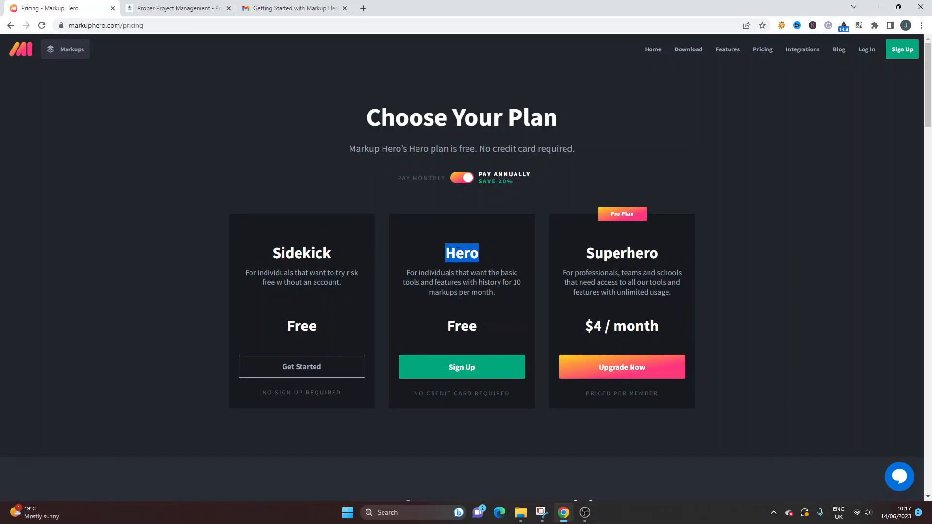
double_click(435, 272)
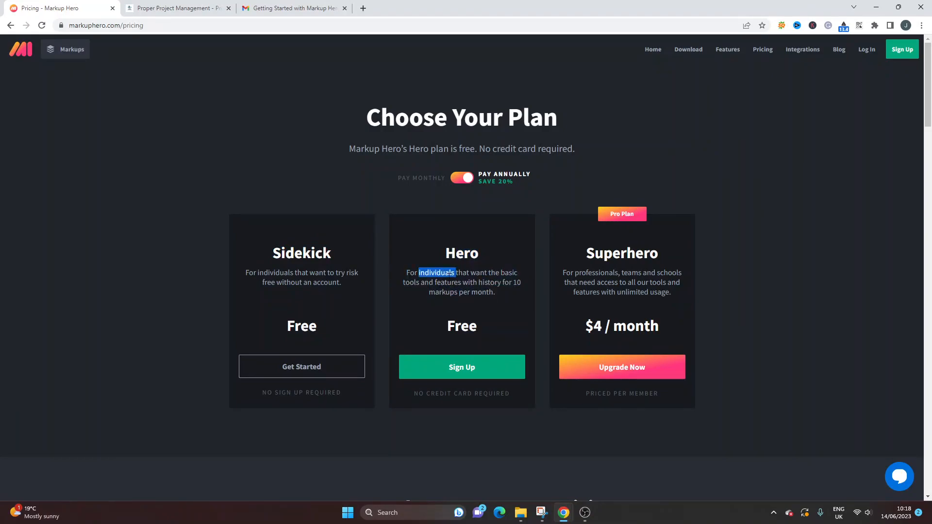
drag(417, 272, 493, 291)
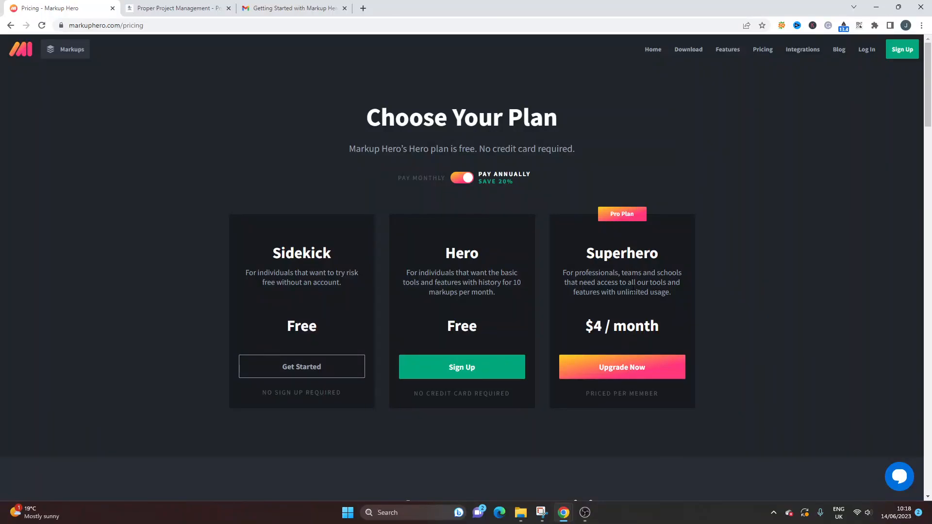
mouse_move(707, 131)
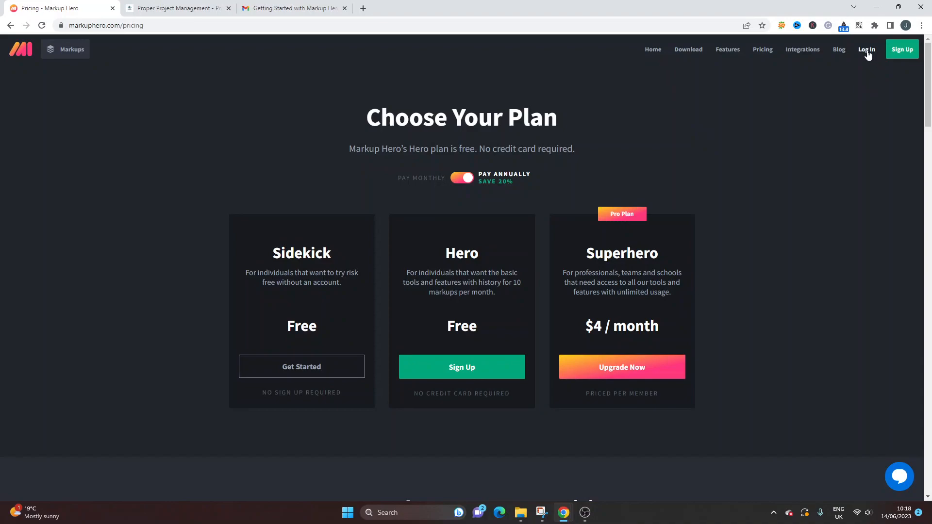
Step: Log in with the saved email and password to reach the empty New Markup dashboard
click(866, 50)
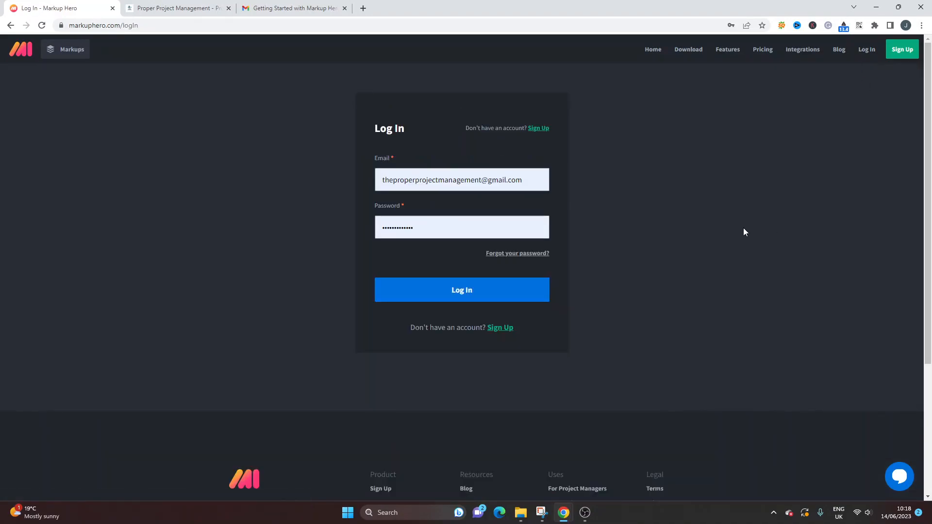
click(461, 289)
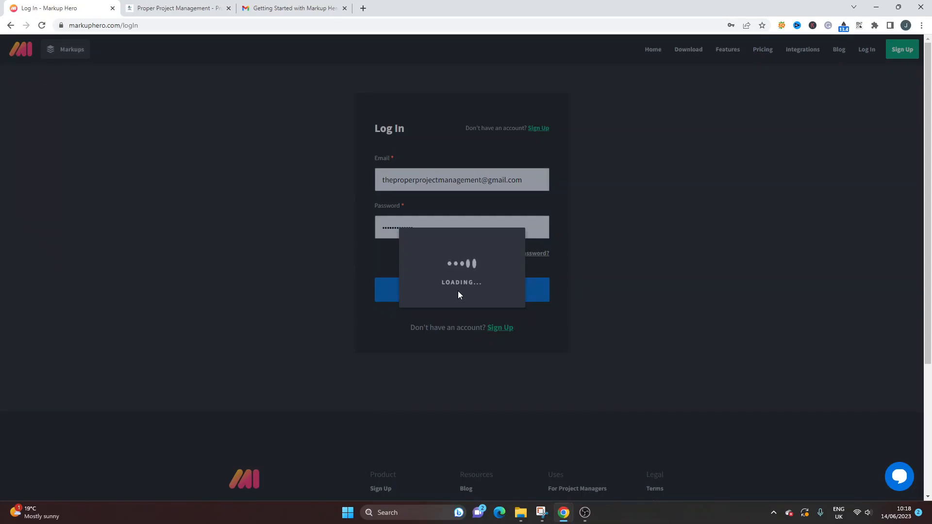
click(461, 290)
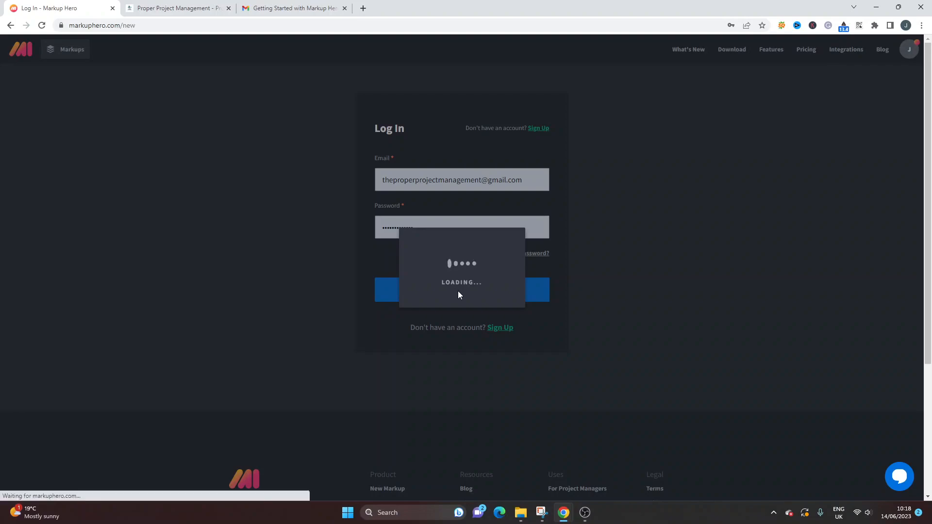
click(461, 289)
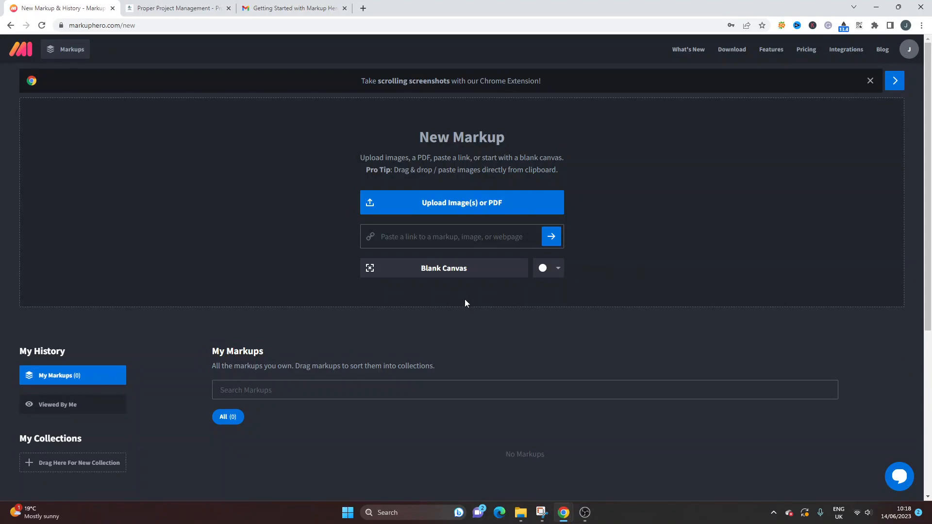
mouse_move(265, 228)
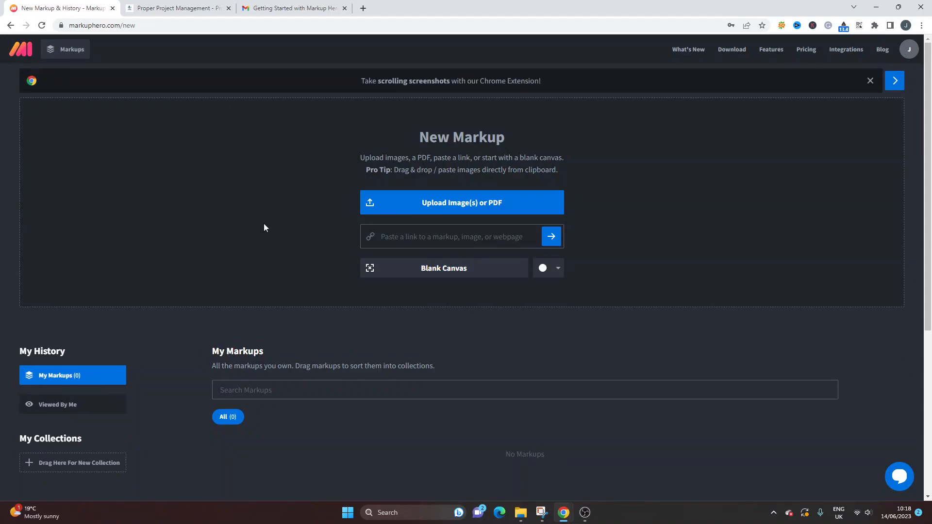
drag(360, 157, 558, 173)
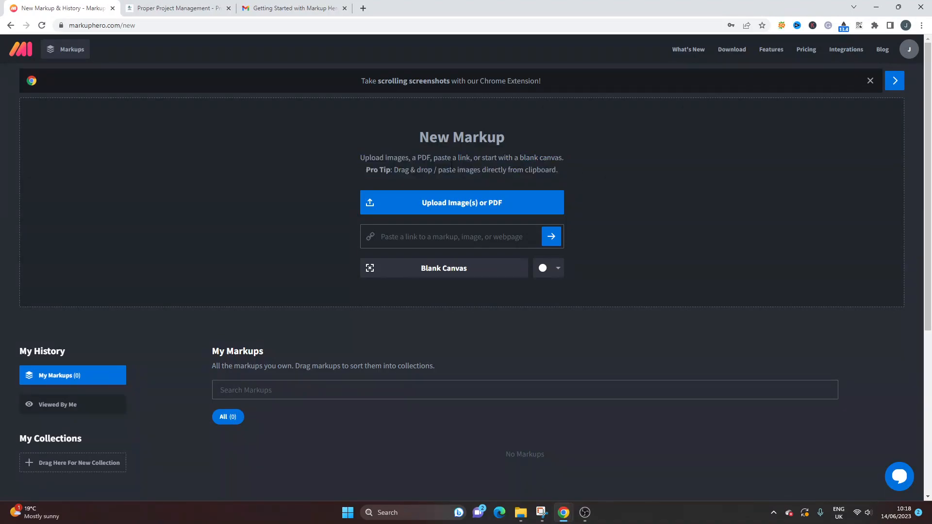
drag(360, 157, 558, 169)
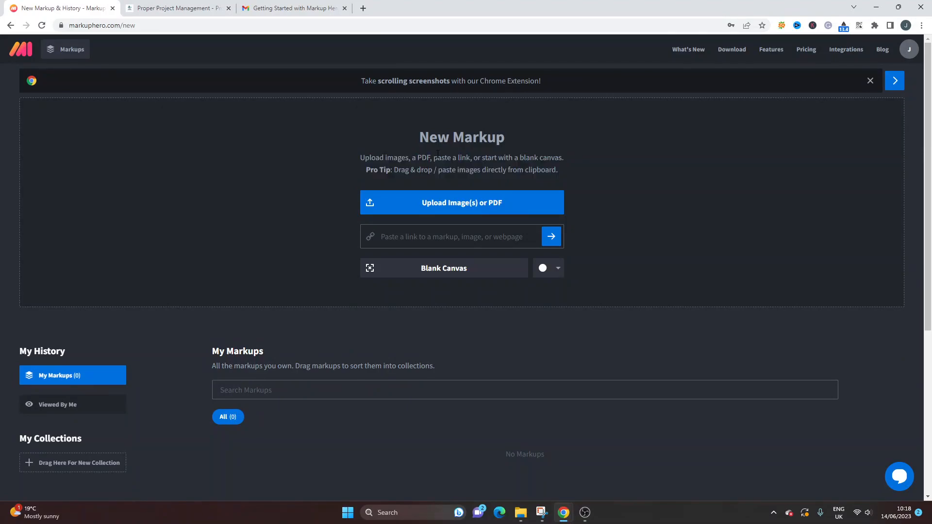
mouse_move(592, 164)
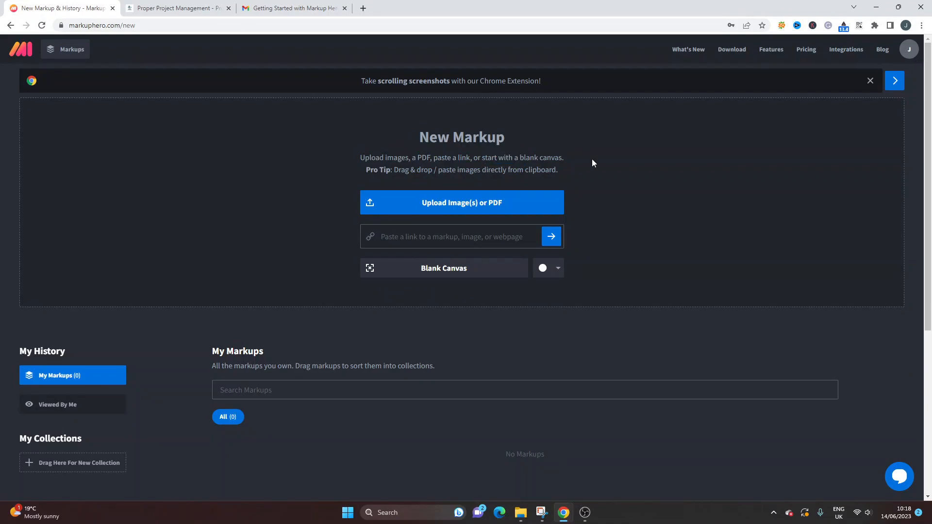
mouse_move(638, 188)
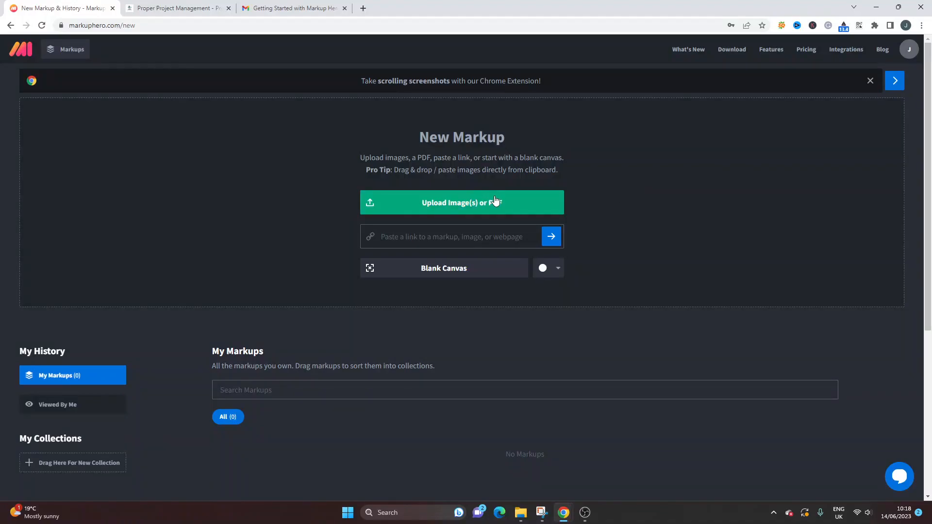
Step: Browse the upload dialog to Proper Project Management > Markup Hero, then cancel without uploading
click(461, 202)
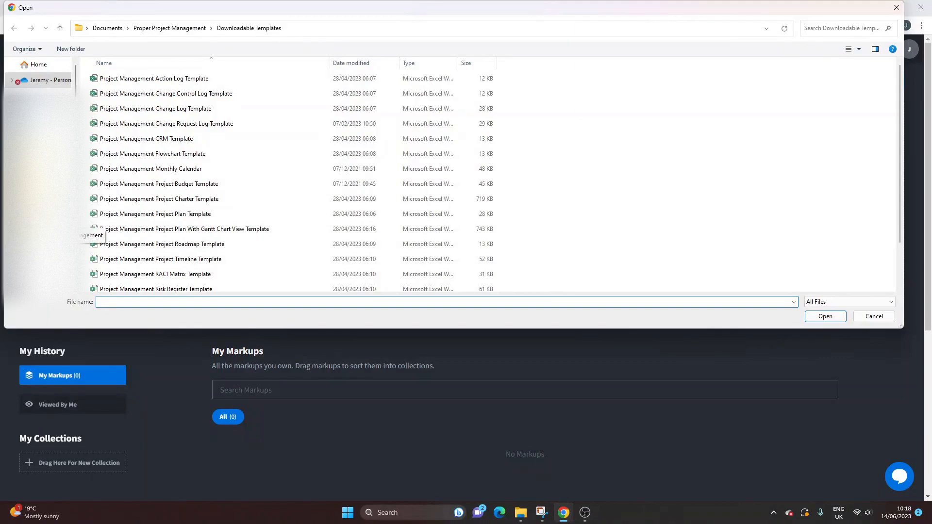
click(170, 28)
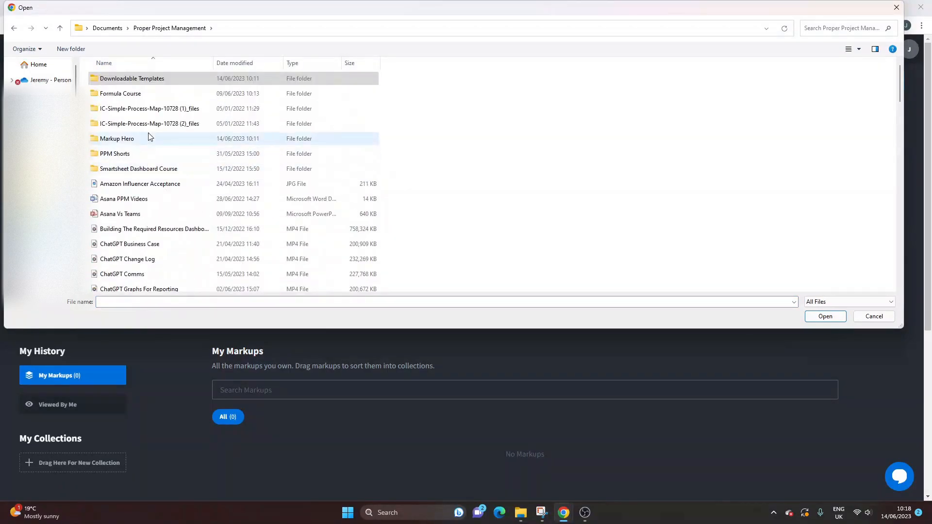
double_click(117, 138)
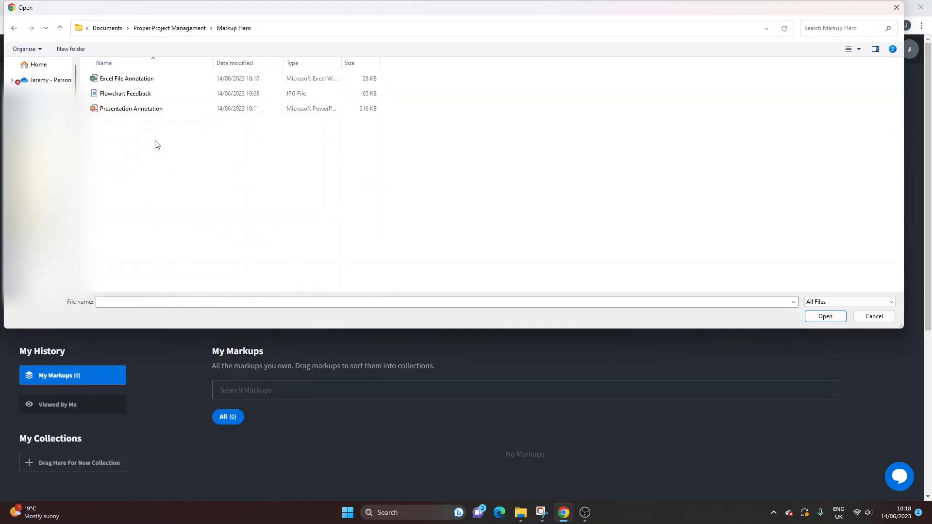
mouse_move(138, 130)
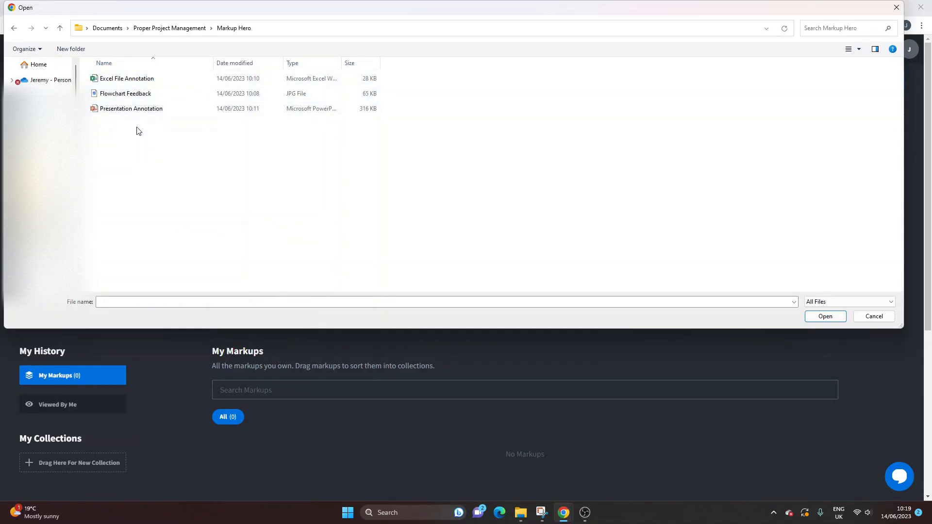
mouse_move(125, 93)
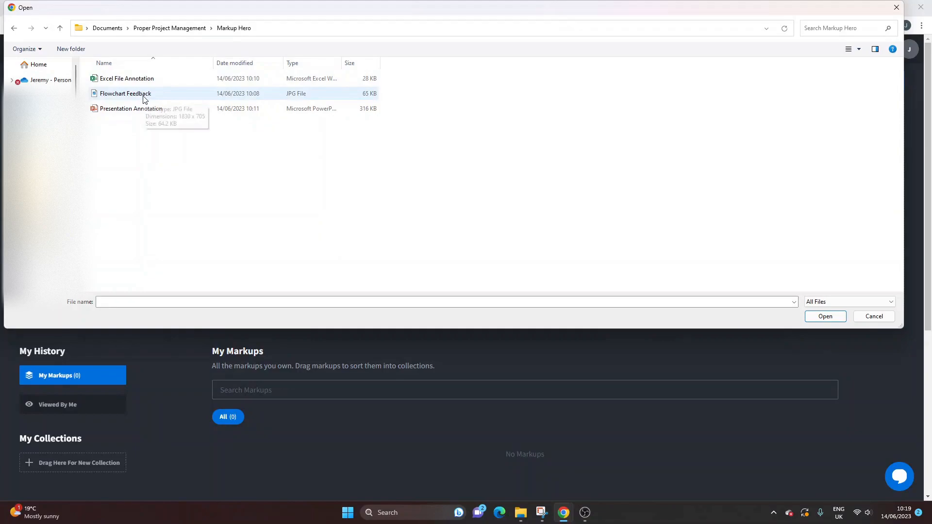
mouse_move(181, 135)
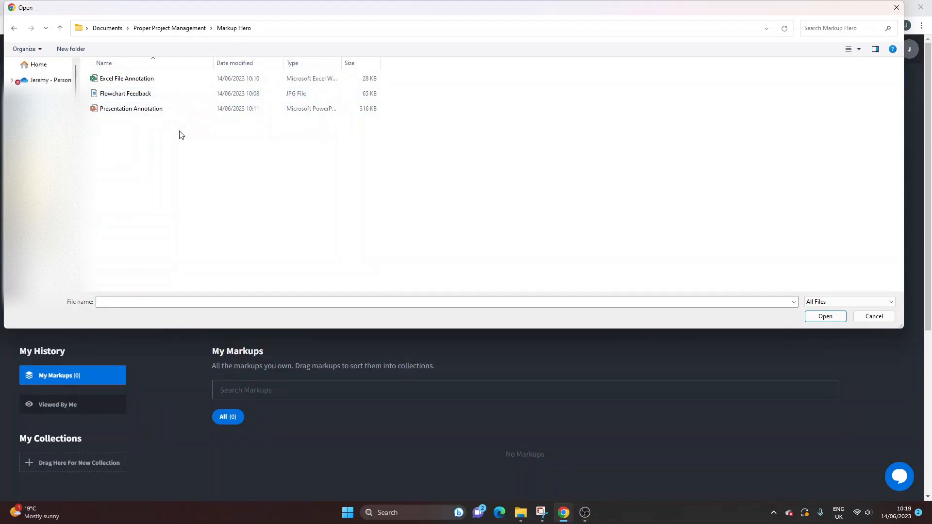
mouse_move(429, 226)
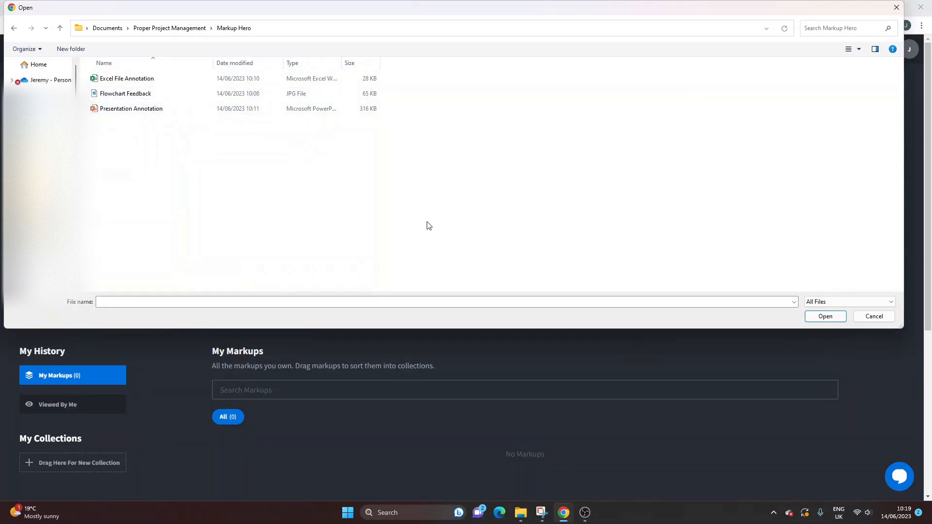
click(874, 315)
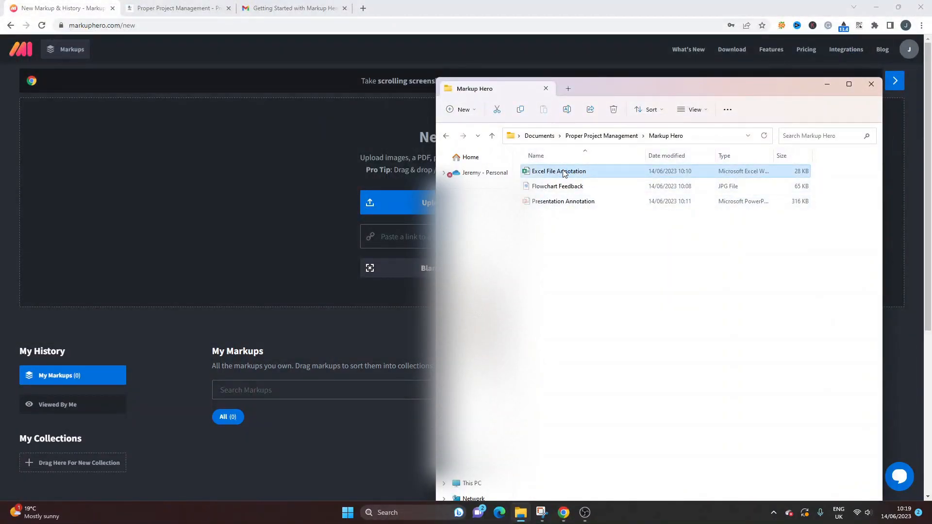
Step: Open the Excel File Annotation workbook and capture its project plan sheet with Snipping Tool
double_click(559, 172)
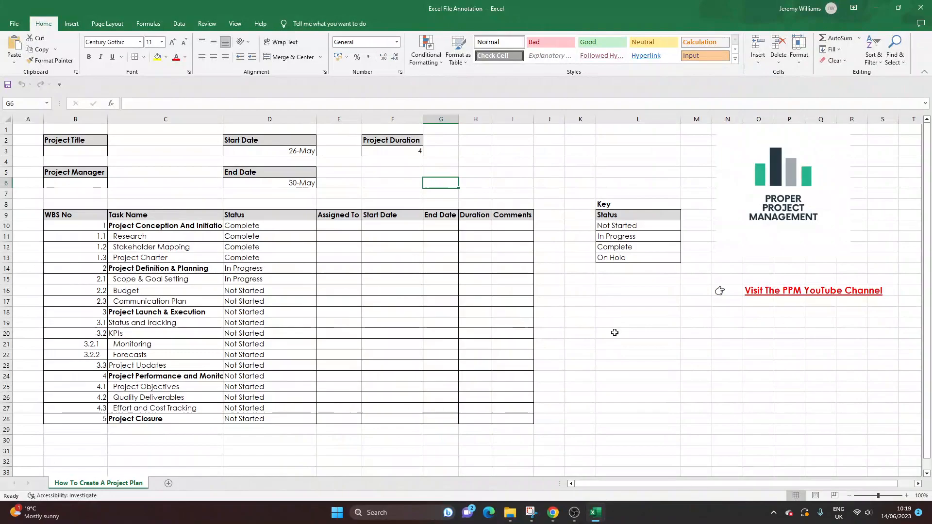
click(638, 333)
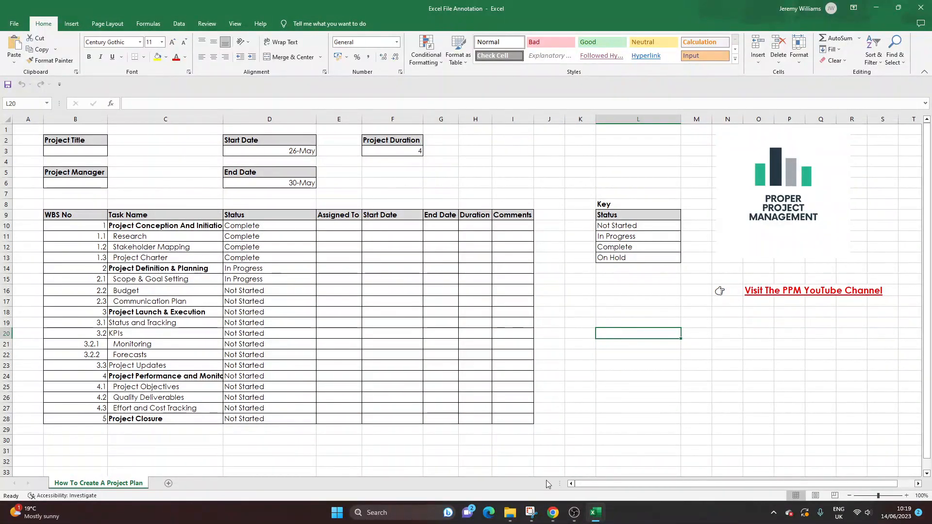
mouse_move(101, 80)
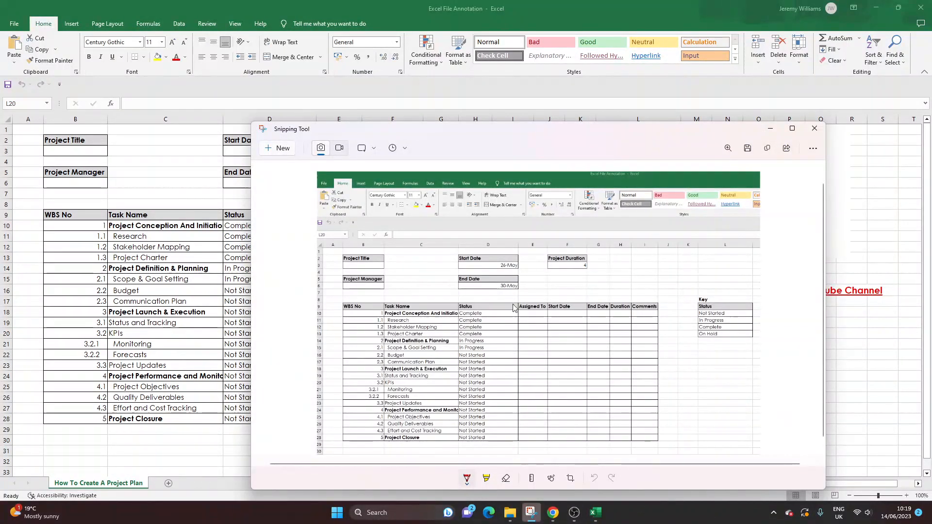
mouse_move(502, 275)
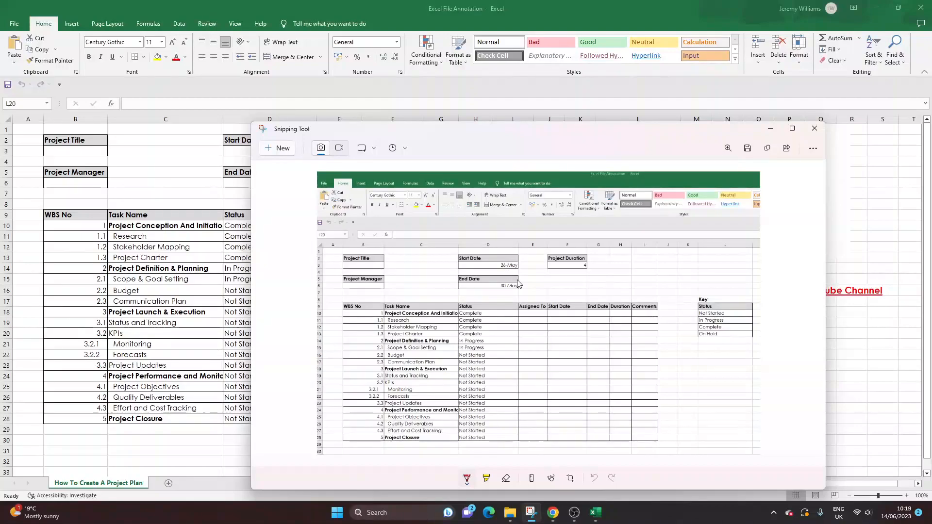
click(748, 148)
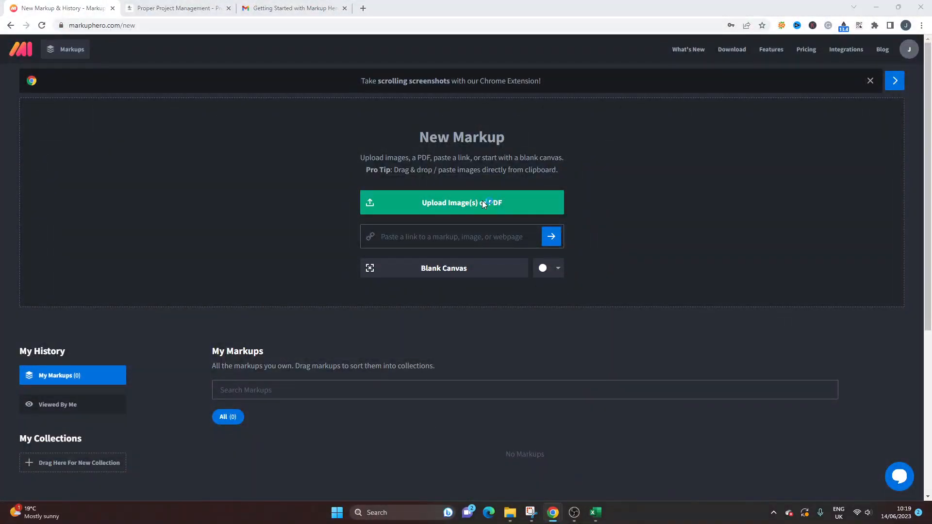
Step: Upload the Excel screenshot JPG from Proper Project Management > Markup Hero as a new markup
click(462, 203)
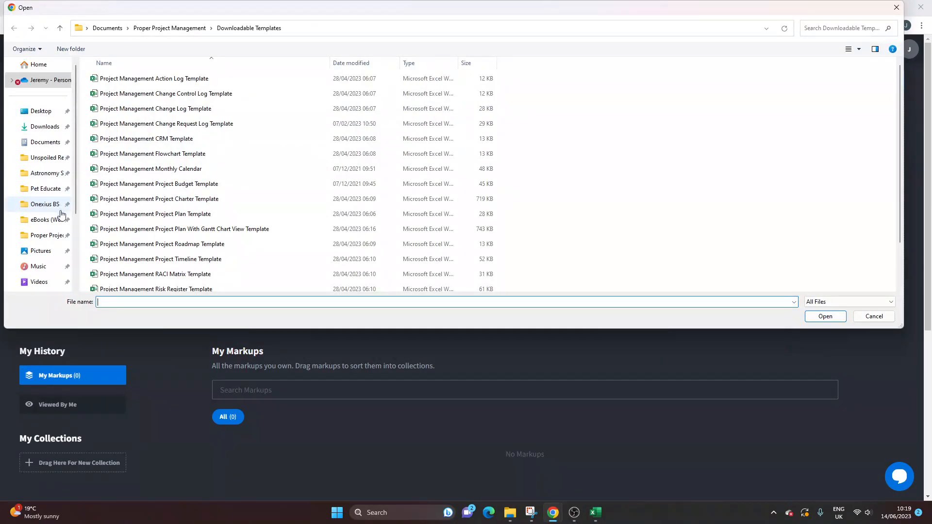
click(169, 28)
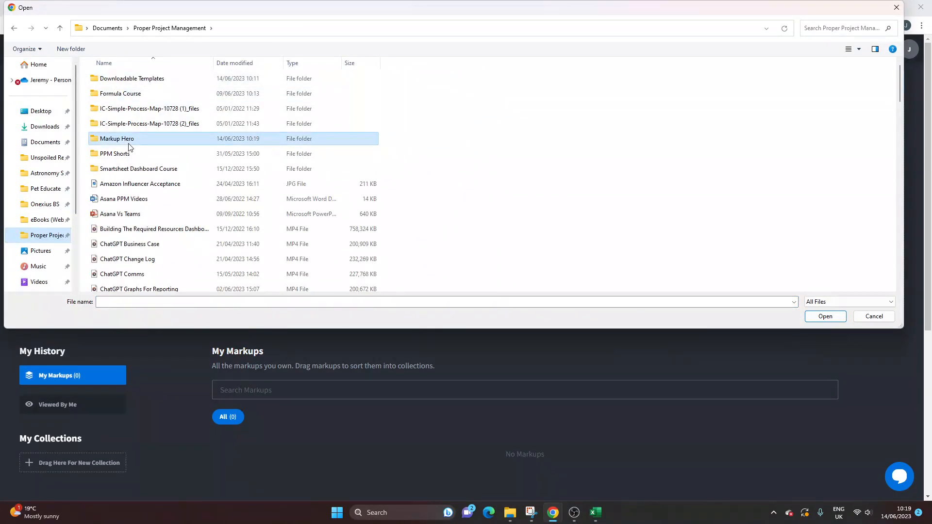
double_click(116, 139)
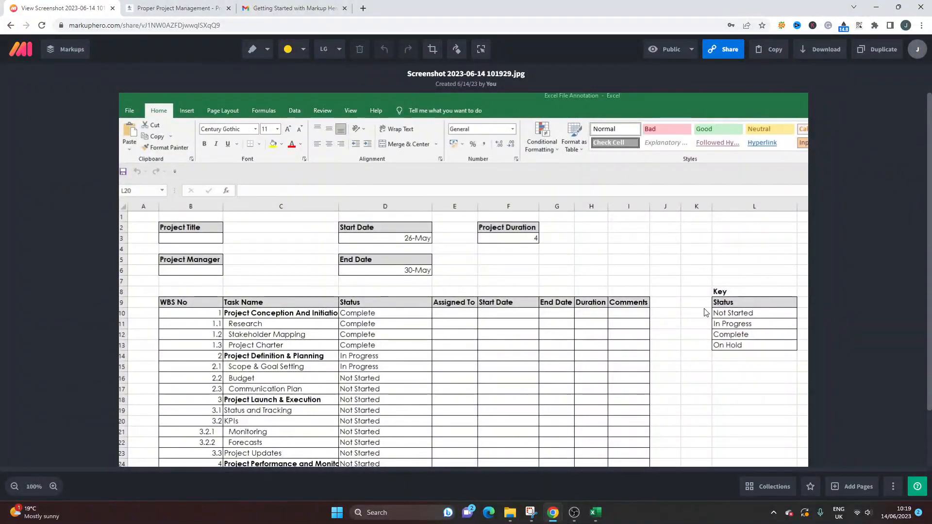
Step: Set the markup colour to yellow, then draw arrows at Project Duration and the Key table
scroll(down, 3)
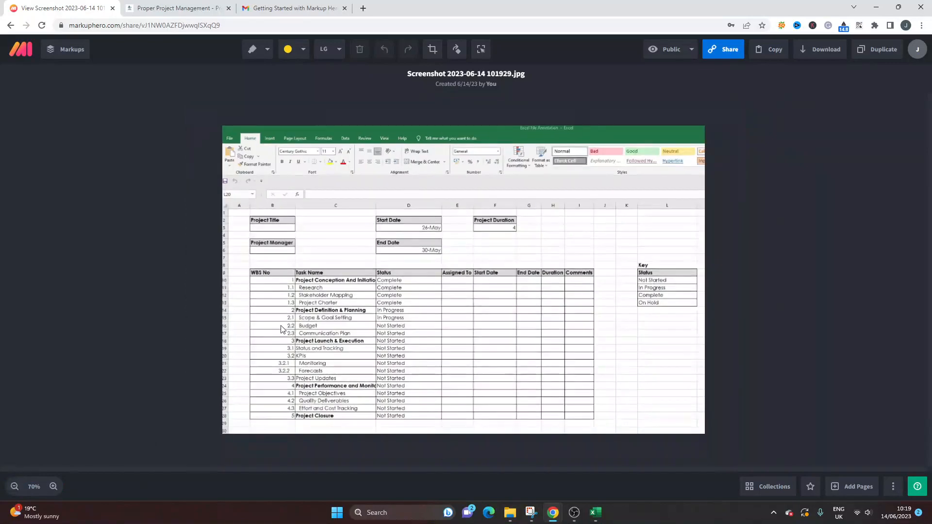
mouse_move(308, 176)
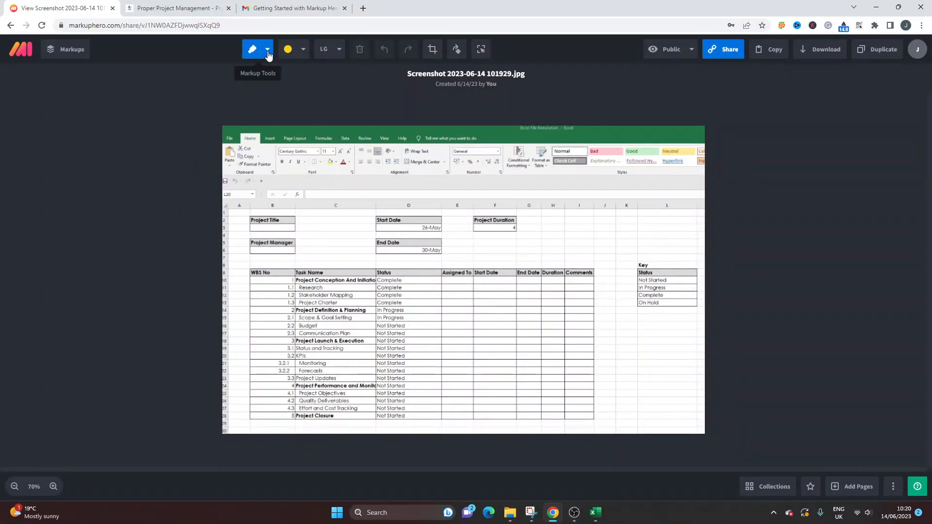
click(267, 49)
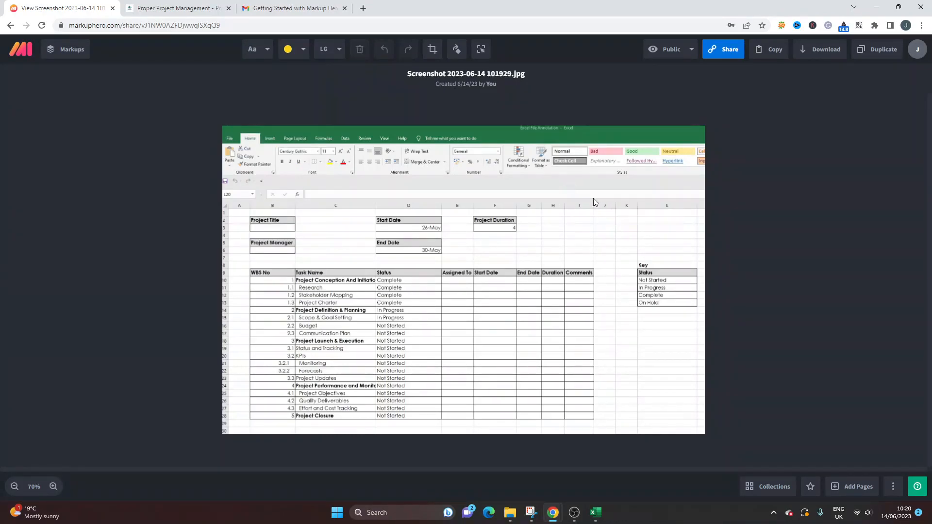
drag(585, 205, 698, 229)
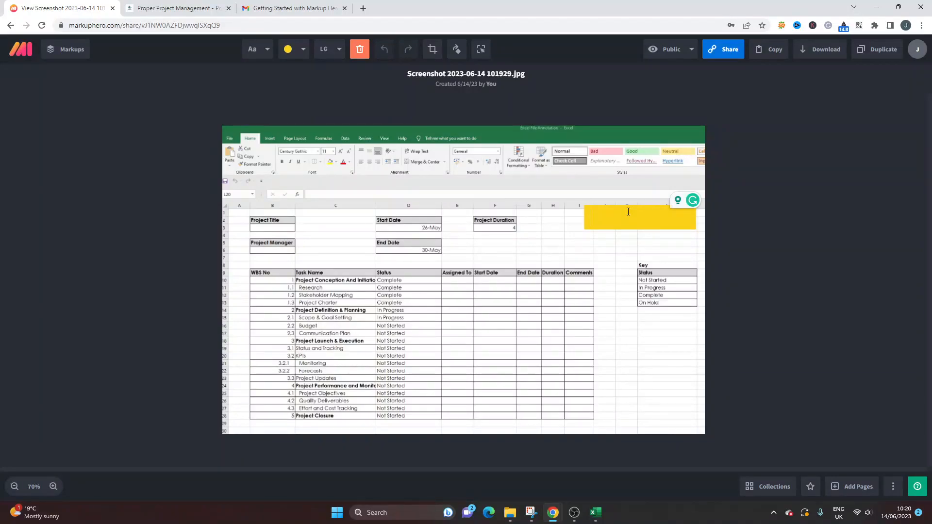
mouse_move(290, 48)
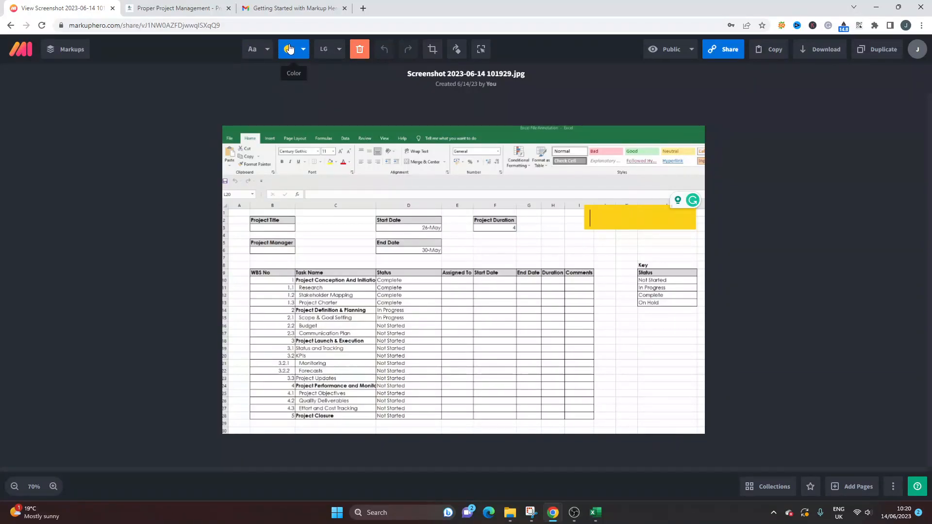
click(291, 48)
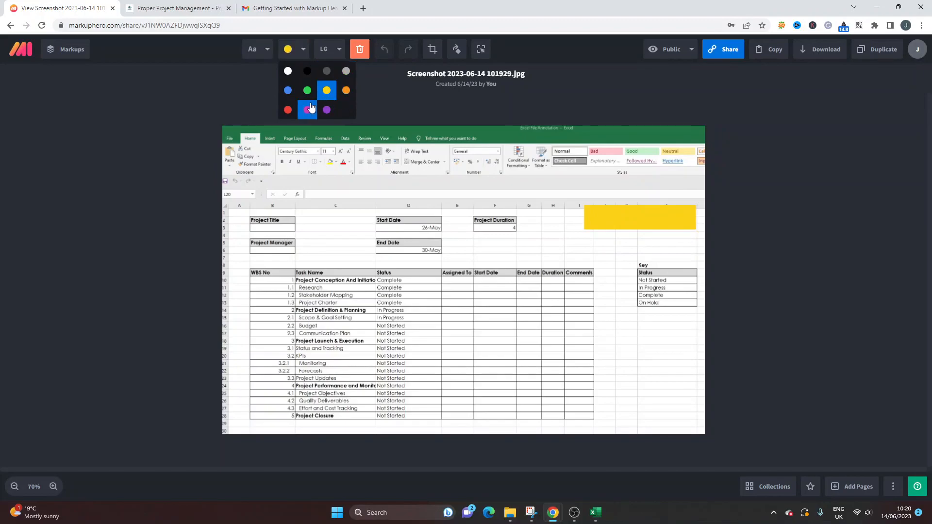
click(339, 49)
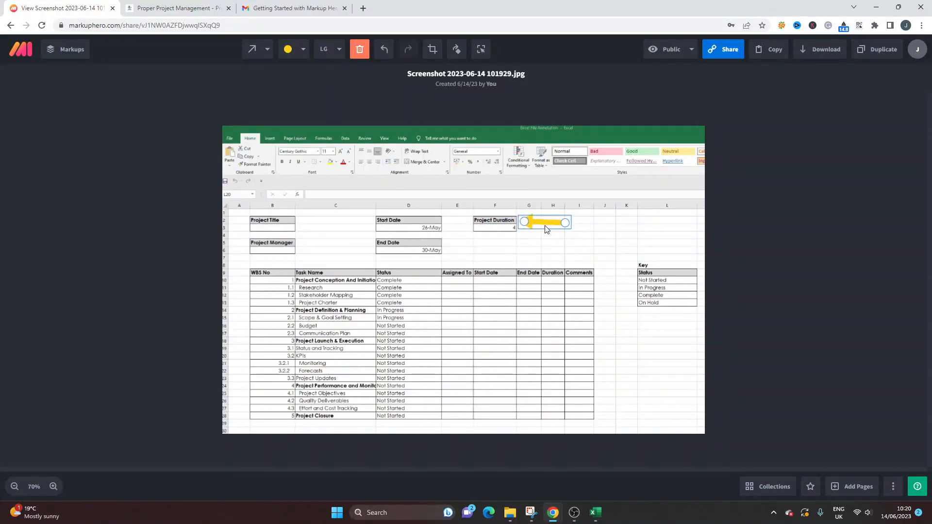
click(266, 49)
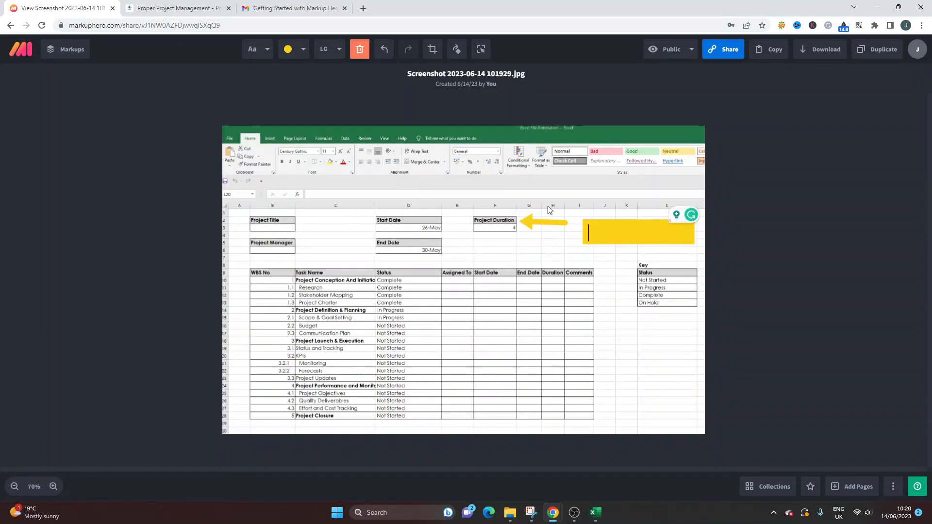
click(252, 48)
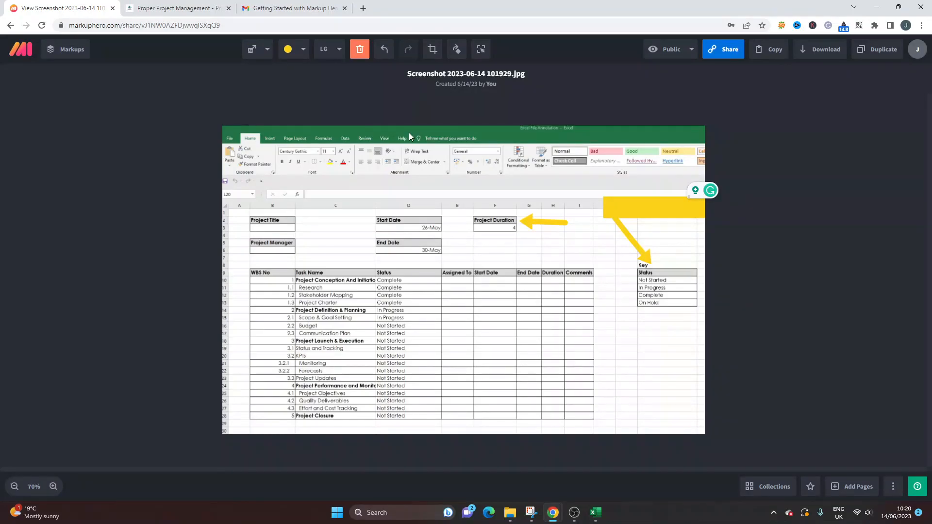
Step: Delete the callout arrow, then add a yellow line, header highlights and a box around WBS No
click(359, 50)
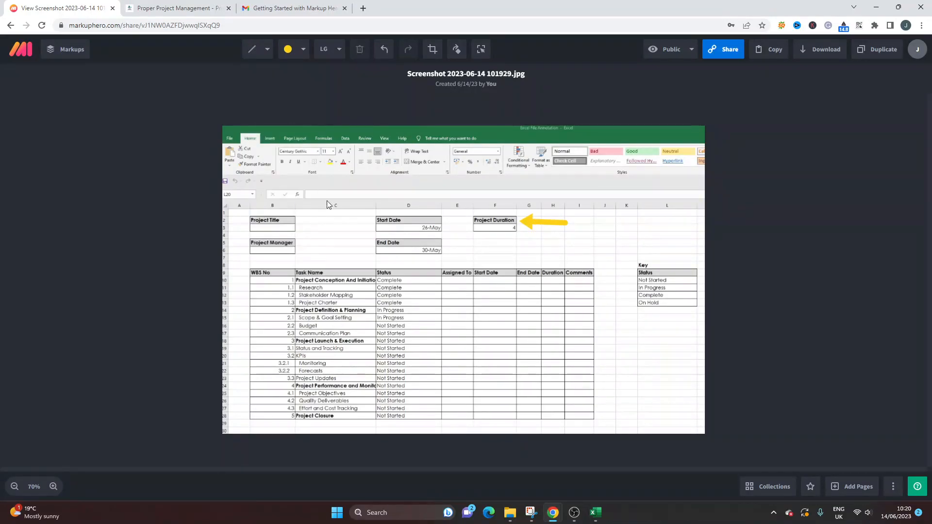
click(253, 50)
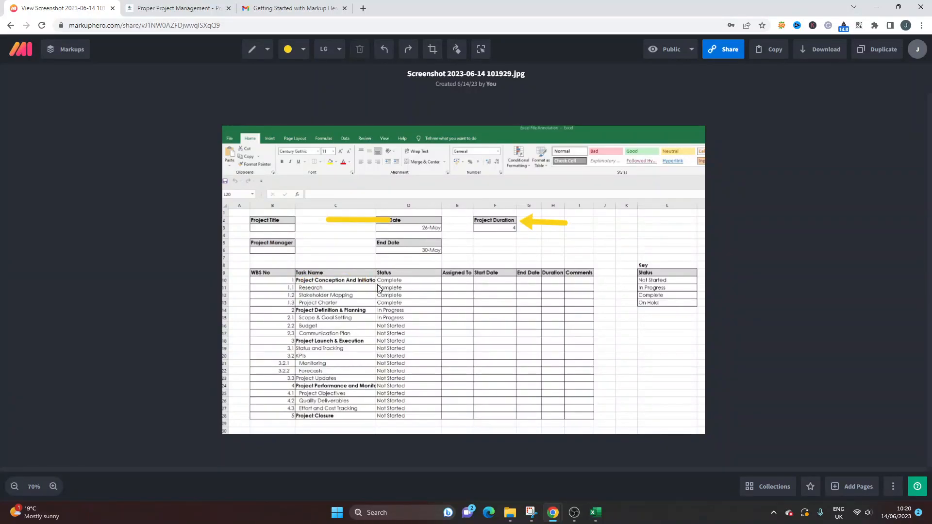
click(266, 50)
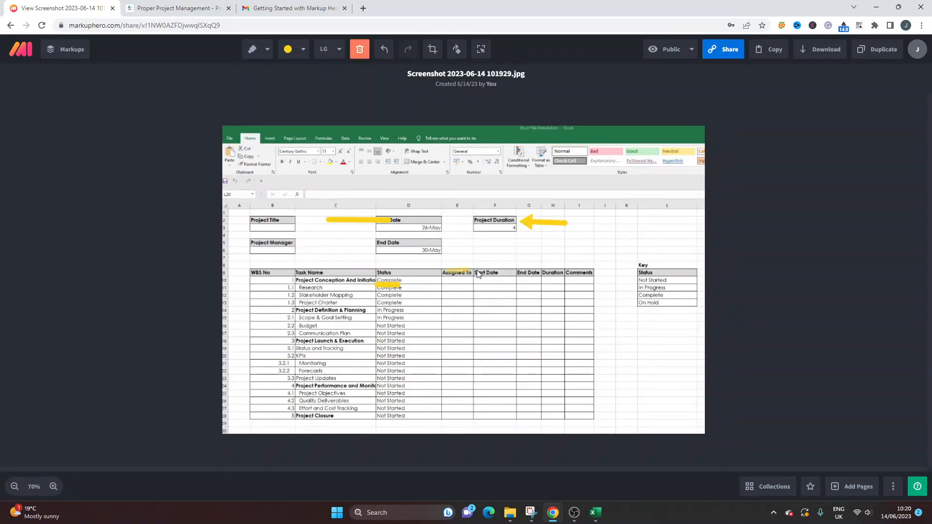
mouse_move(252, 48)
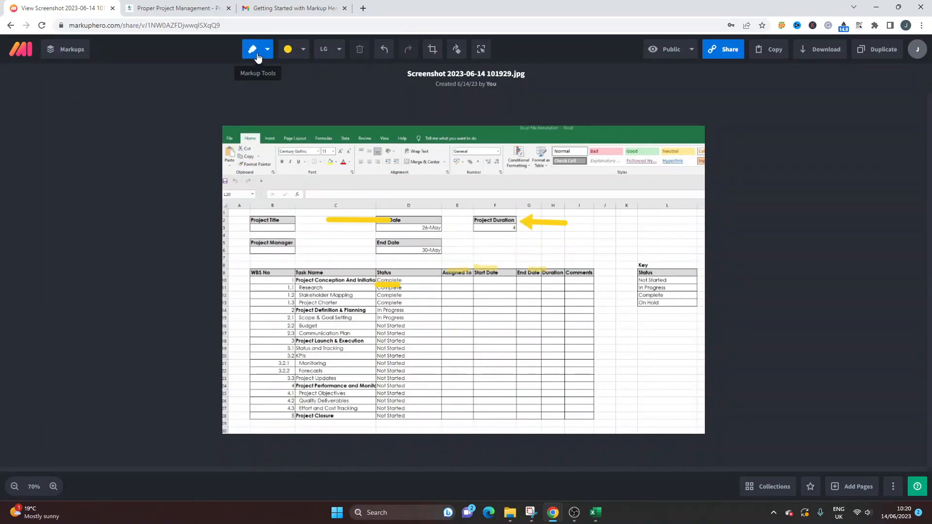
drag(240, 262, 287, 292)
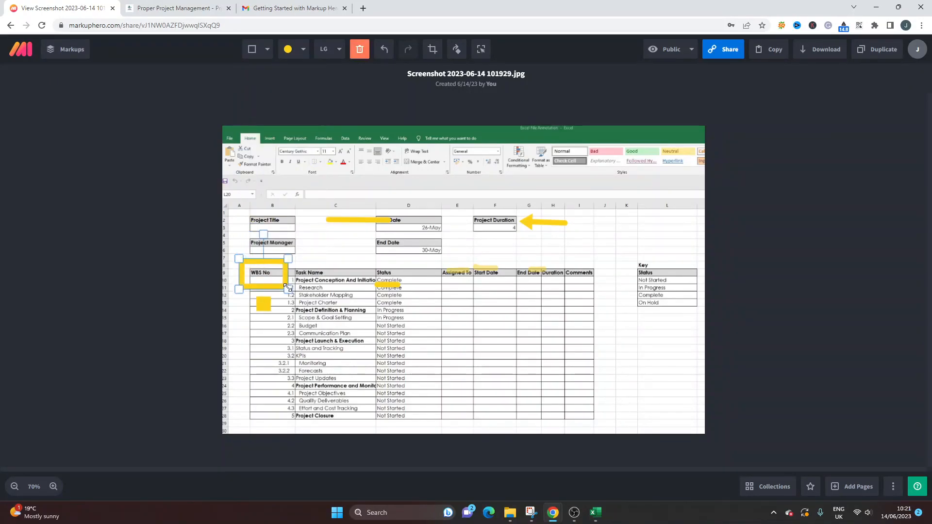
Step: Browse the Markup Tools menu, trying the Blur option, then close the menu
click(265, 49)
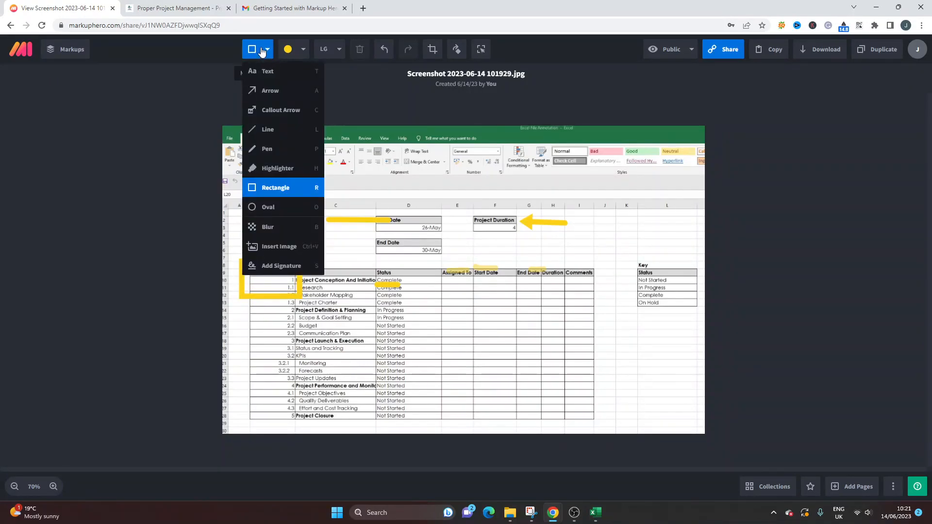
mouse_move(273, 207)
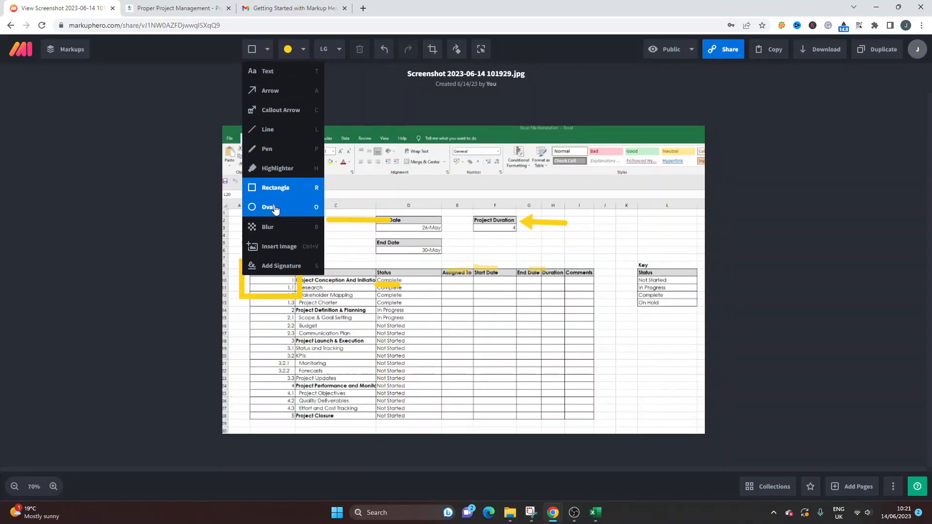
click(268, 207)
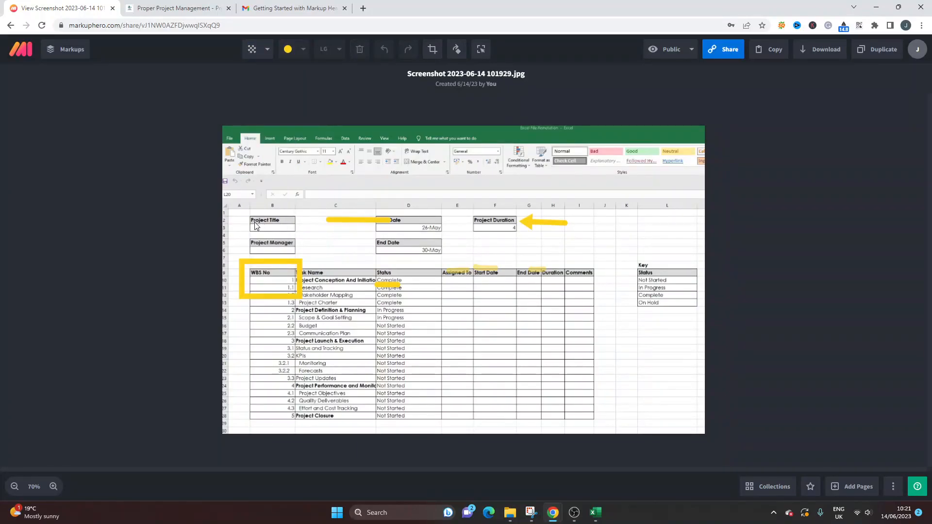
mouse_move(250, 213)
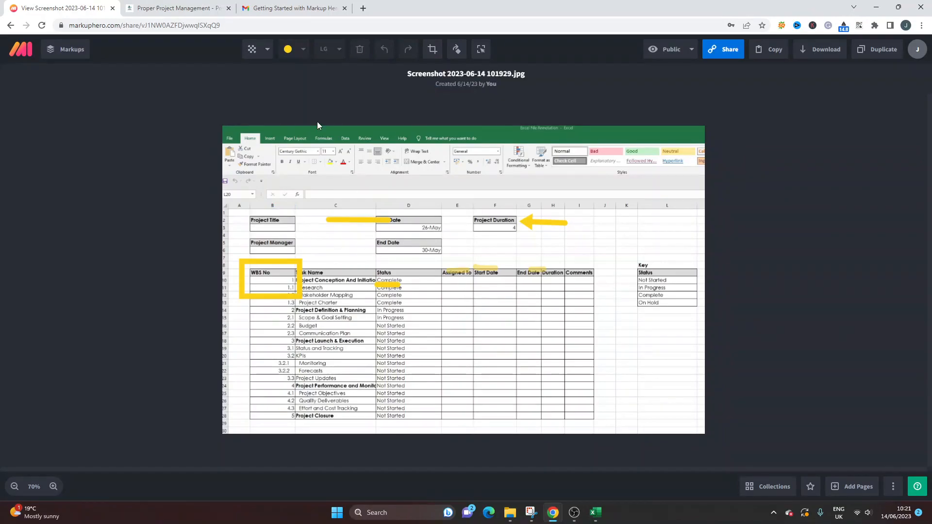
click(251, 48)
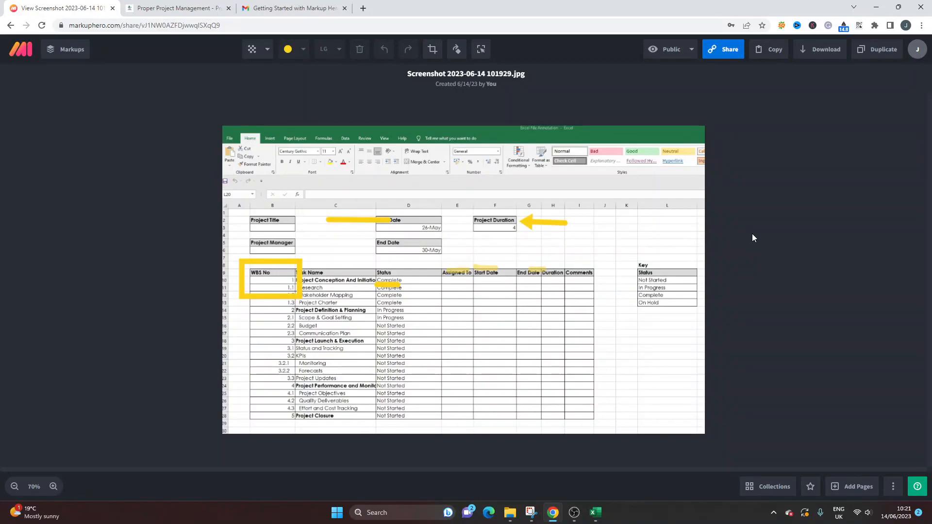
mouse_move(763, 237)
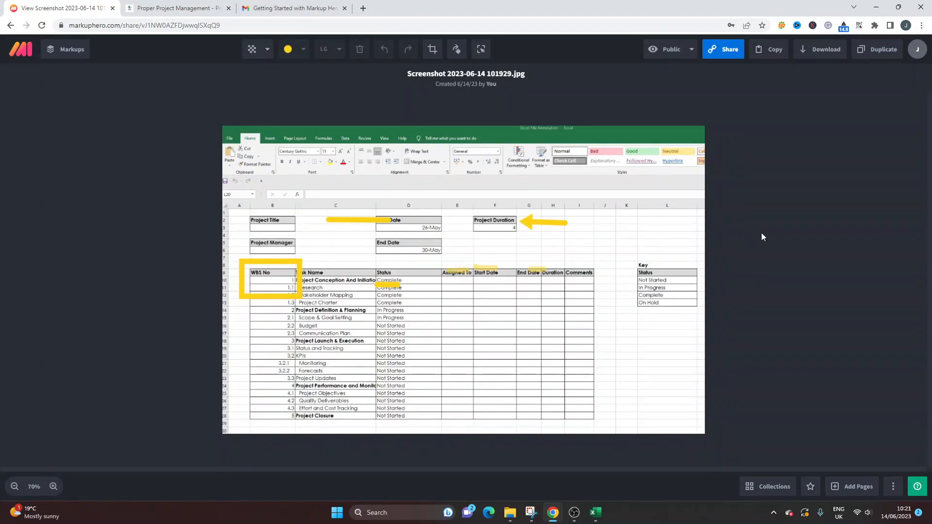
mouse_move(464, 241)
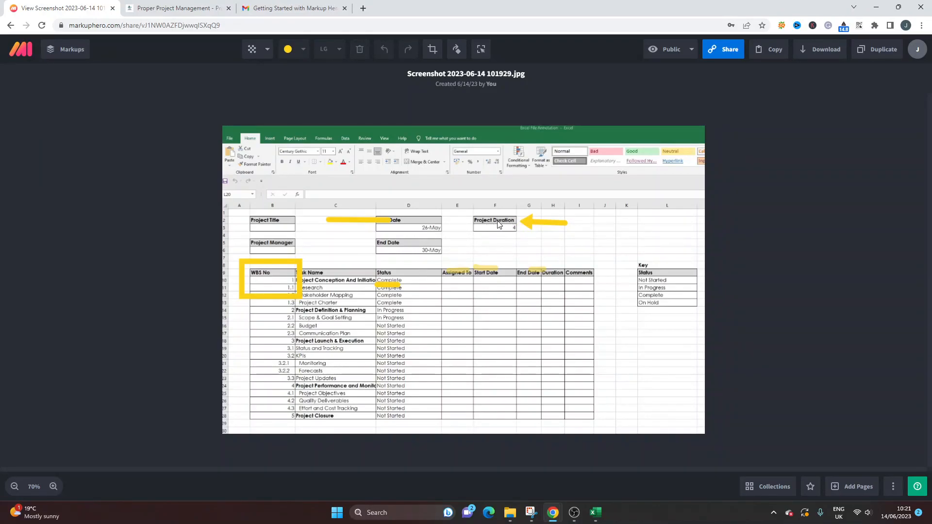
click(267, 49)
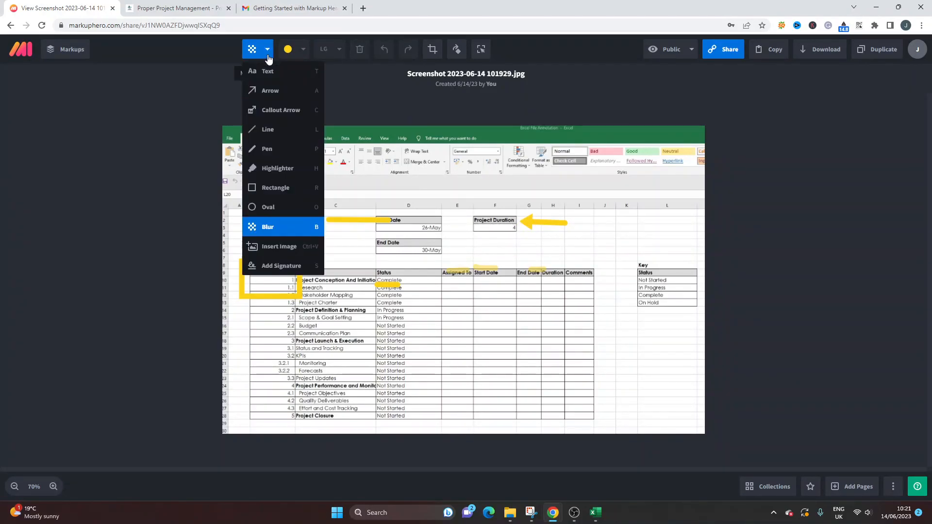
click(481, 49)
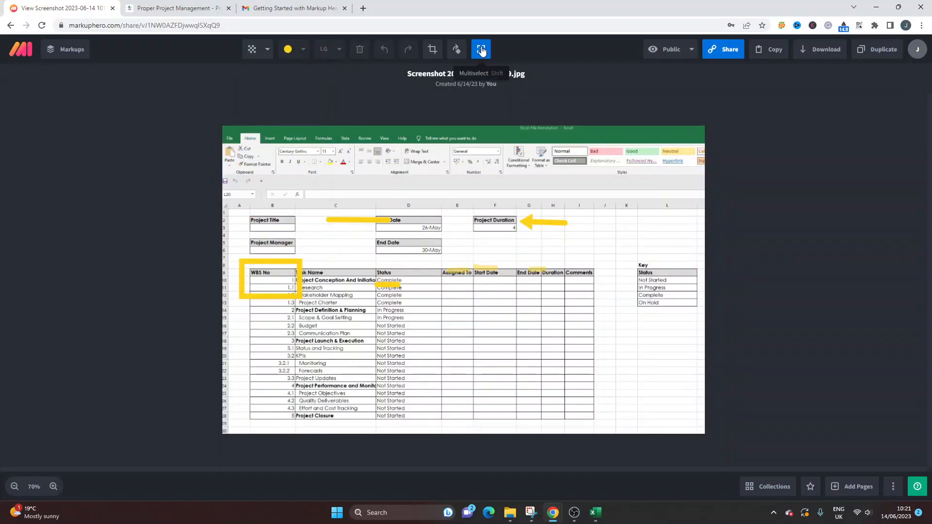
mouse_move(432, 49)
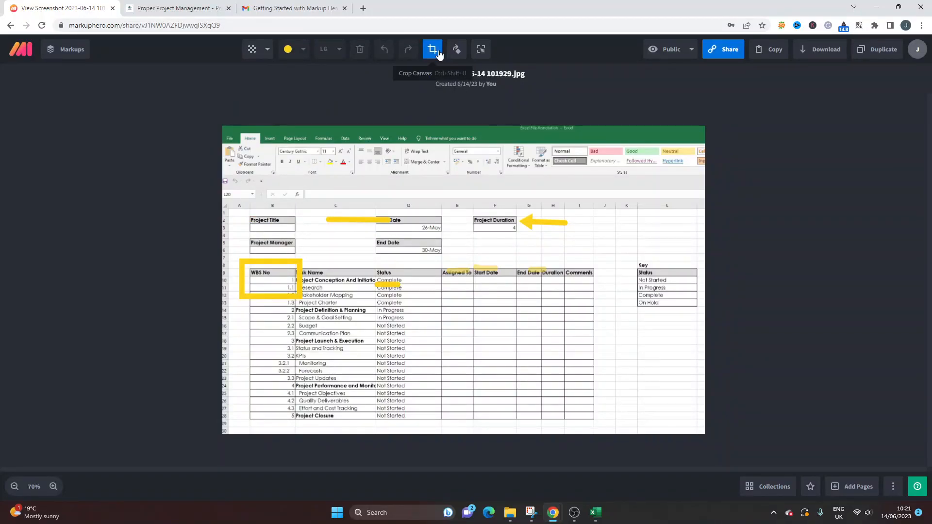
click(432, 49)
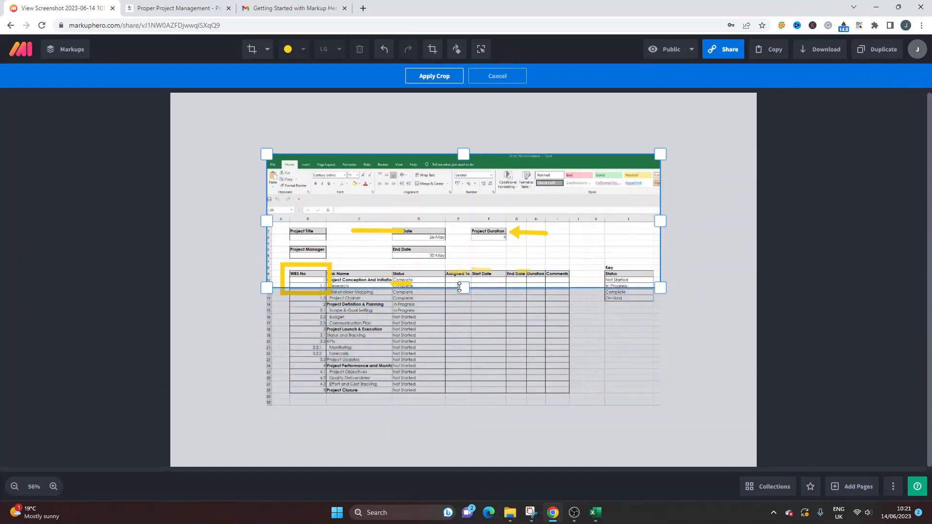
click(498, 76)
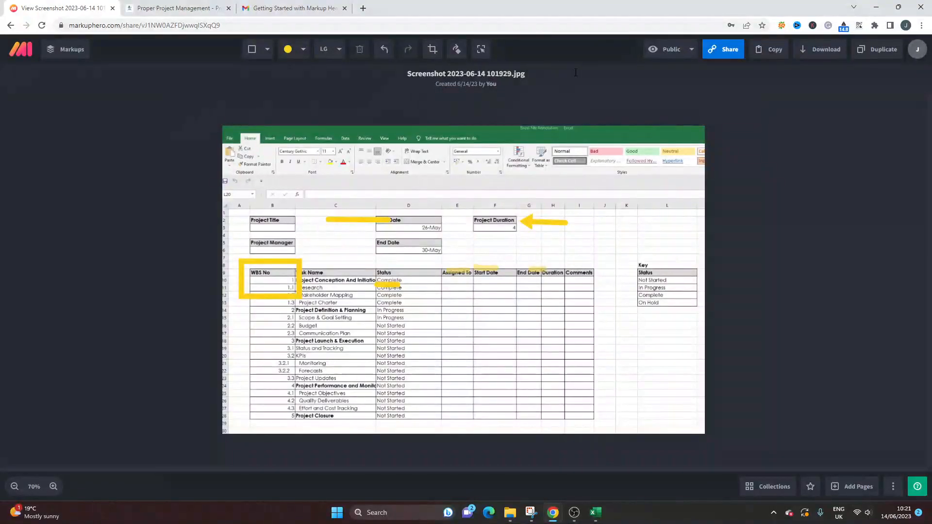
click(671, 49)
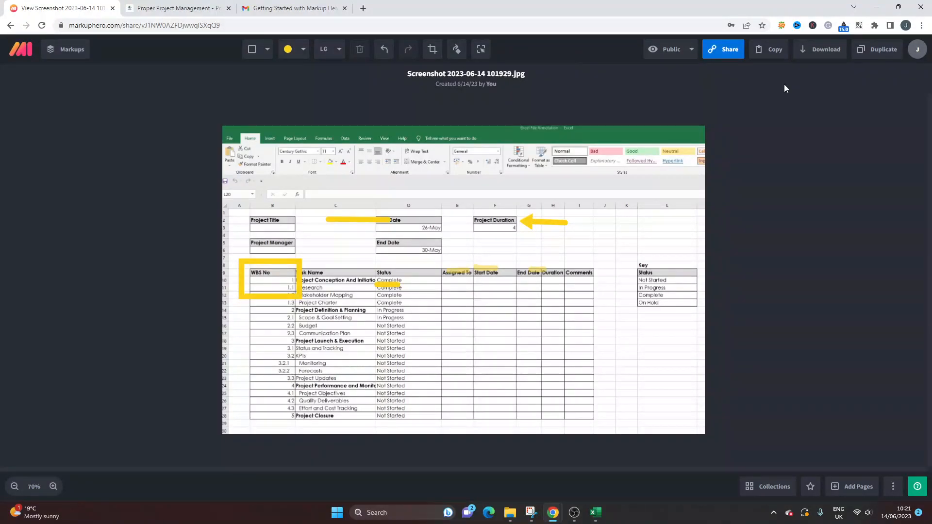
mouse_move(826, 48)
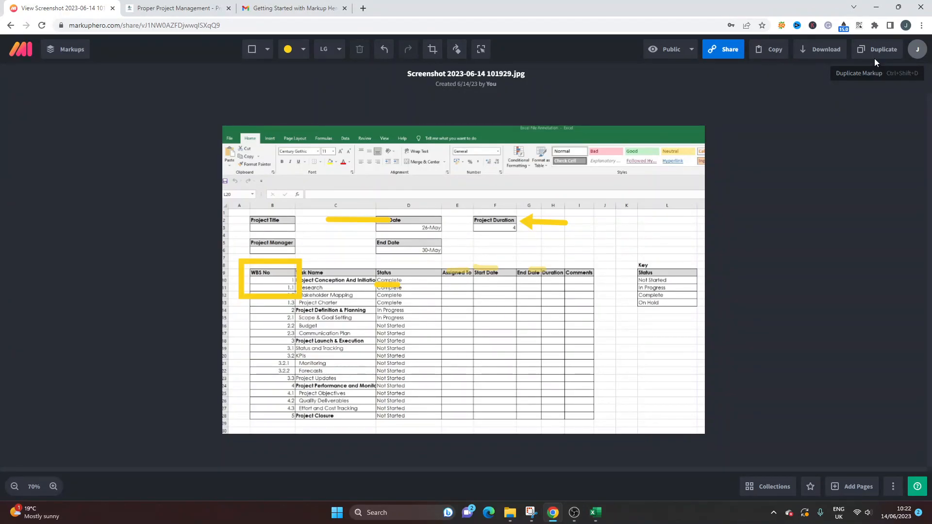
mouse_move(65, 49)
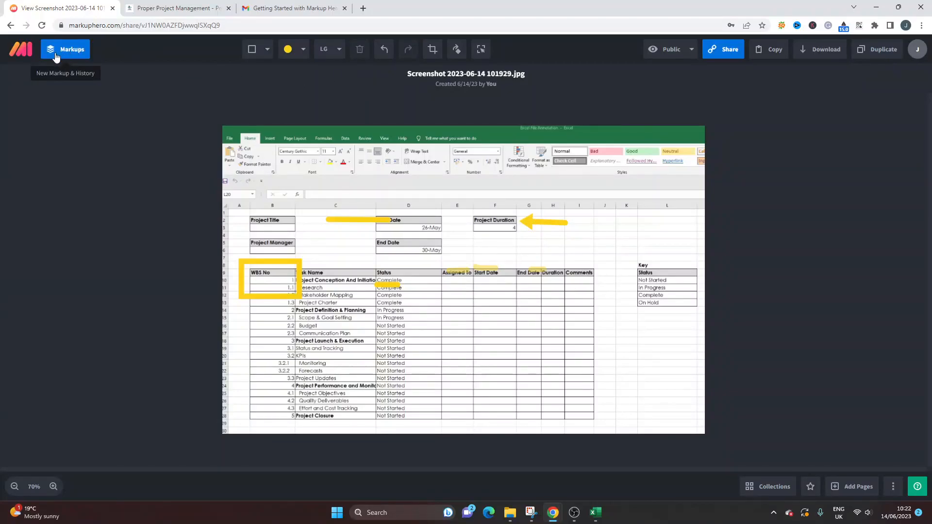
Step: View the saved markups list, dismiss the welcome back notice, and switch to the PowerPoint risk deck
click(65, 49)
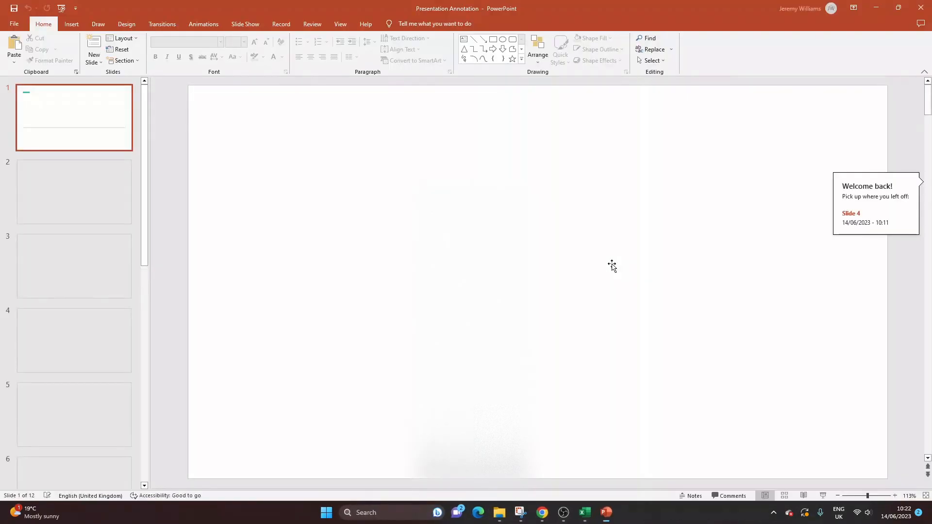
click(74, 266)
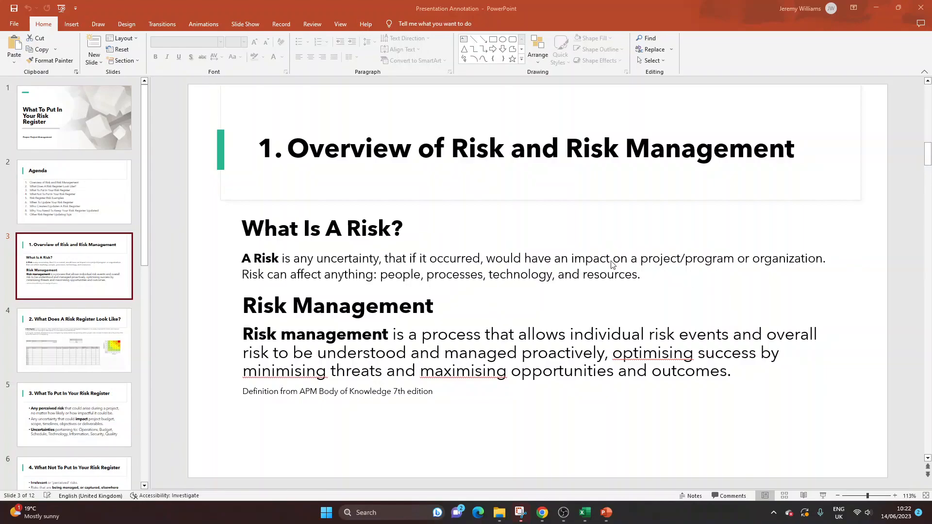
mouse_move(406, 261)
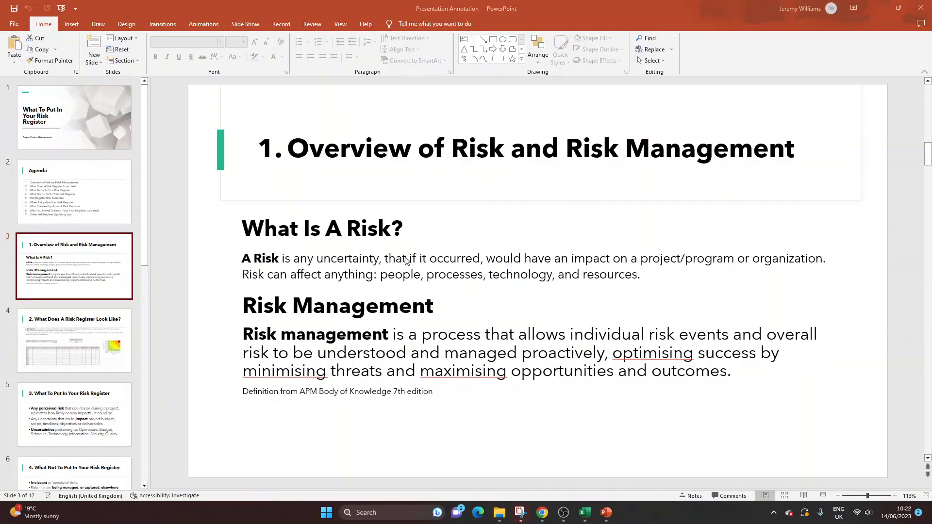
click(498, 513)
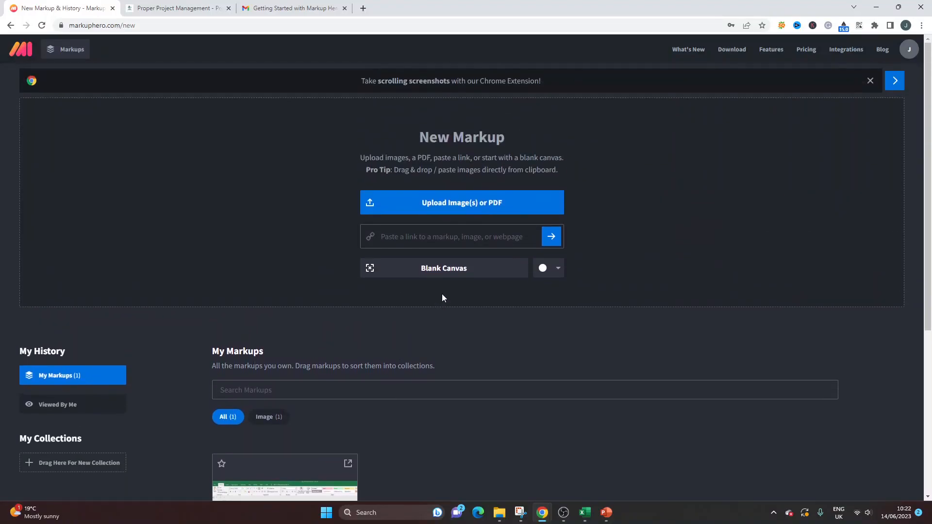
Step: Create an Untitled Markup on a blank canvas and show the Markup Tools list
click(444, 268)
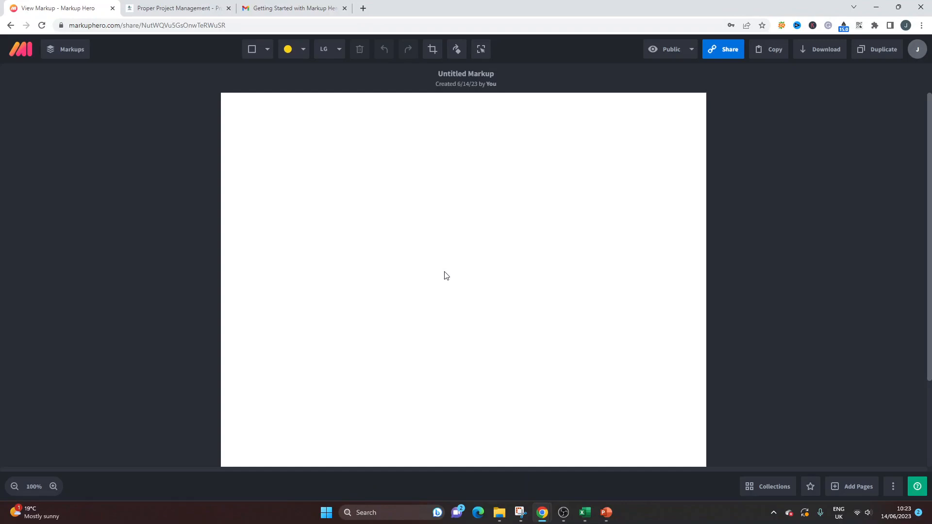
mouse_move(402, 226)
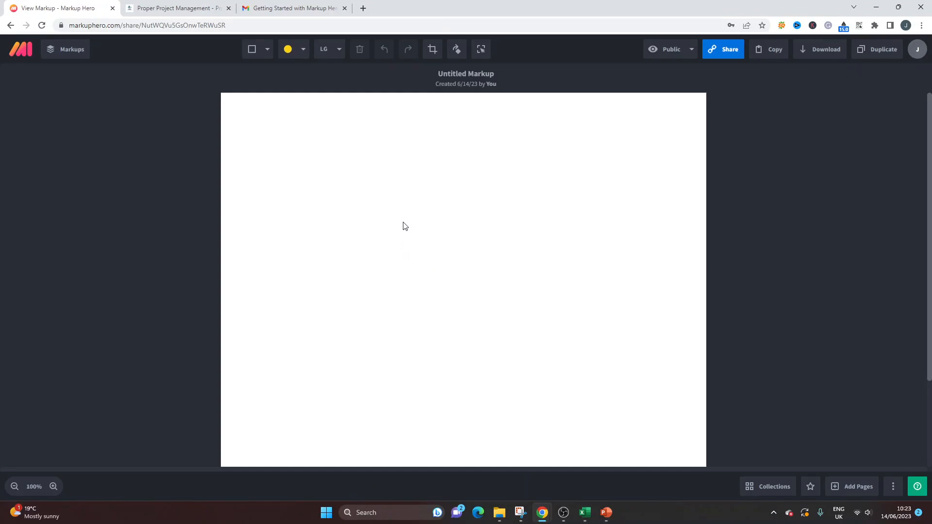
mouse_move(363, 152)
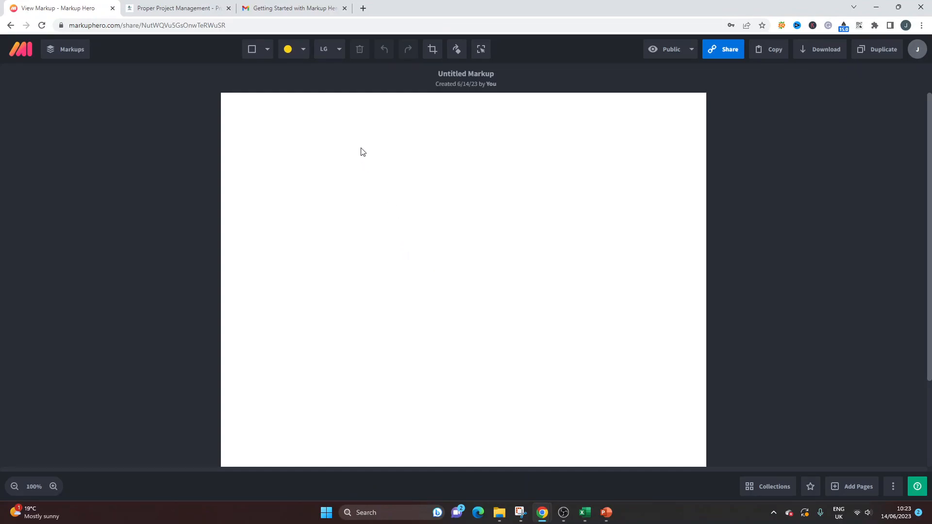
mouse_move(340, 64)
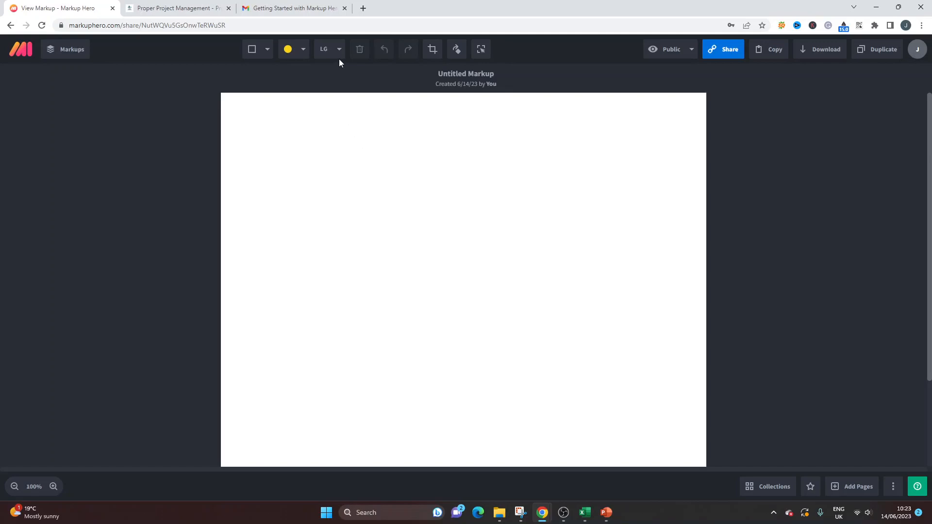
mouse_move(464, 173)
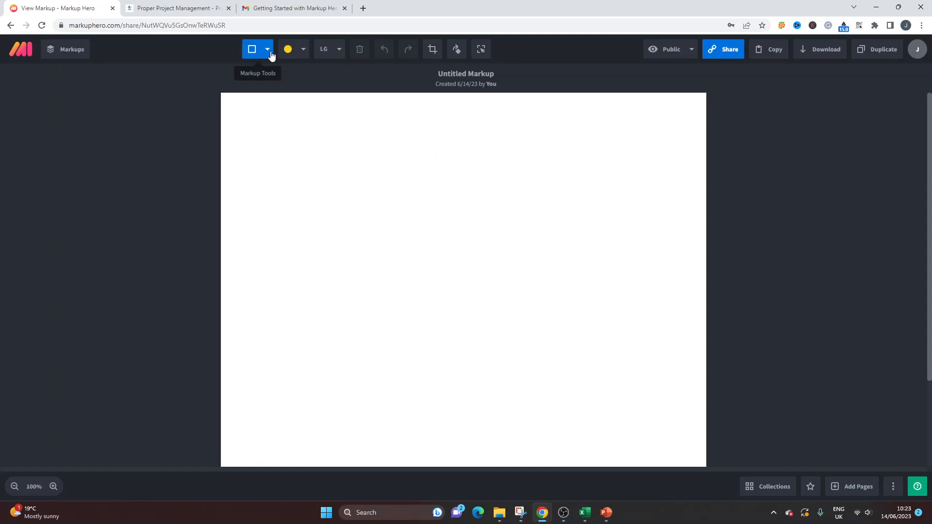
click(267, 49)
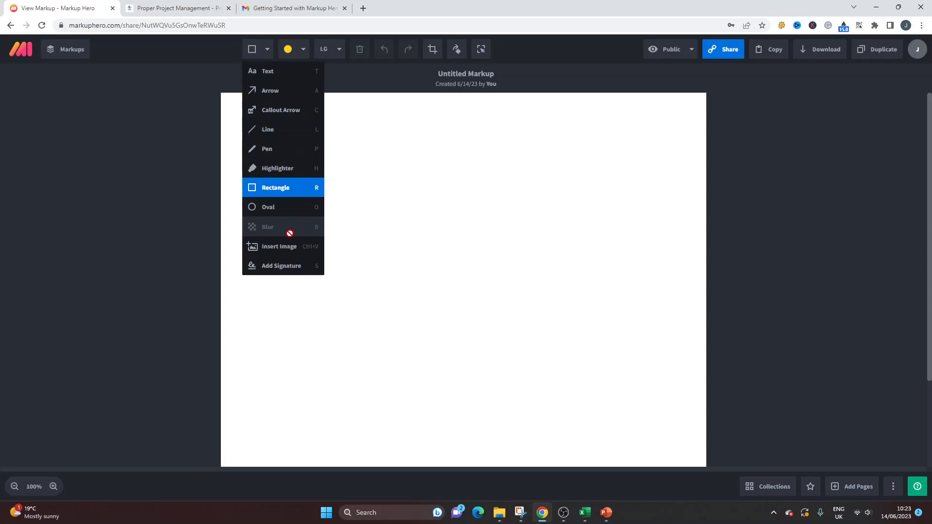
mouse_move(279, 246)
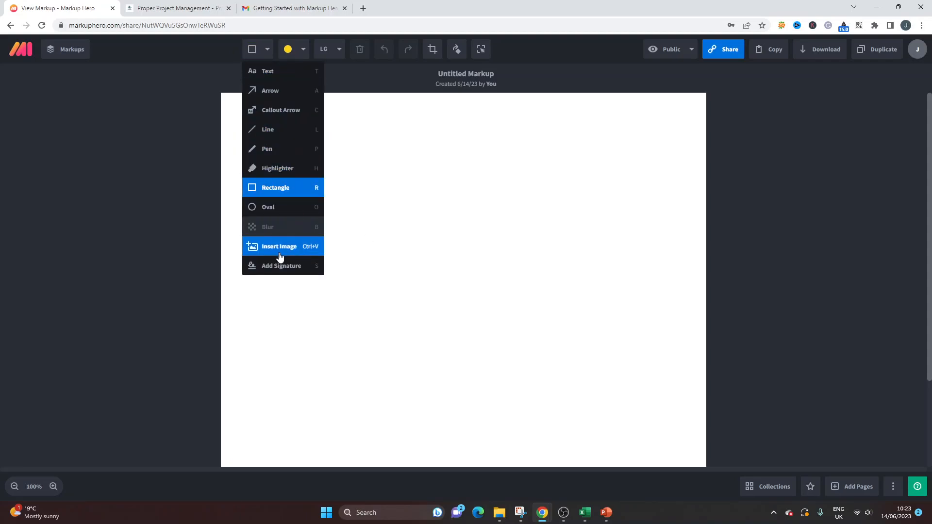
Step: Insert the Flowchart Feedback image onto the blank canvas using Insert Image
click(279, 247)
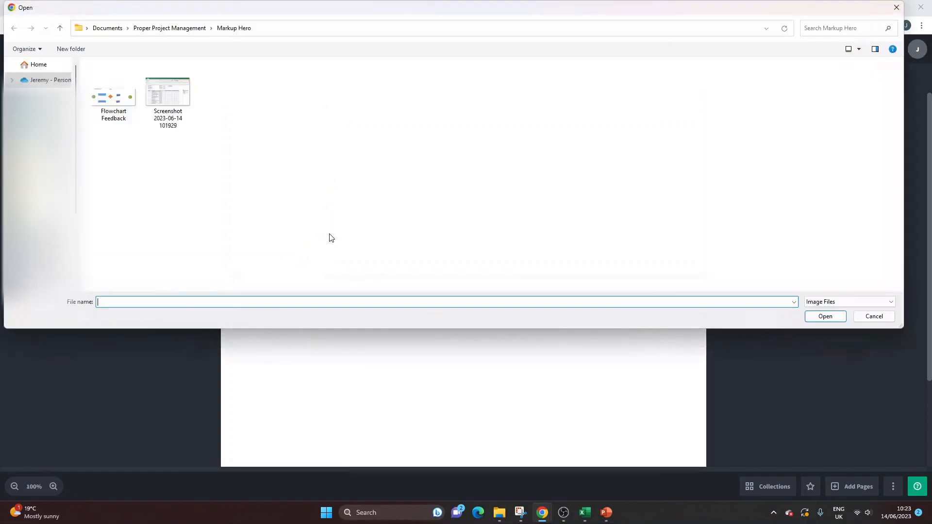
click(113, 95)
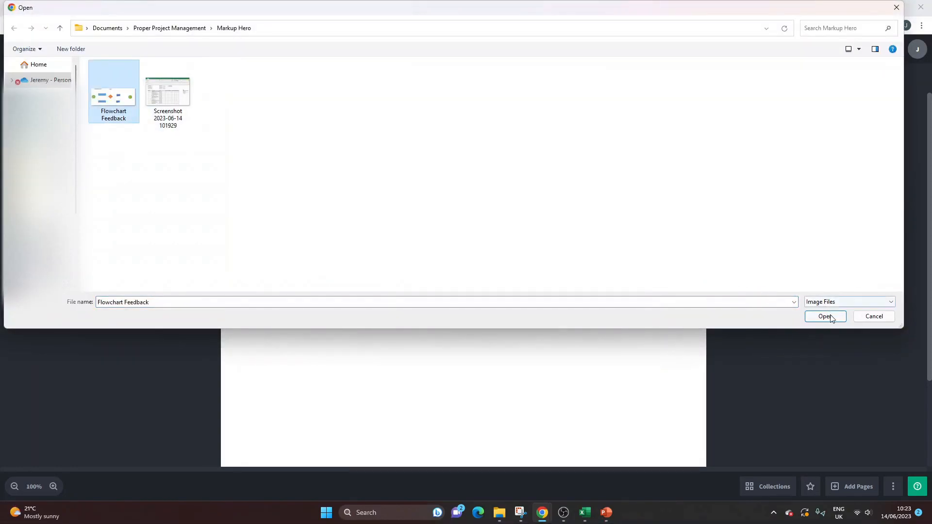
click(824, 316)
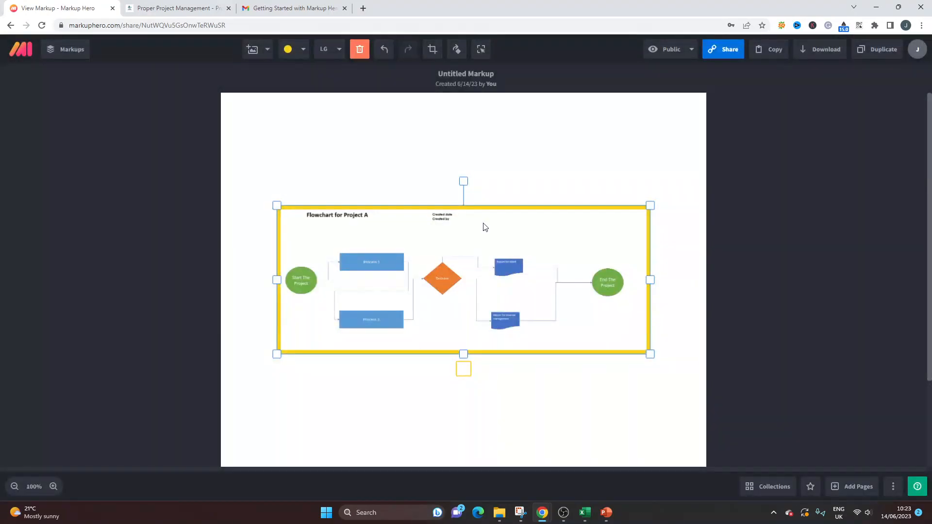
click(267, 50)
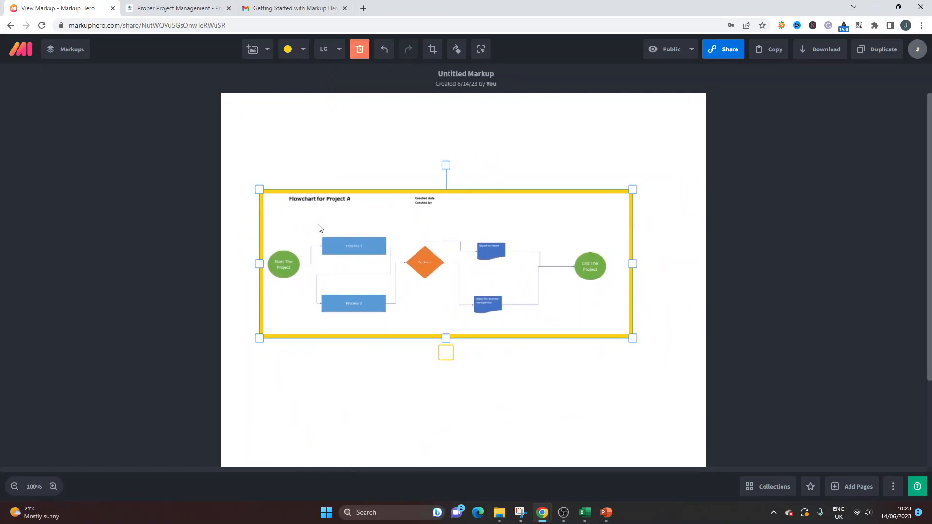
mouse_move(359, 50)
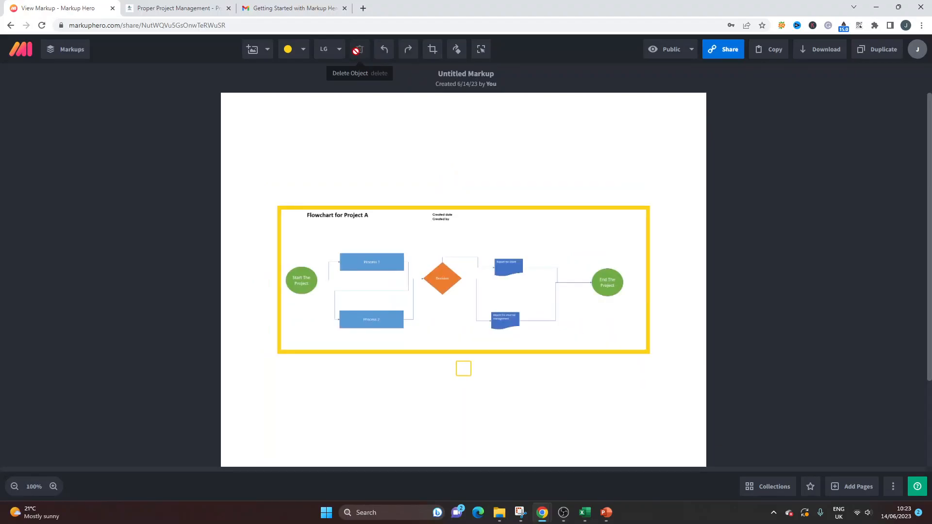
click(357, 49)
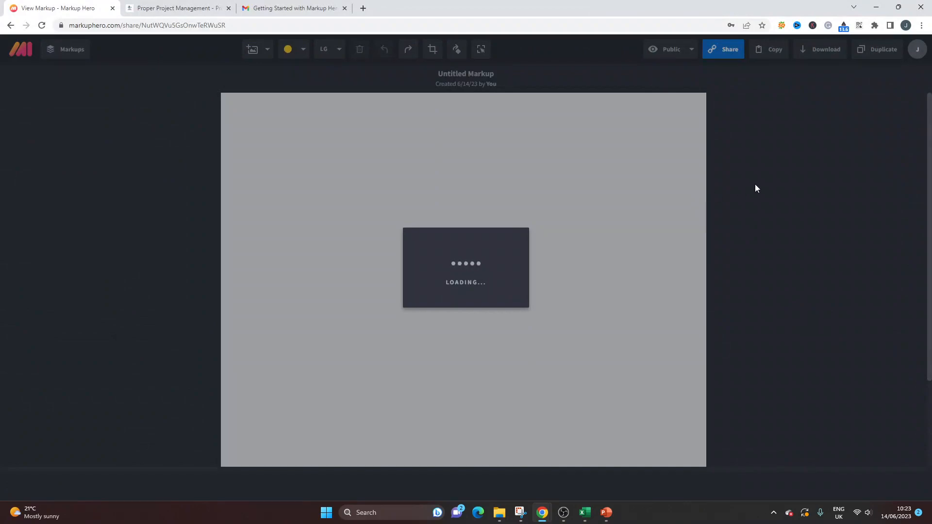
Step: Draw a black callout arrow pointing at the flowchart title
click(267, 49)
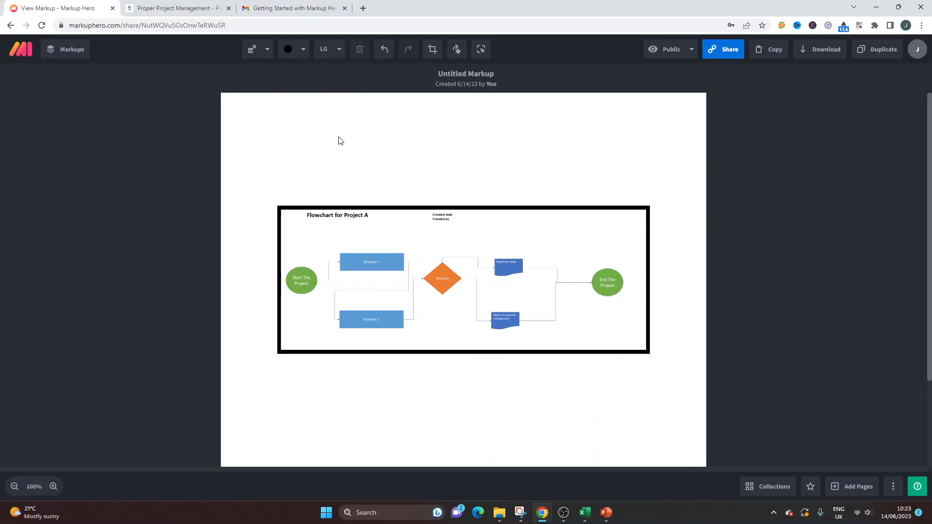
drag(500, 108, 369, 130)
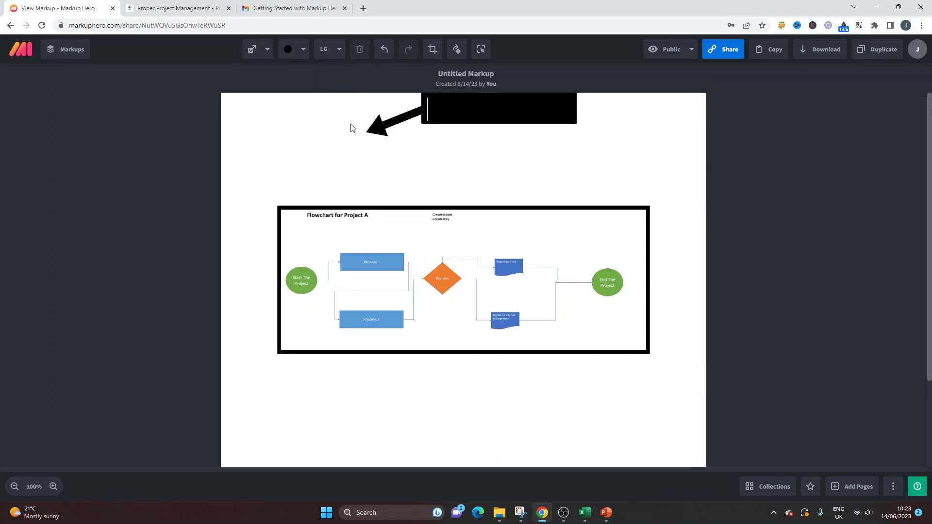
click(498, 110)
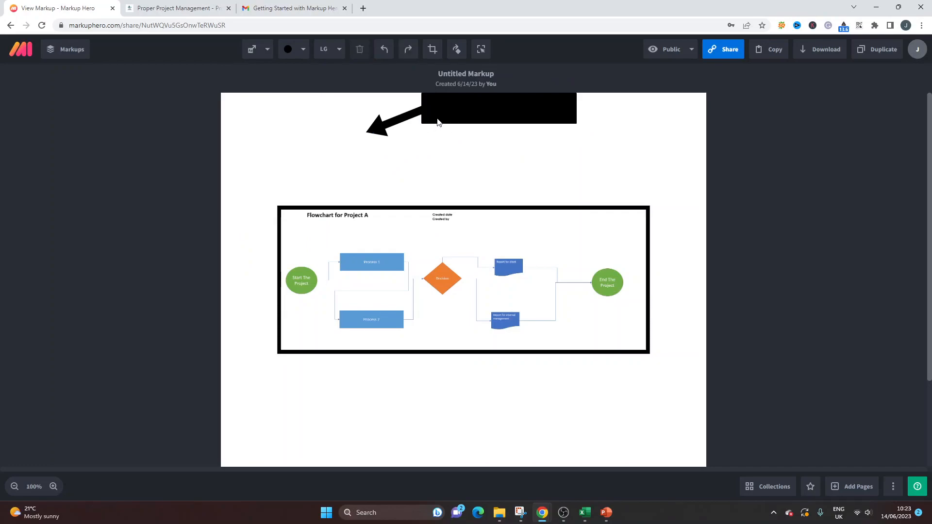
click(268, 48)
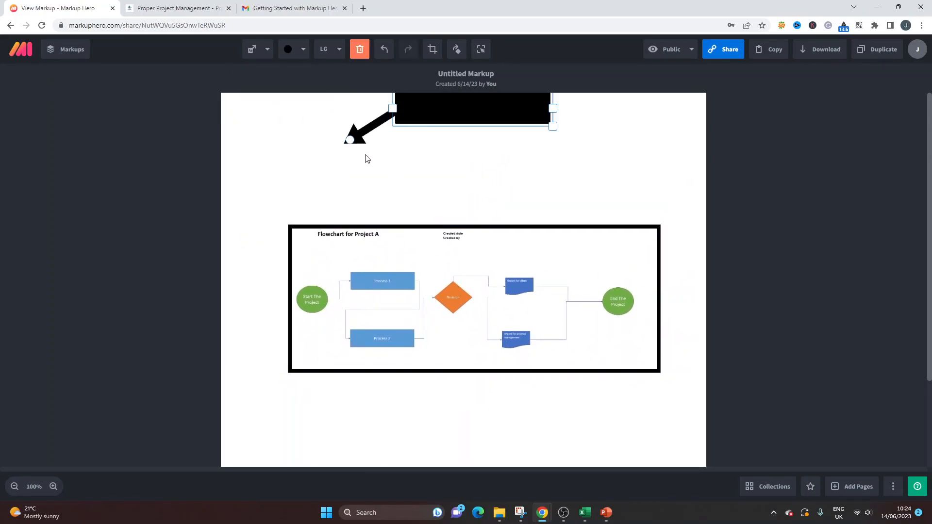
drag(391, 107, 368, 232)
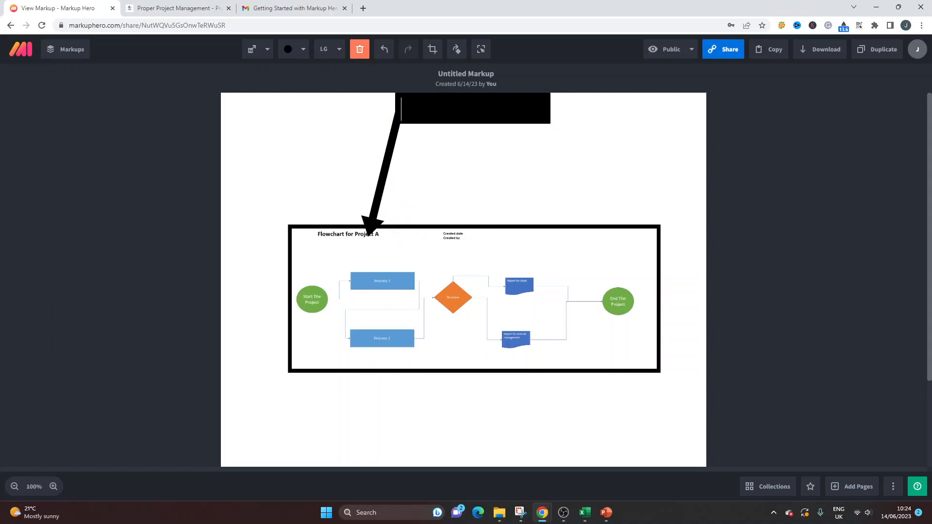
Step: Label the callout 'Need to update' and set its font size to XS
click(251, 49)
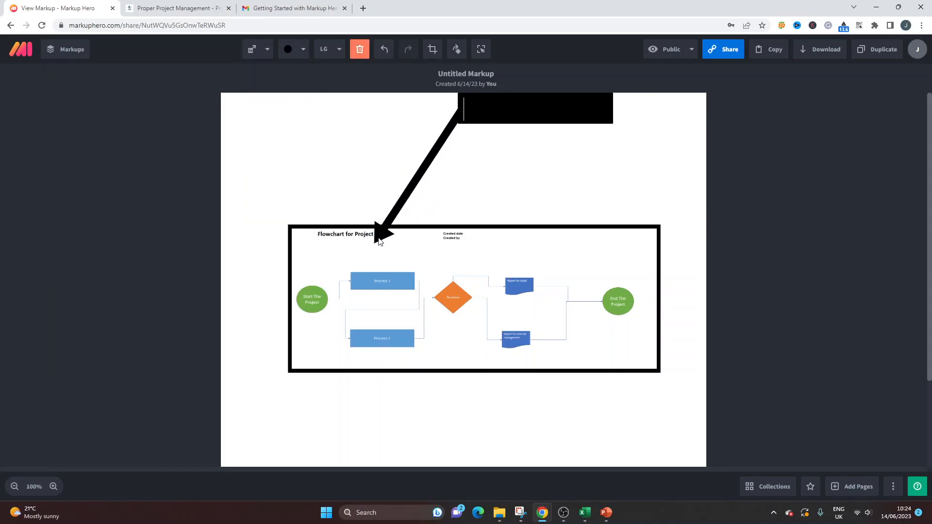
text(Need to)
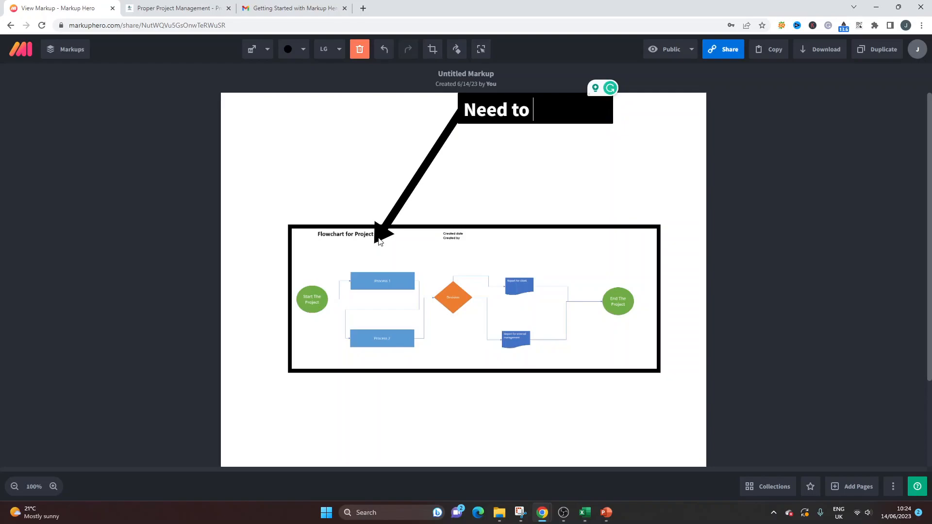
text(update)
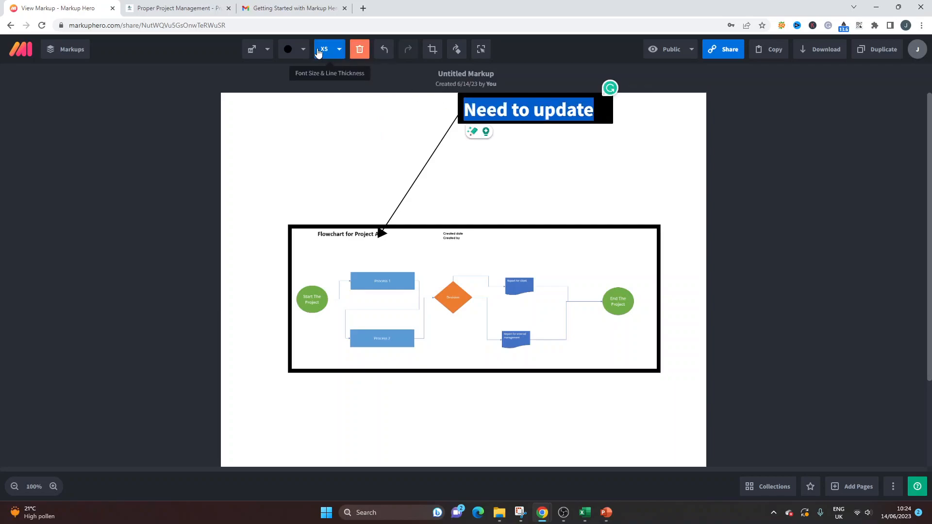
click(339, 49)
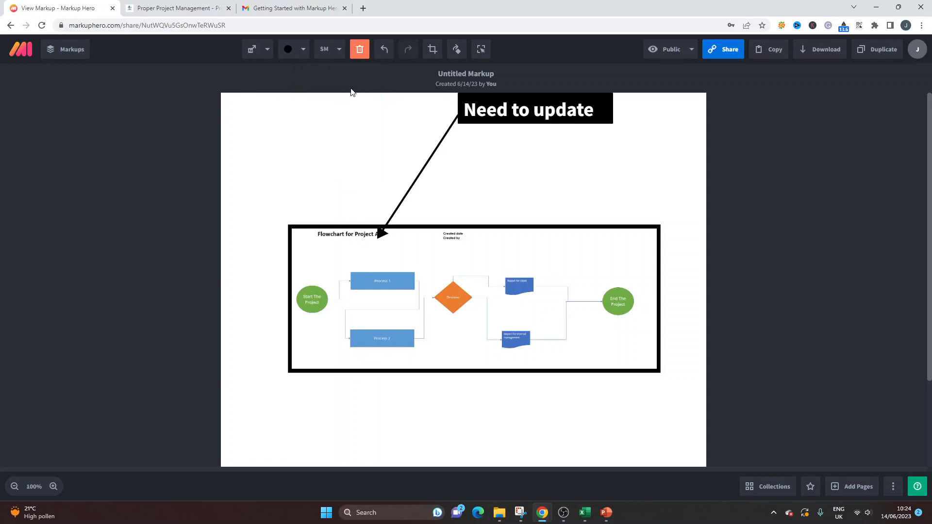
click(526, 109)
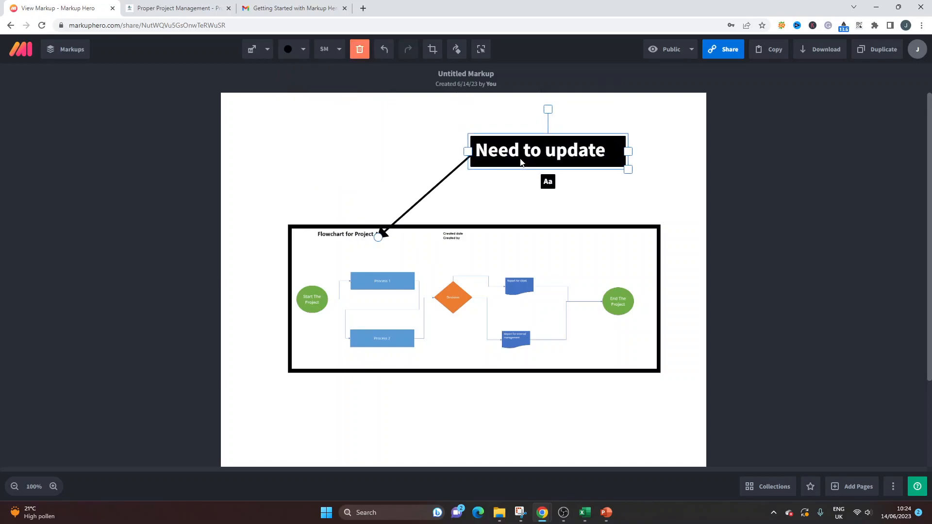
mouse_move(329, 48)
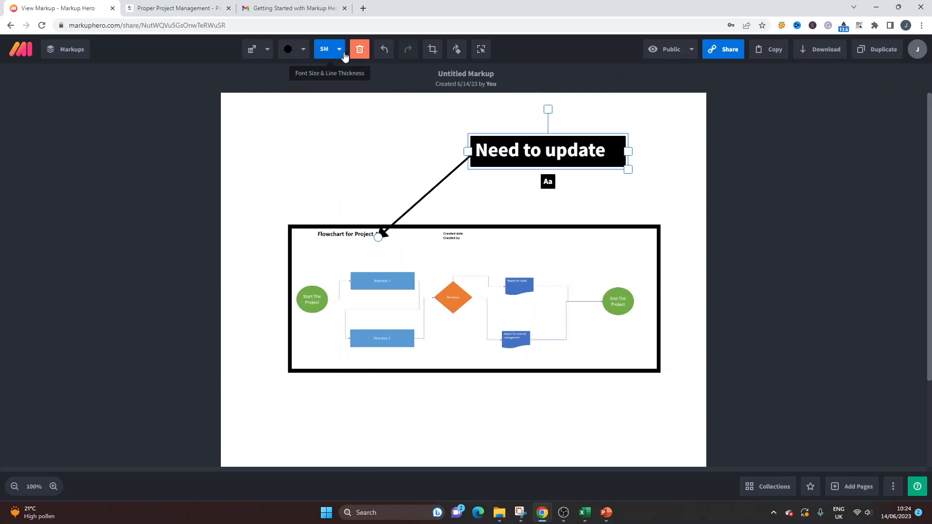
click(325, 48)
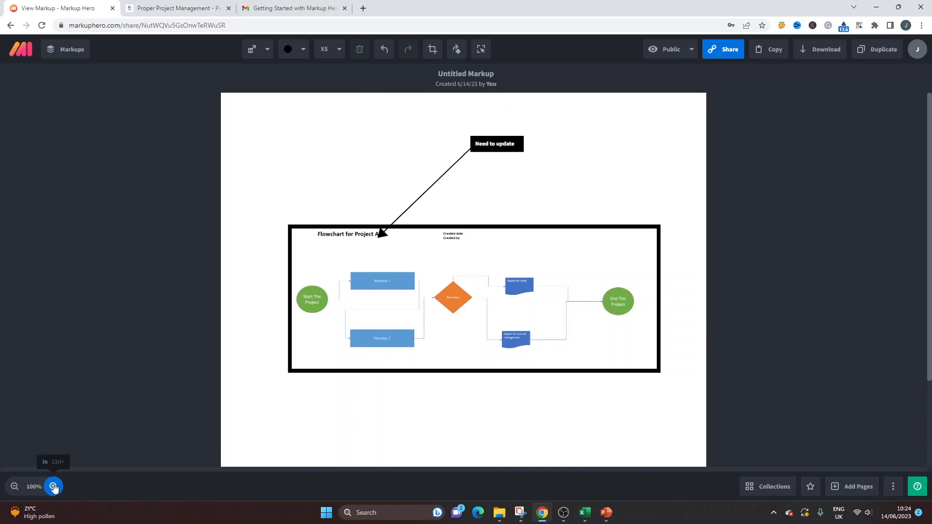
click(53, 487)
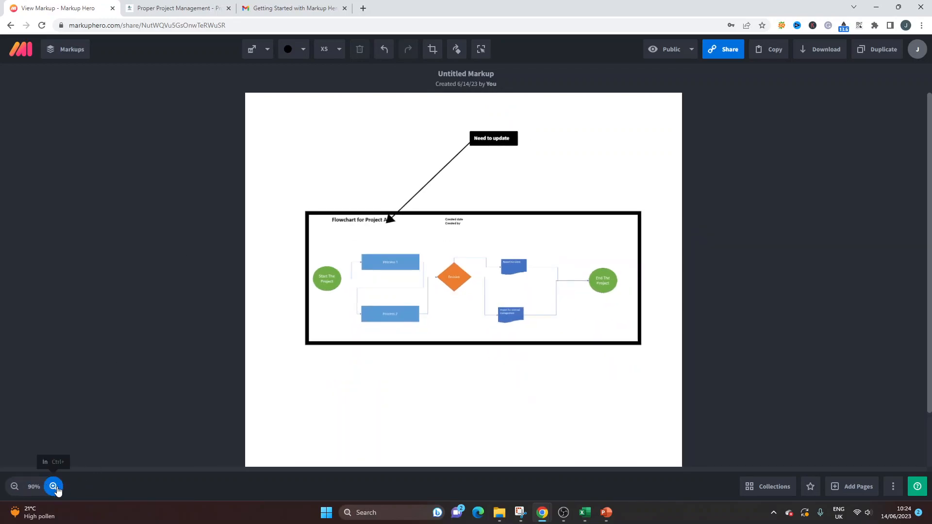
click(53, 486)
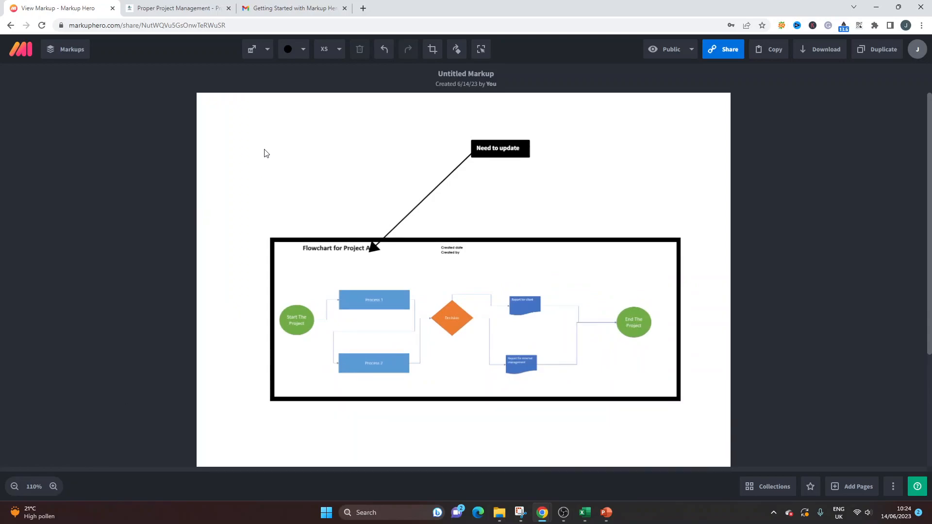
mouse_move(763, 64)
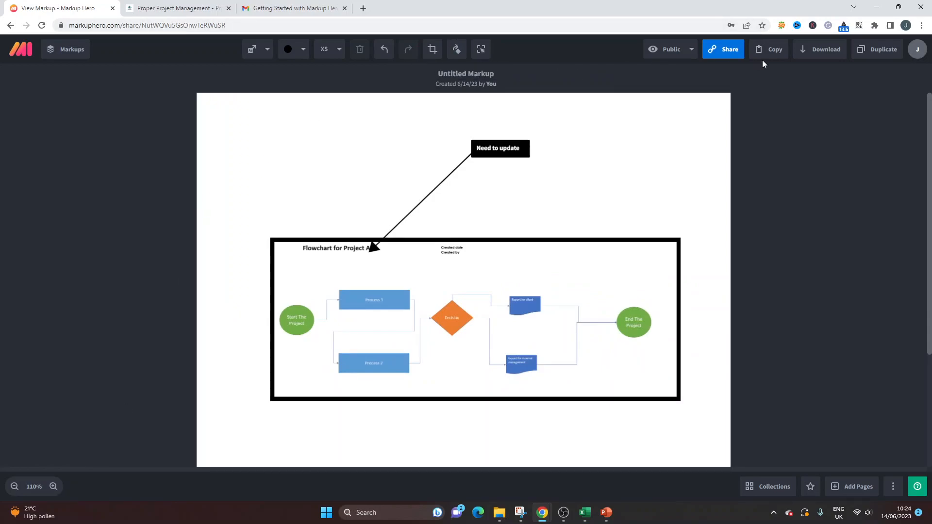
mouse_move(806, 336)
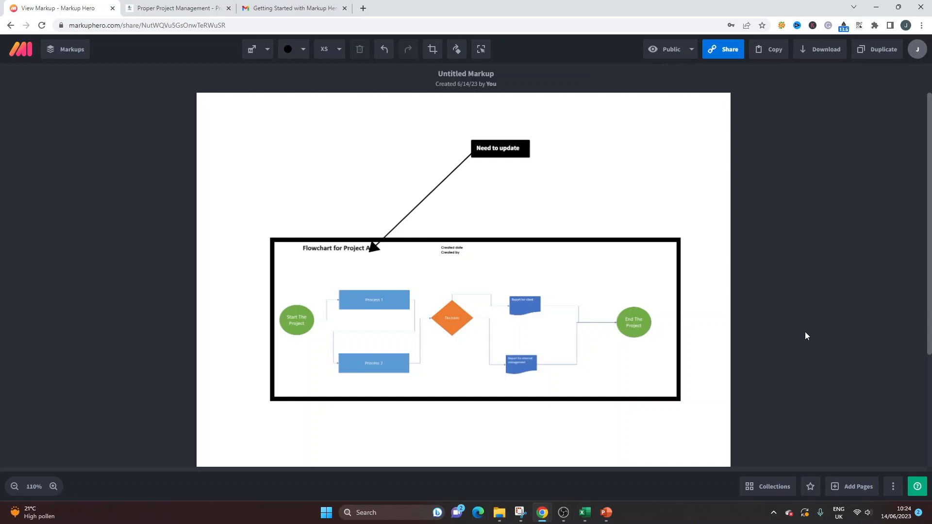
click(858, 491)
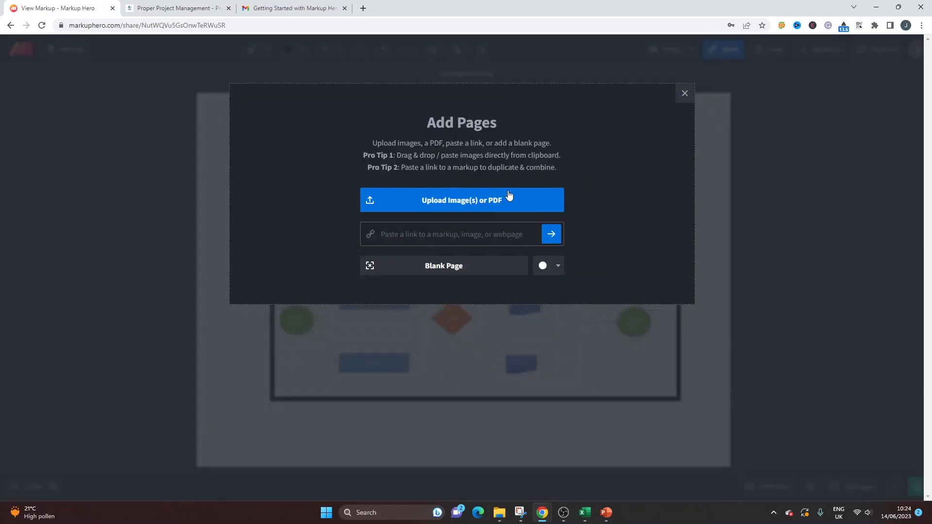
click(684, 94)
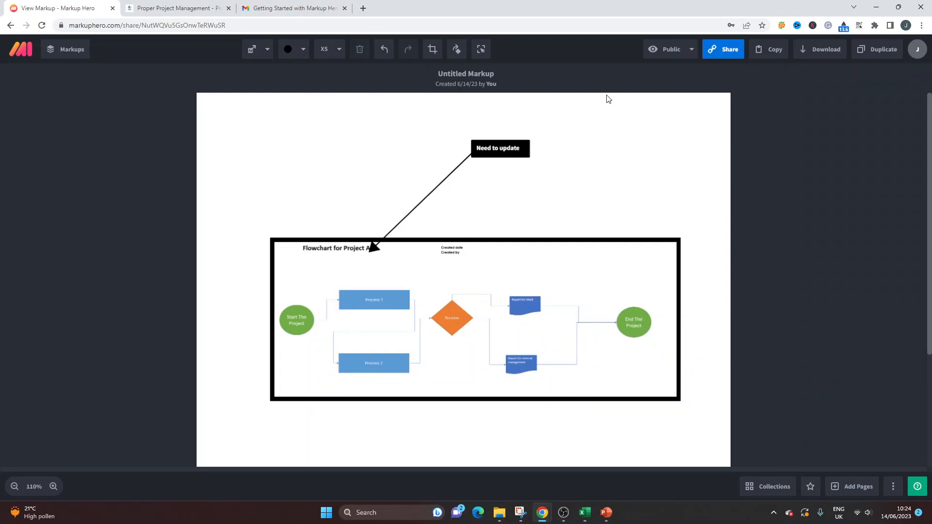
mouse_move(267, 77)
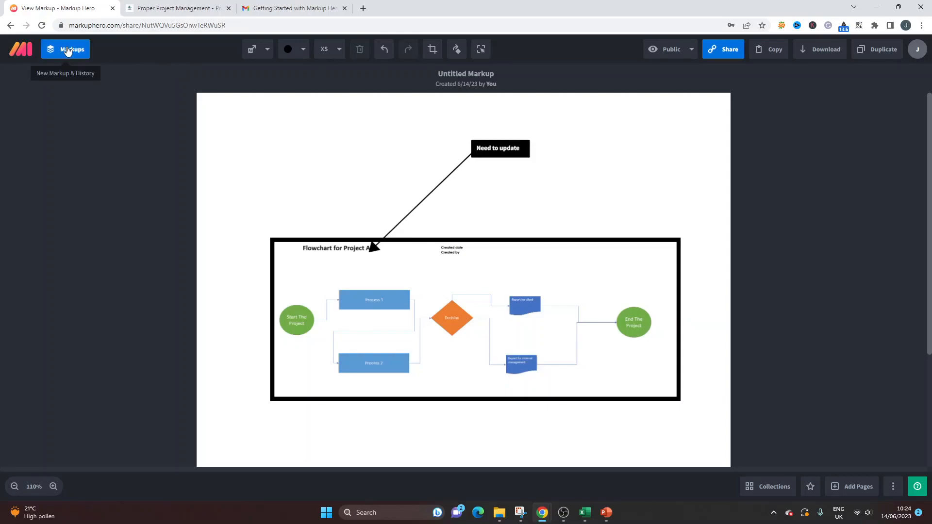
Step: Open the New Markup & History page and select the website's URL for copying
click(175, 8)
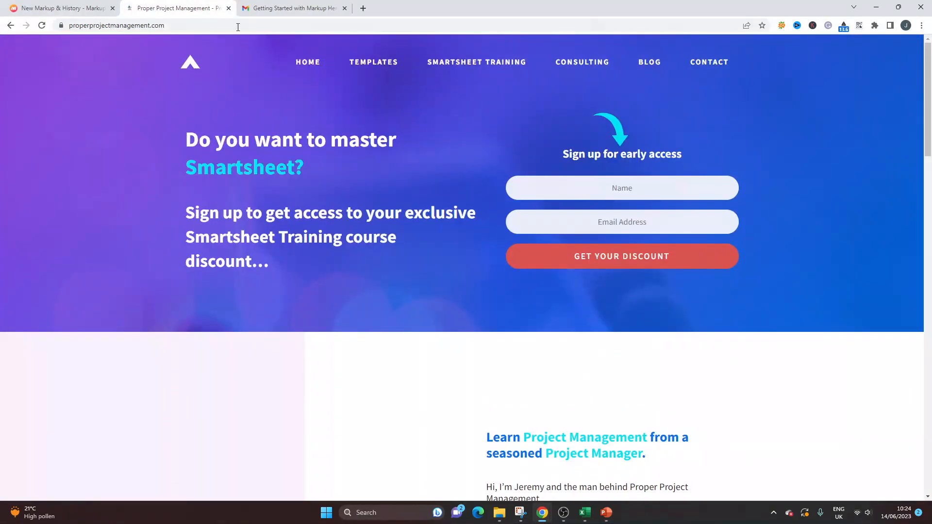
click(238, 25)
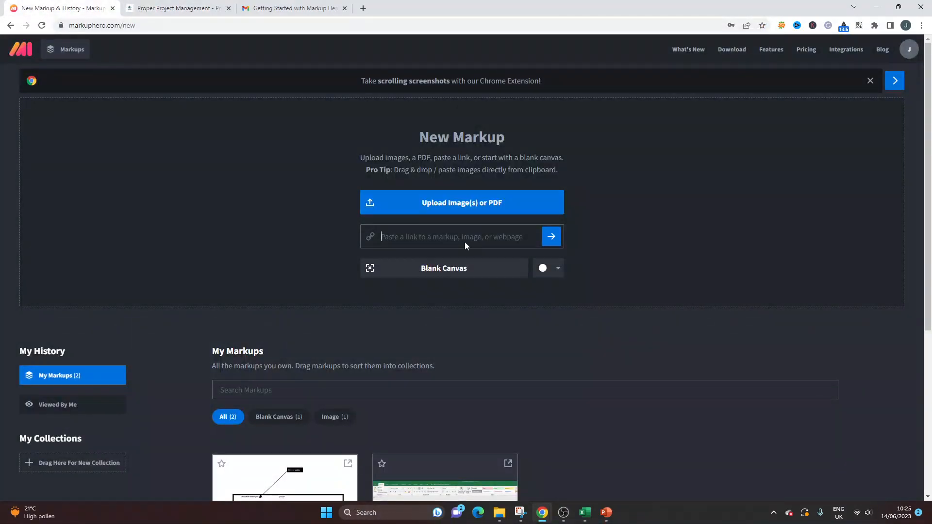
text(https://properprojectmanagement.com/)
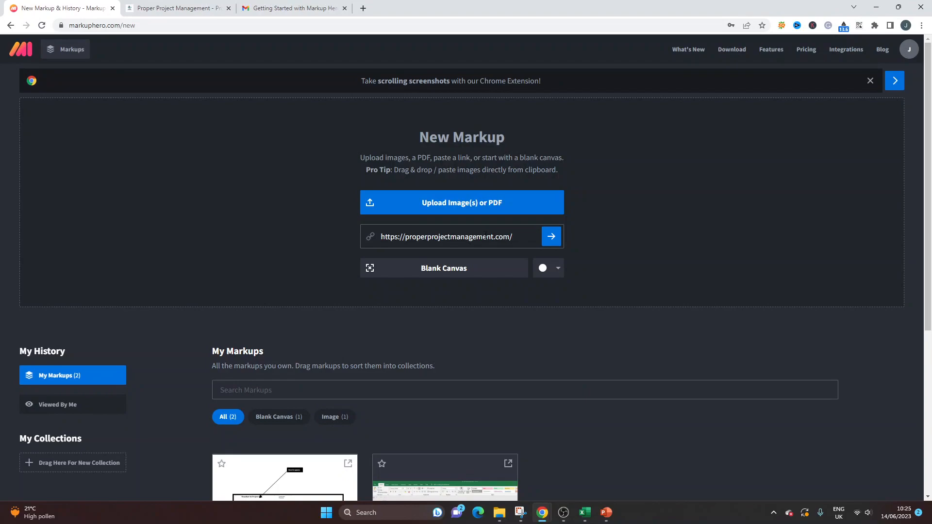
click(894, 80)
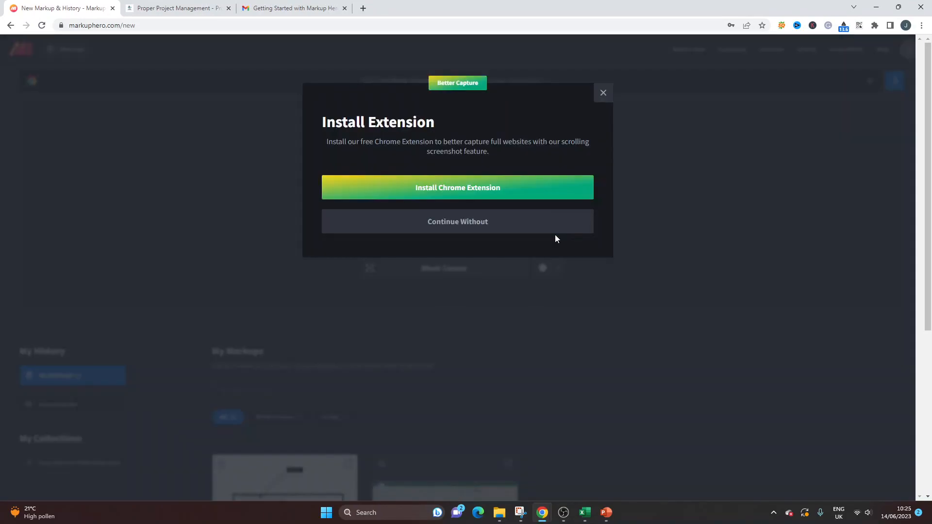
mouse_move(413, 165)
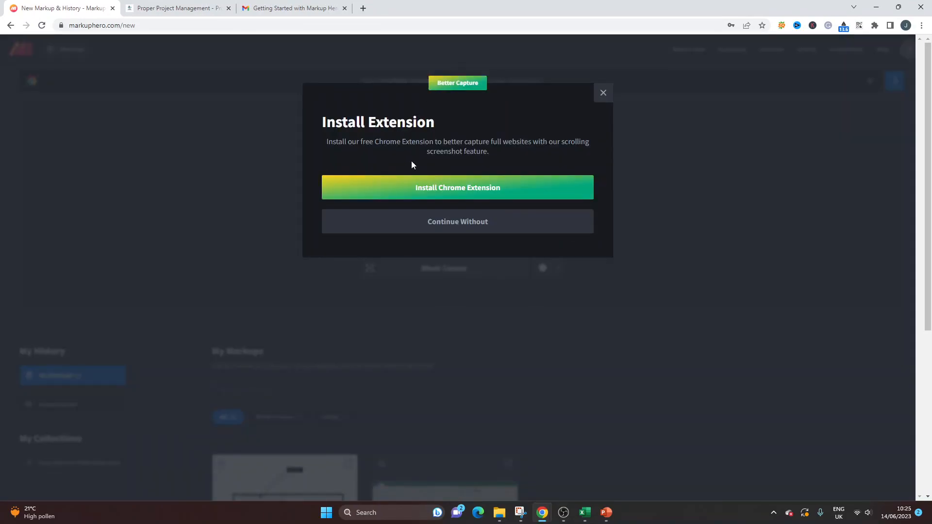
mouse_move(402, 172)
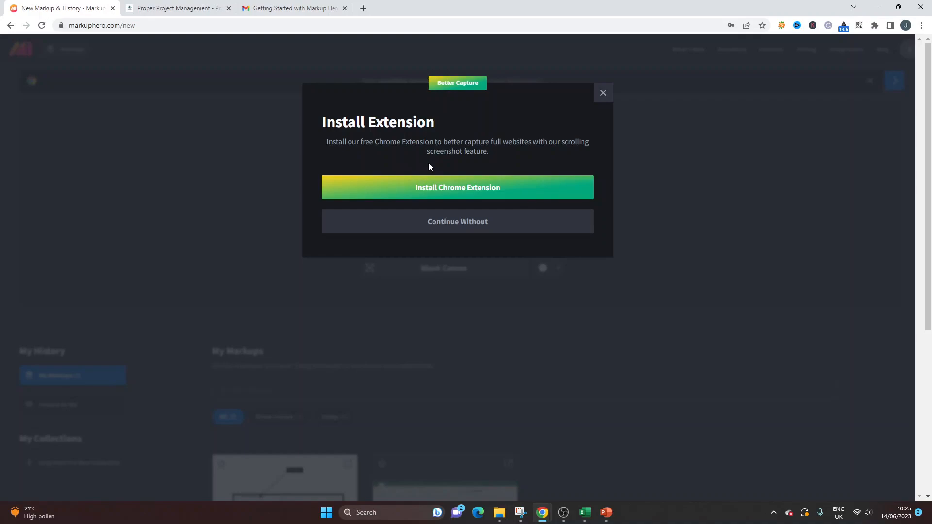
click(457, 221)
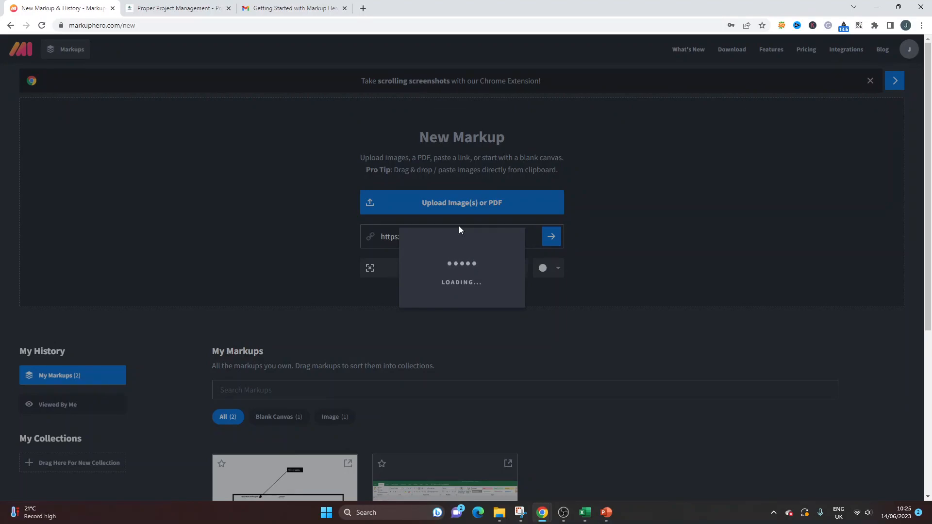
mouse_move(442, 219)
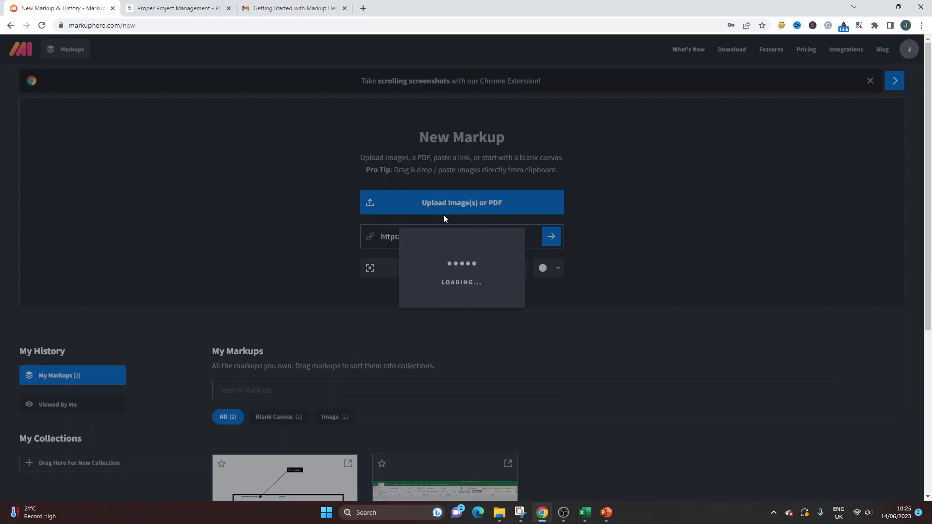
click(292, 8)
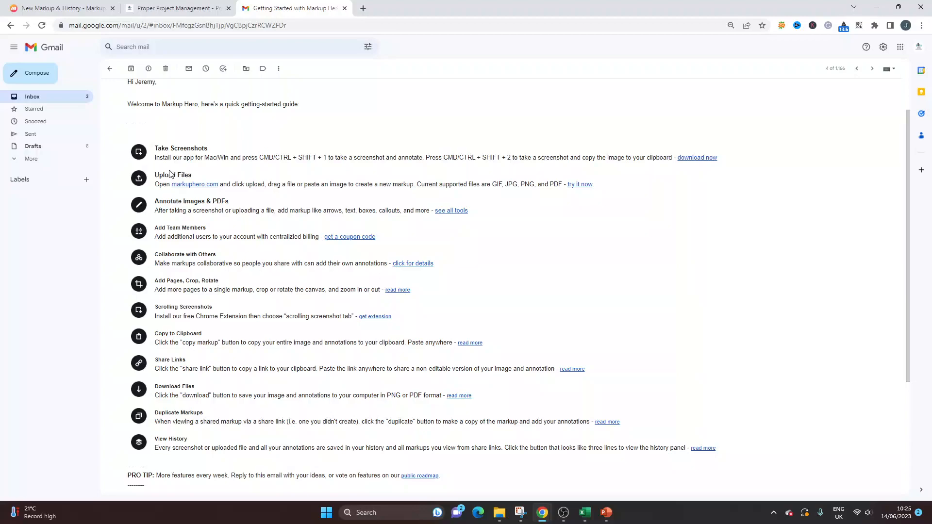
Step: Read the Getting Started with Markup Hero email, then return to the webpage markup tab
double_click(181, 148)
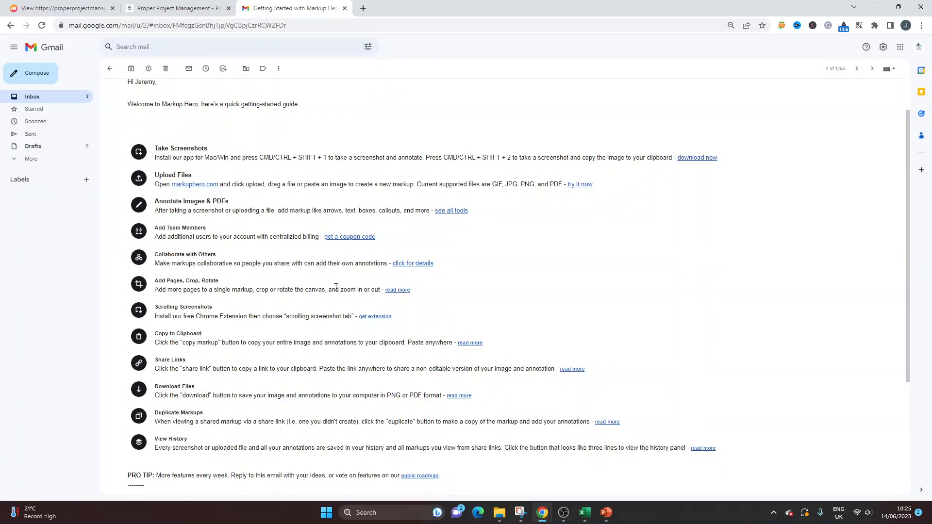
mouse_move(469, 305)
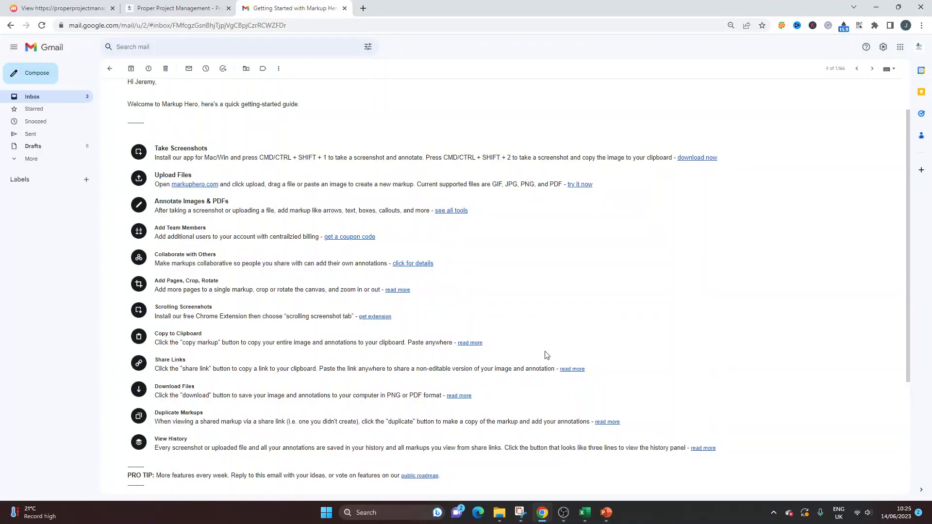
mouse_move(282, 286)
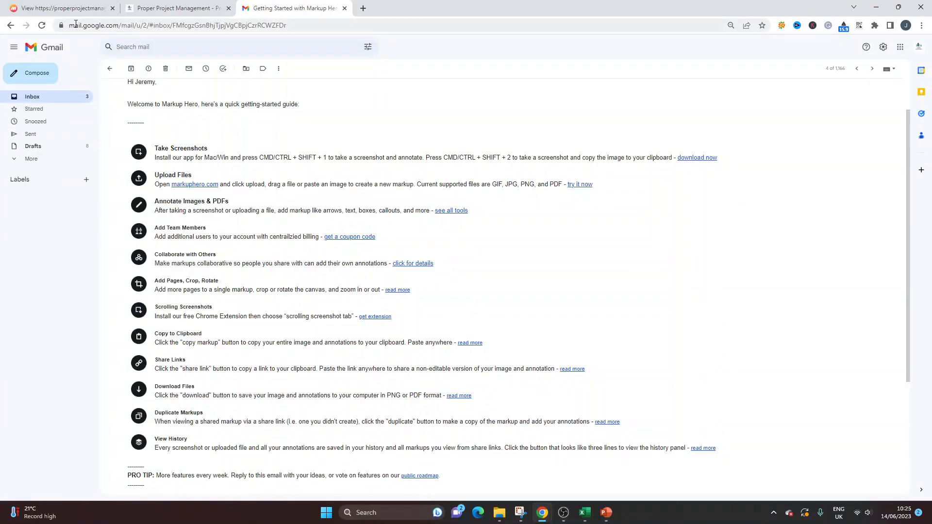
click(59, 7)
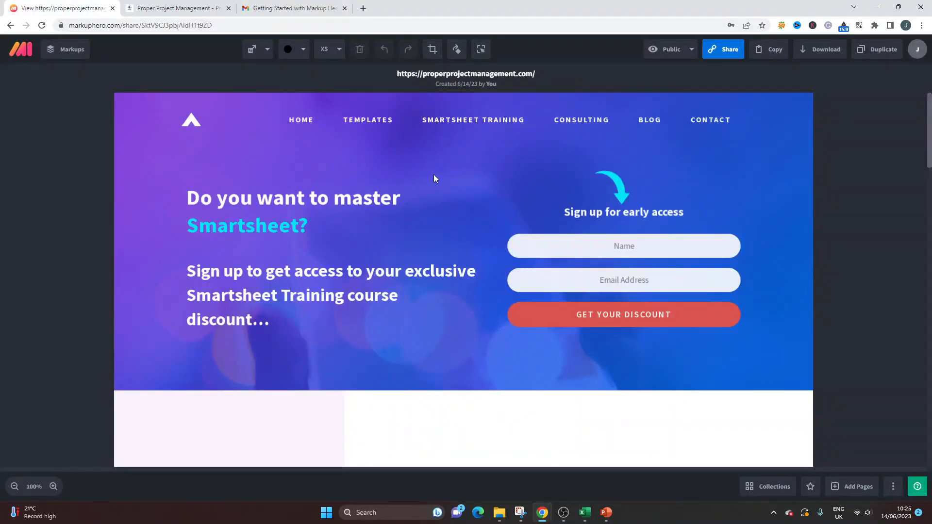
mouse_move(299, 175)
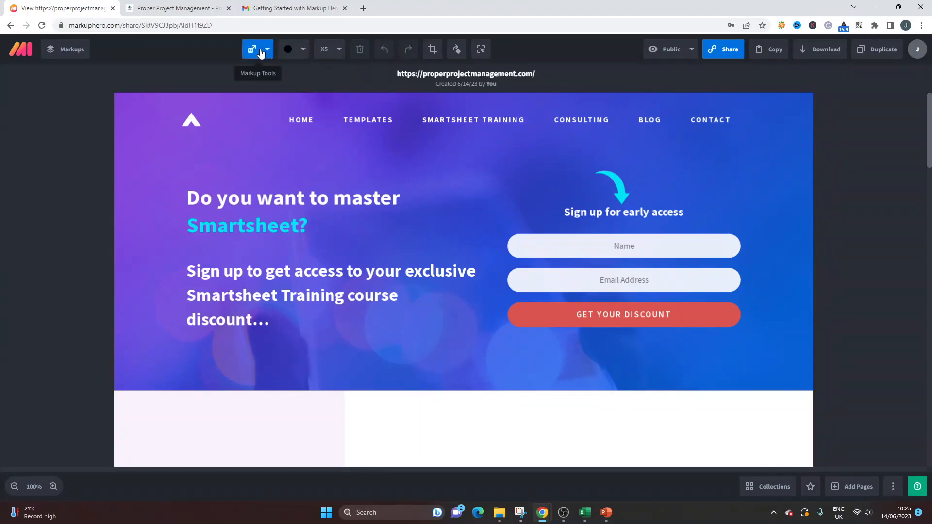
Step: Open the Markup Tools dropdown on the captured Proper Project Management markup
click(268, 49)
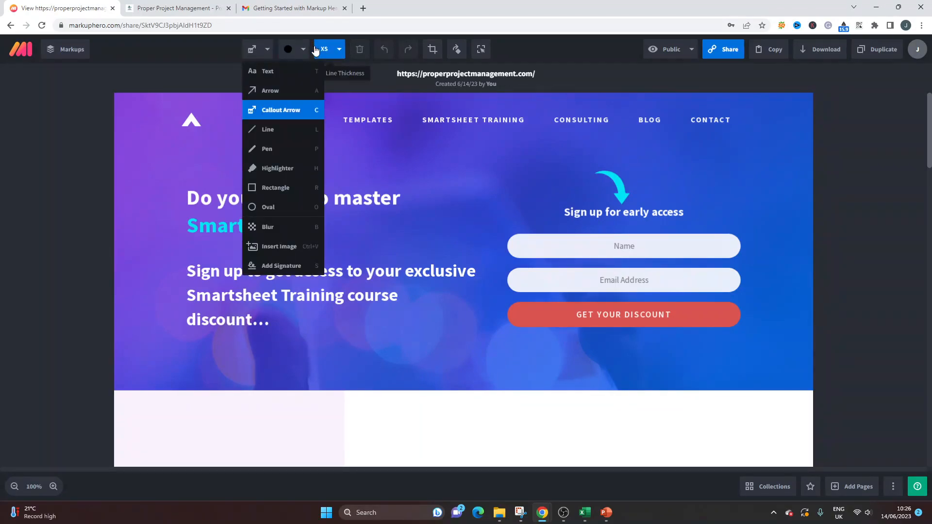
mouse_move(598, 188)
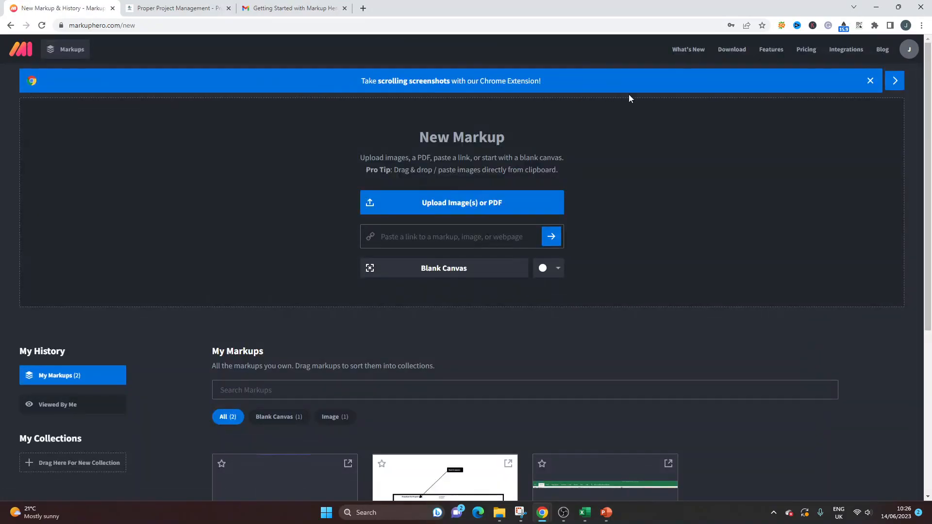
Step: Show the pricing plans with monthly billing, so Superhero reads $5/month
click(806, 50)
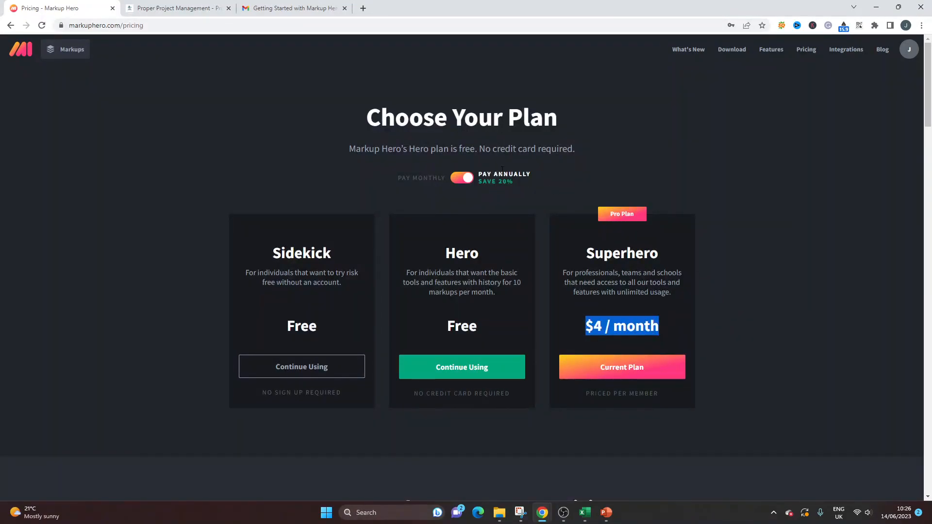
click(463, 177)
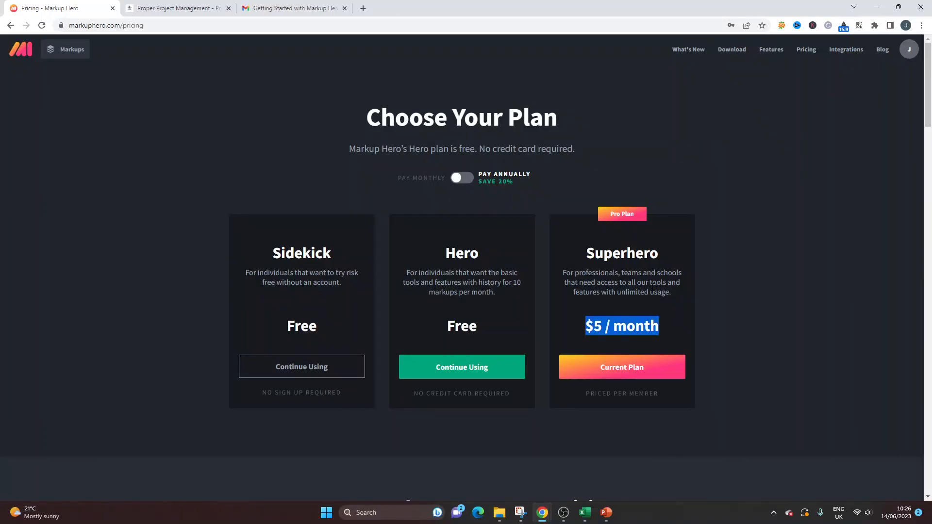
mouse_move(580, 246)
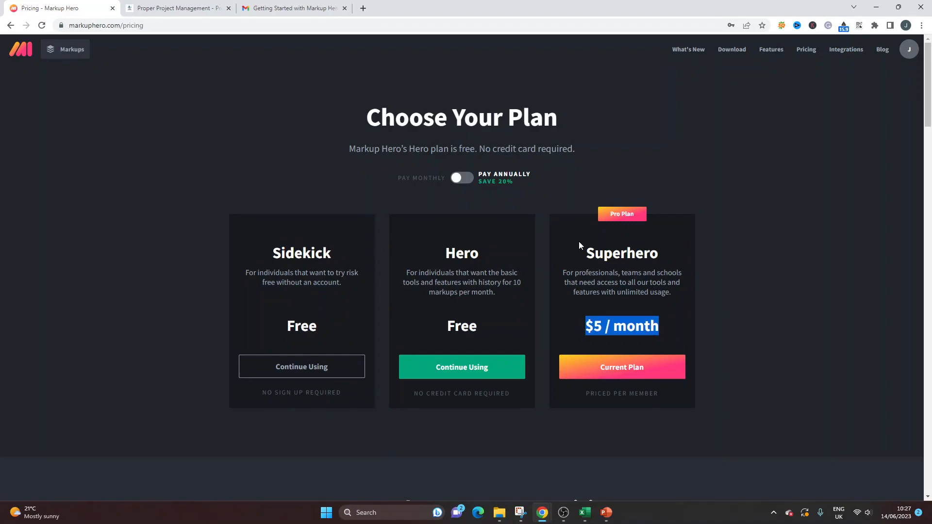
mouse_move(520, 226)
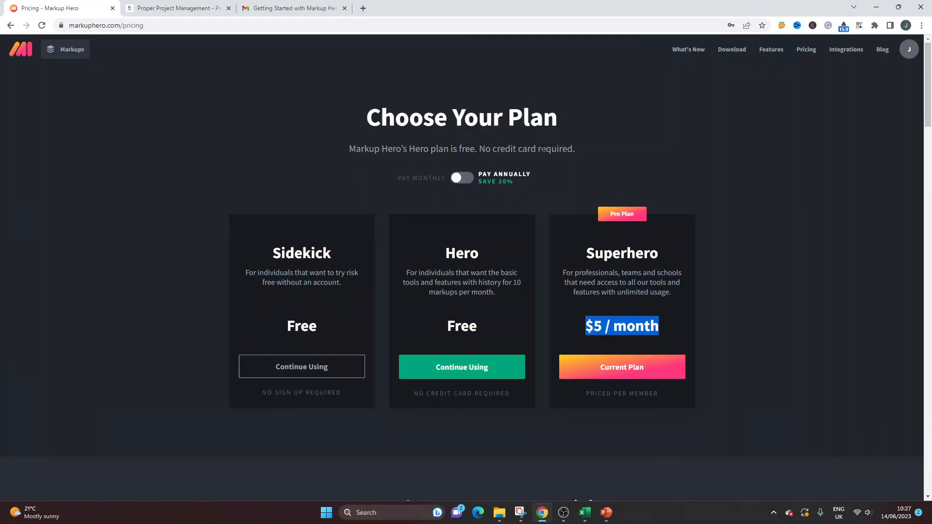
mouse_move(125, 100)
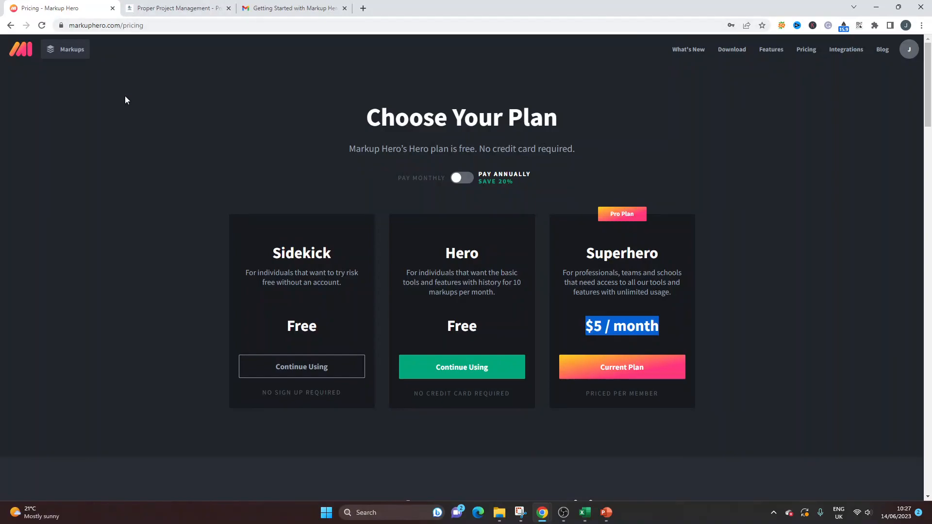